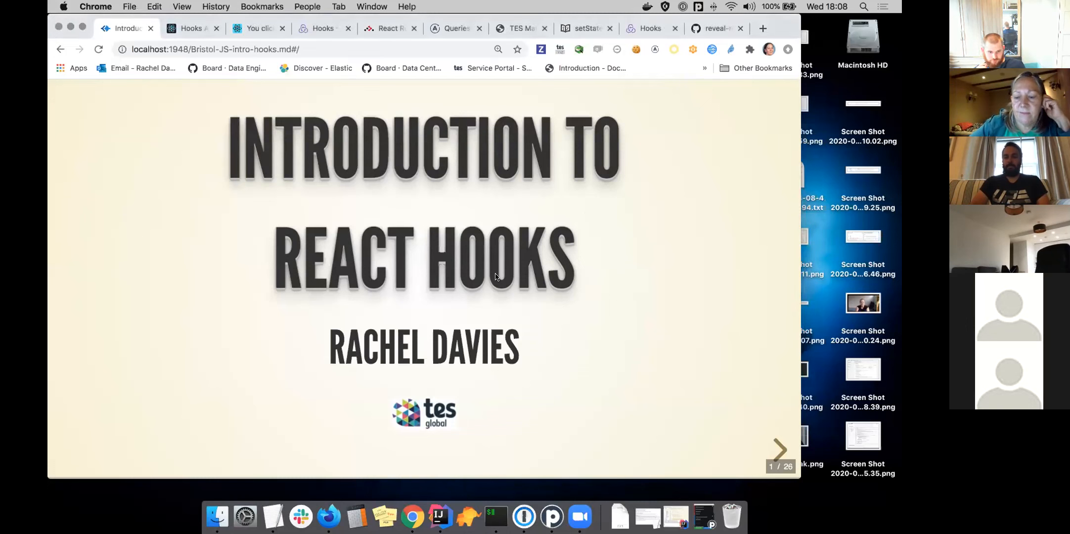
Advance through A Bit About Me, Tes and Your Background? to the React Hooks section title
{"action": "left_click", "coordinate": [779, 449]}
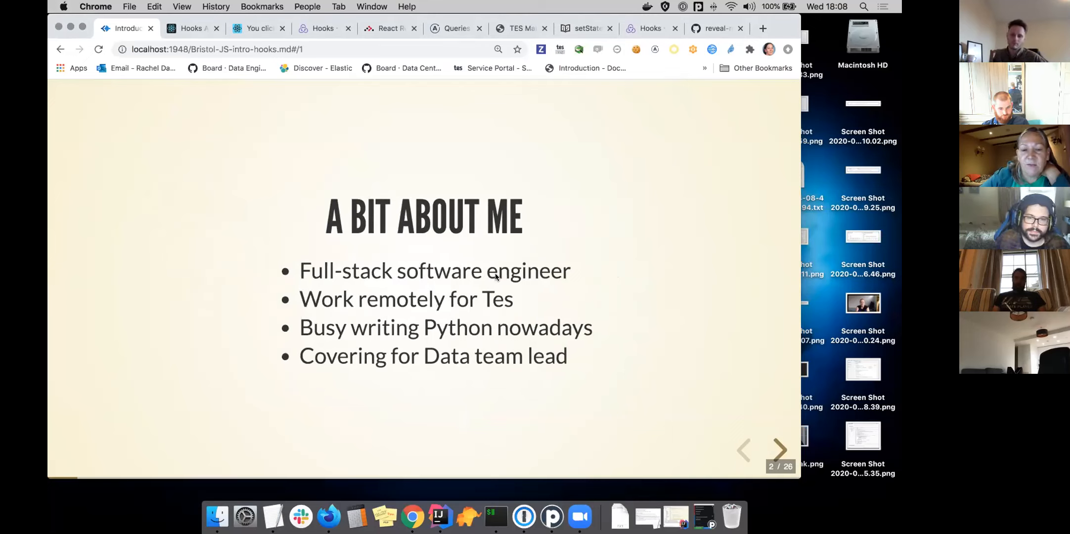
{"action": "left_click", "coordinate": [780, 449]}
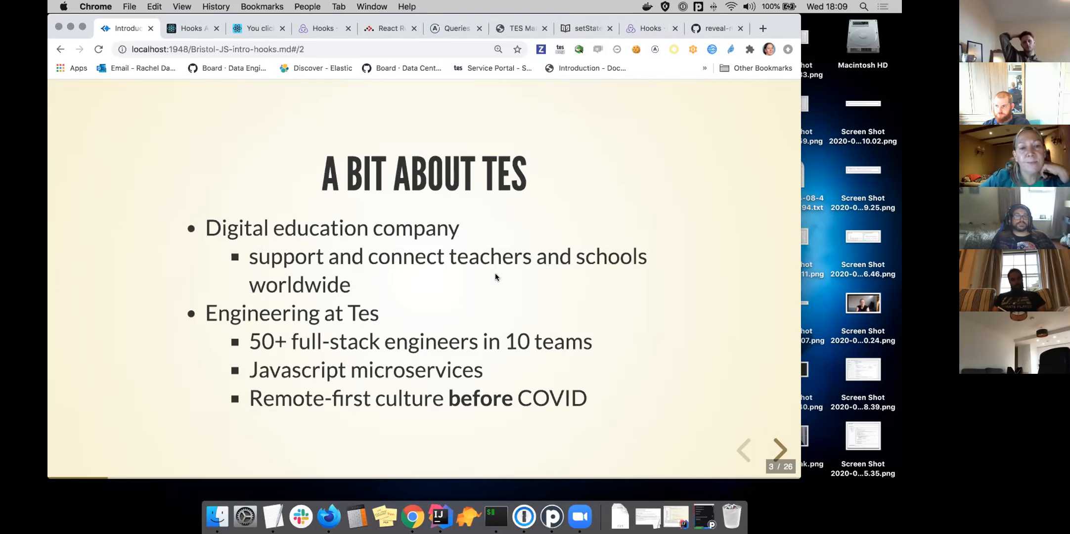
{"action": "left_click", "coordinate": [780, 449]}
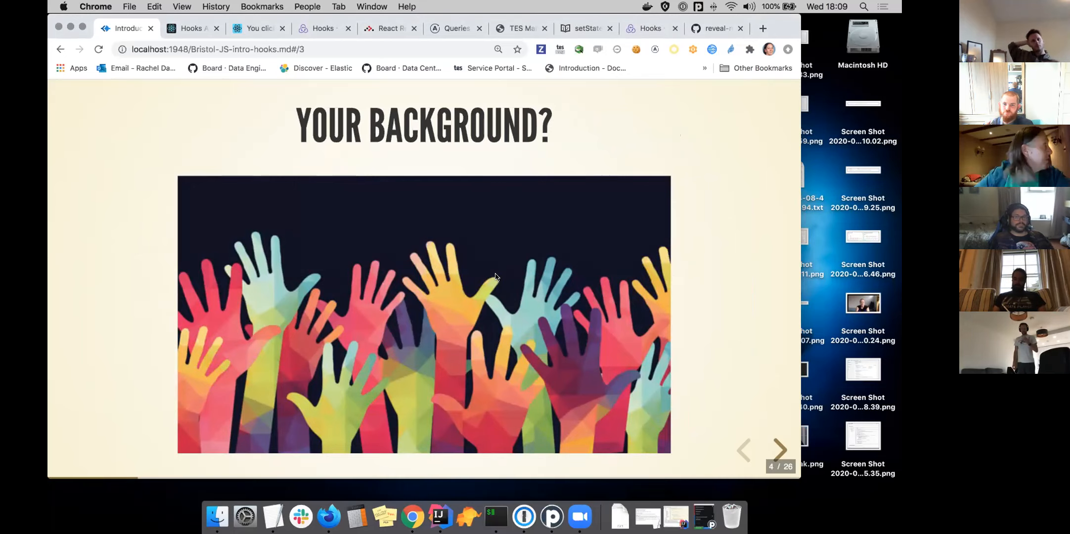
{"action": "left_click", "coordinate": [780, 449]}
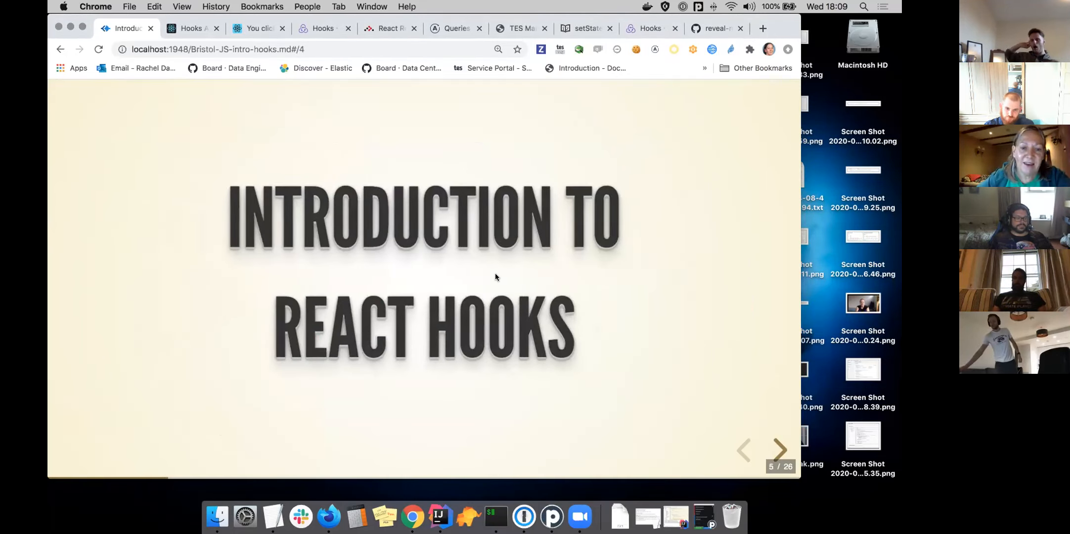
Advance to the HOOKS? slide quoting hooks as a new addition in React 16.8
{"action": "left_click", "coordinate": [780, 449]}
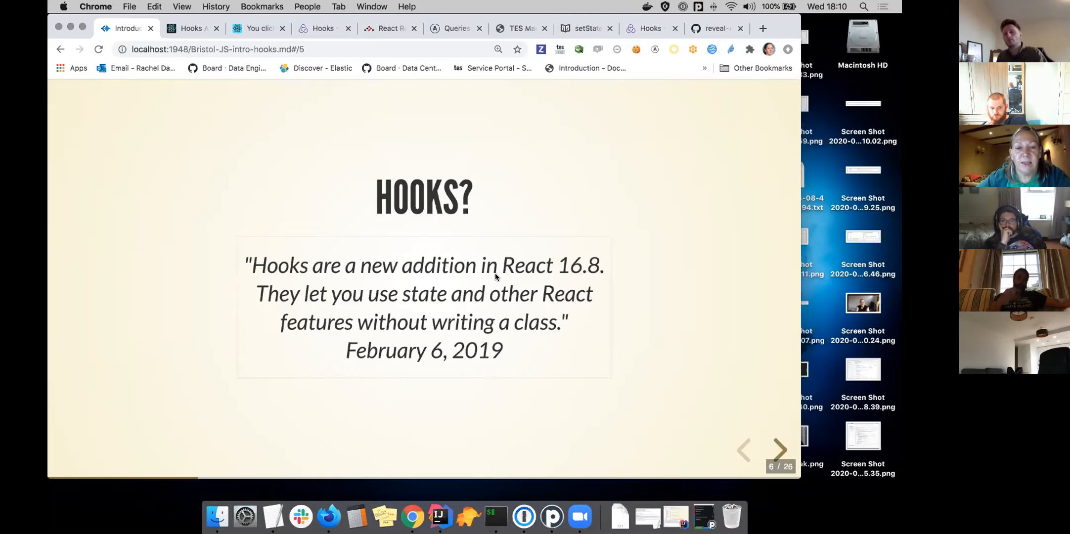
Advance through Functional Components to the Big 3 slide: useState, useEffect, useContext
{"action": "left_click", "coordinate": [780, 450]}
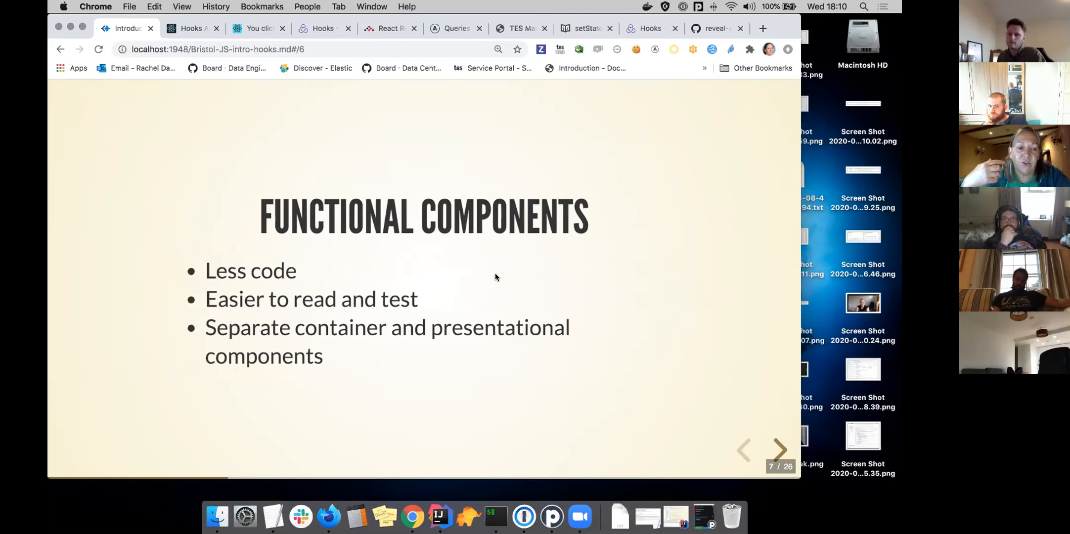
{"action": "mouse_move", "coordinate": [354, 168]}
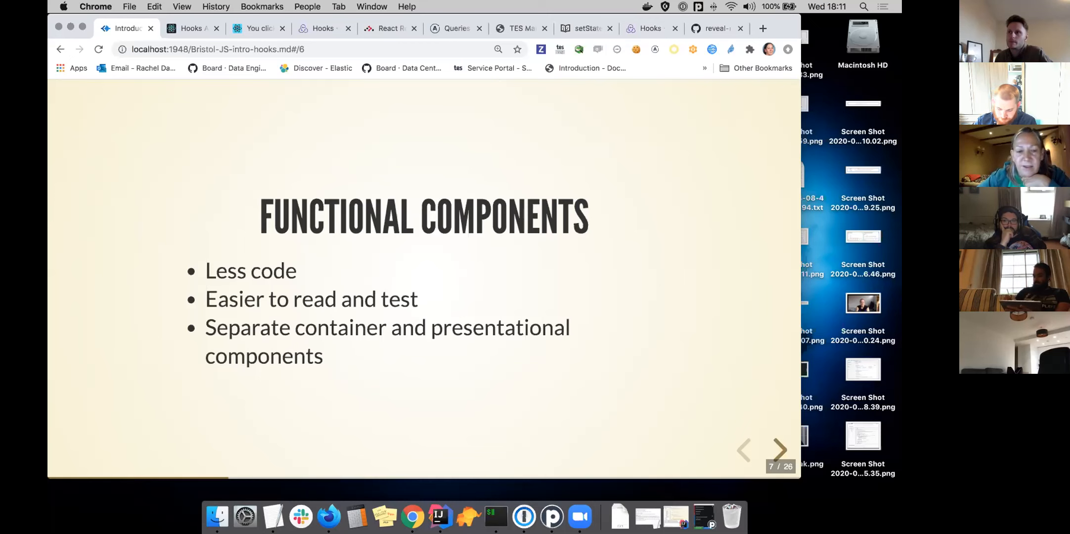
{"action": "left_click", "coordinate": [780, 448]}
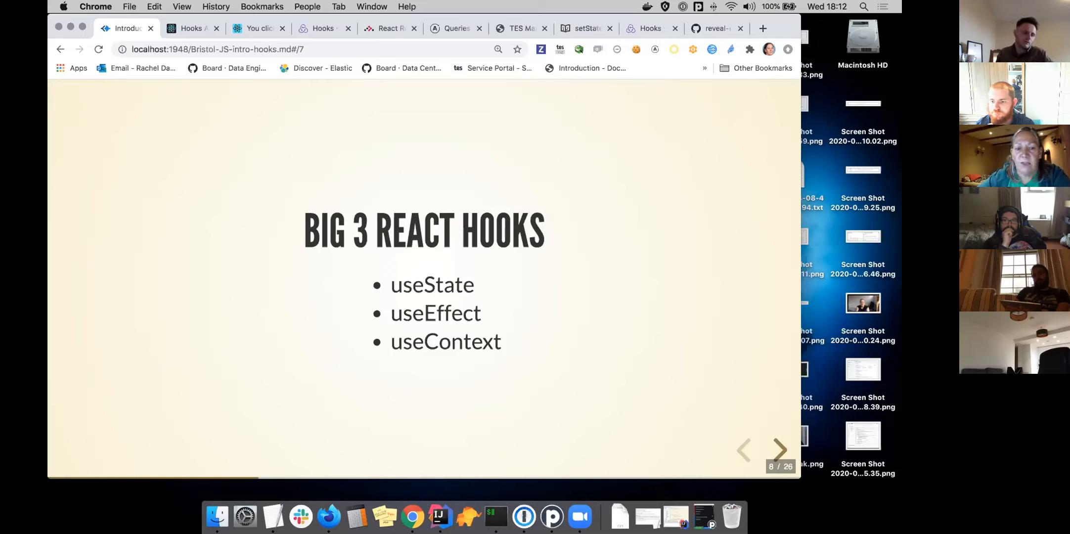
Advance through More React Hooks to the Custom Hooks slide
{"action": "left_click", "coordinate": [780, 449]}
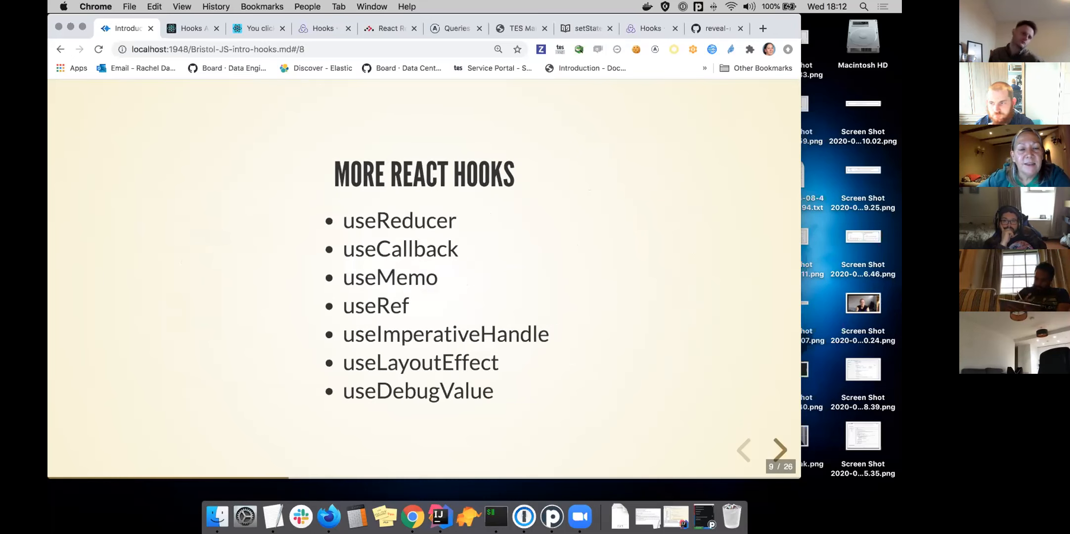
{"action": "left_click", "coordinate": [780, 449]}
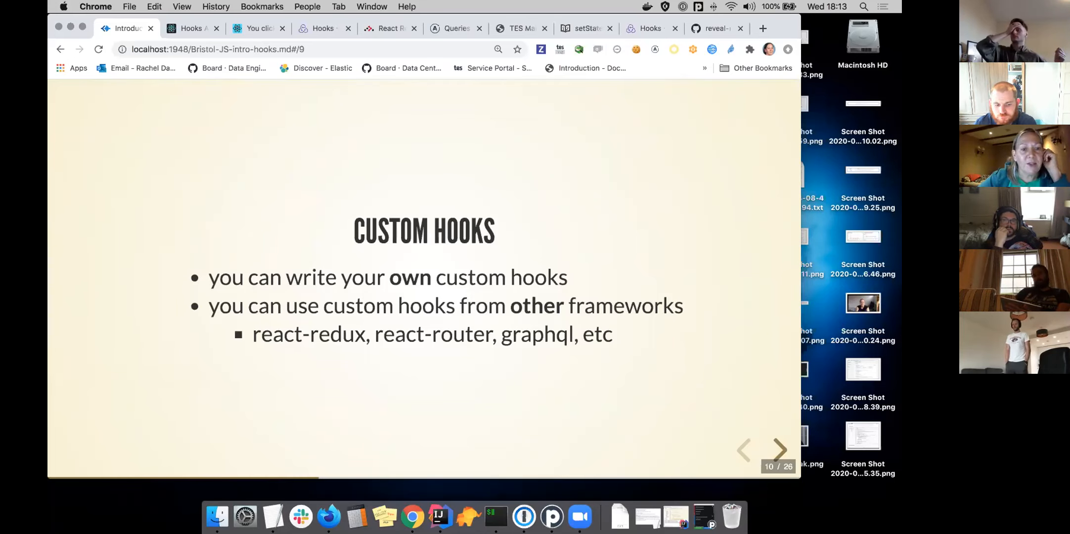
Show the State Hook counter example and highlight parts of the useState call
{"action": "left_click", "coordinate": [780, 449]}
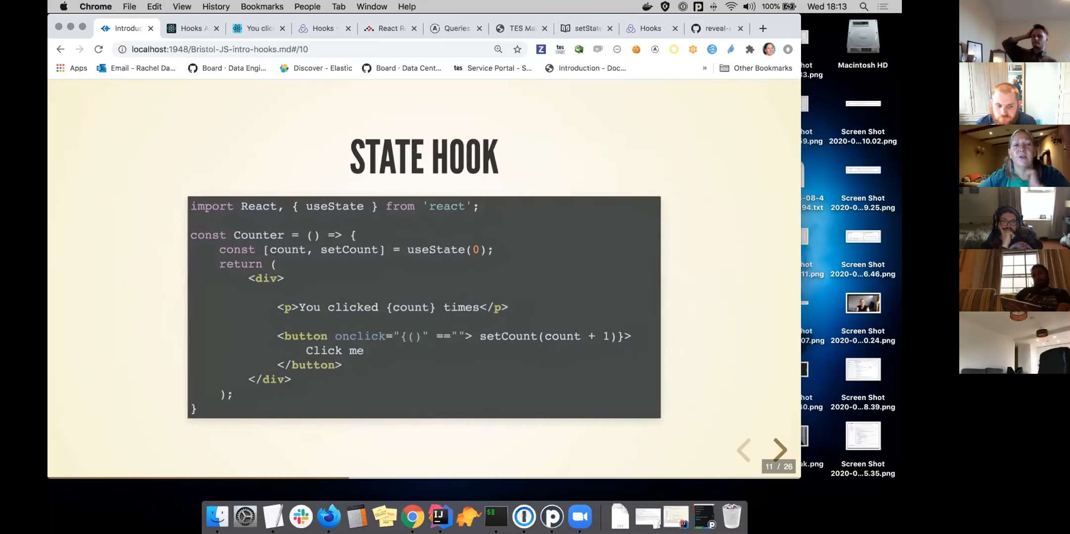
{"action": "mouse_move", "coordinate": [529, 268]}
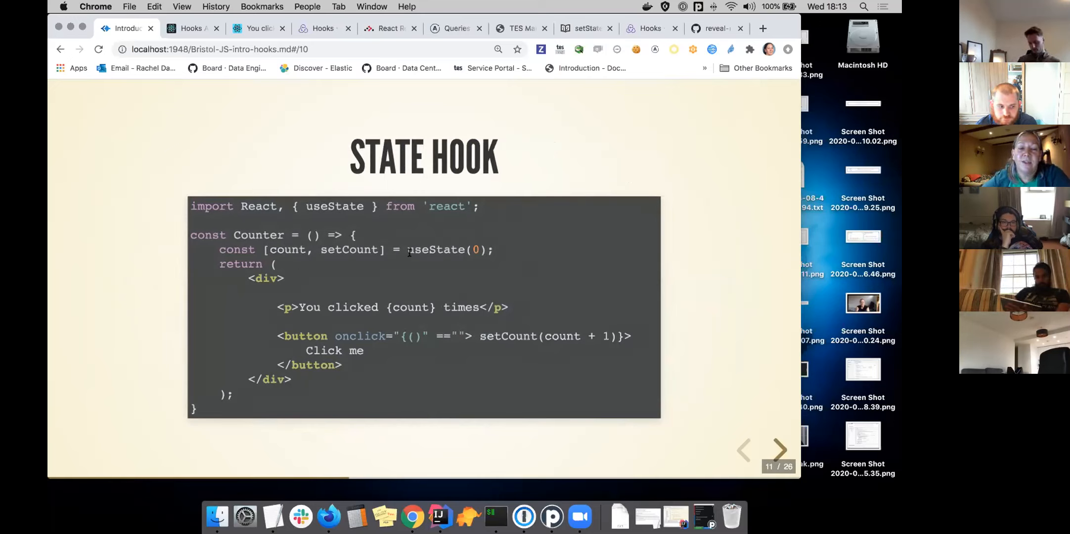
{"action": "mouse_move", "coordinate": [515, 383]}
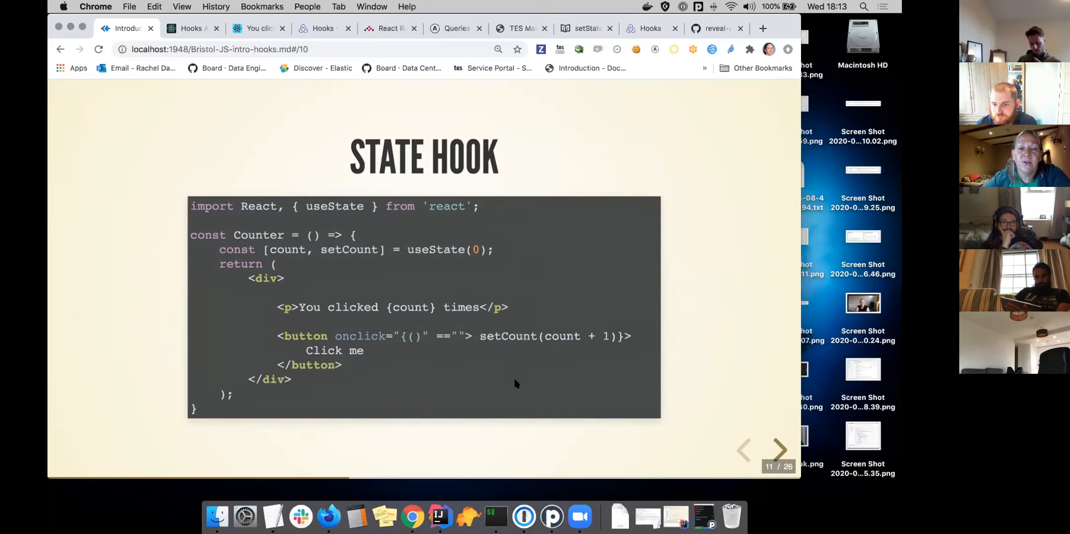
{"action": "mouse_move", "coordinate": [548, 150]}
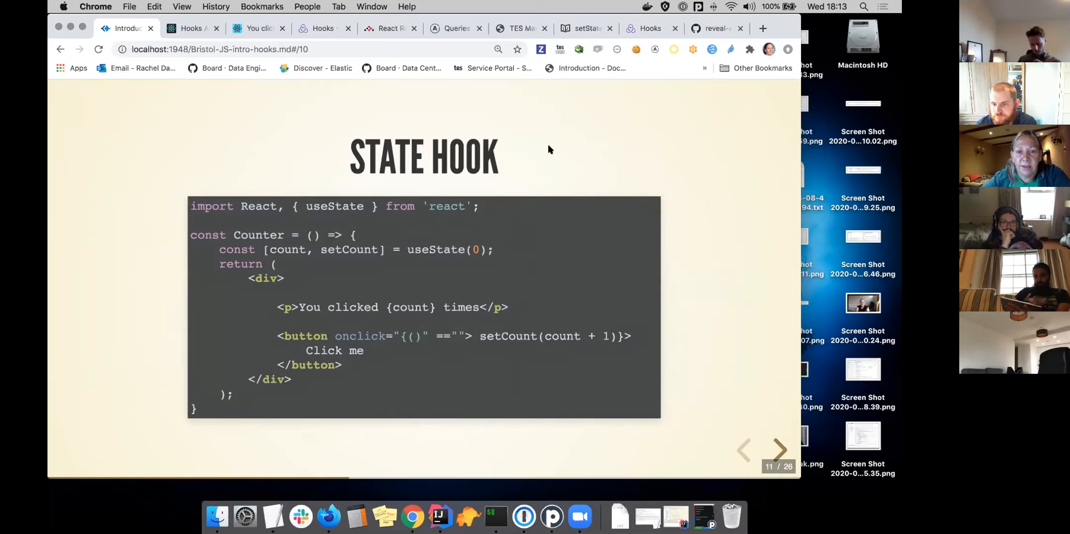
{"action": "mouse_move", "coordinate": [410, 246]}
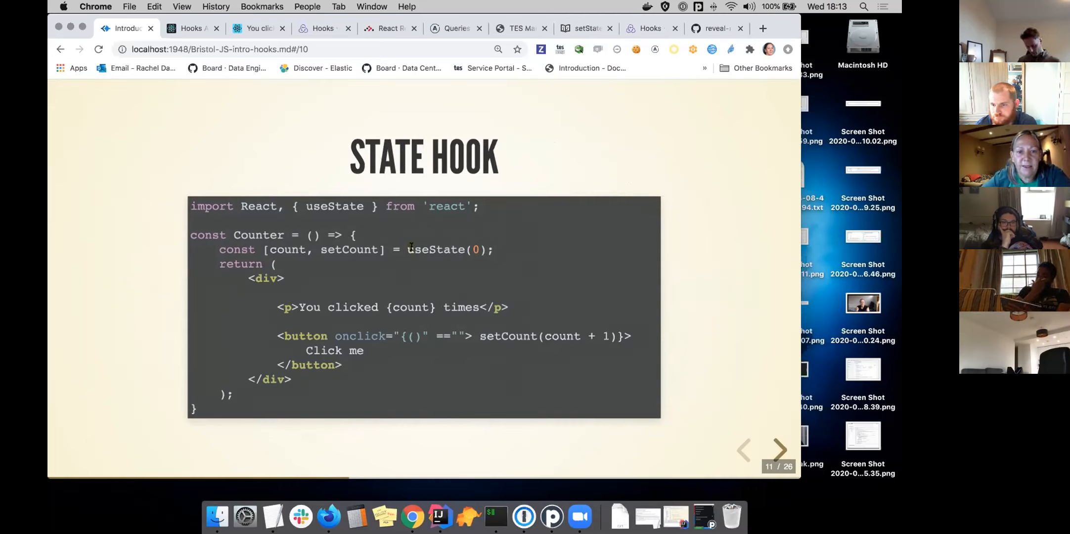
{"action": "double_click", "coordinate": [334, 205]}
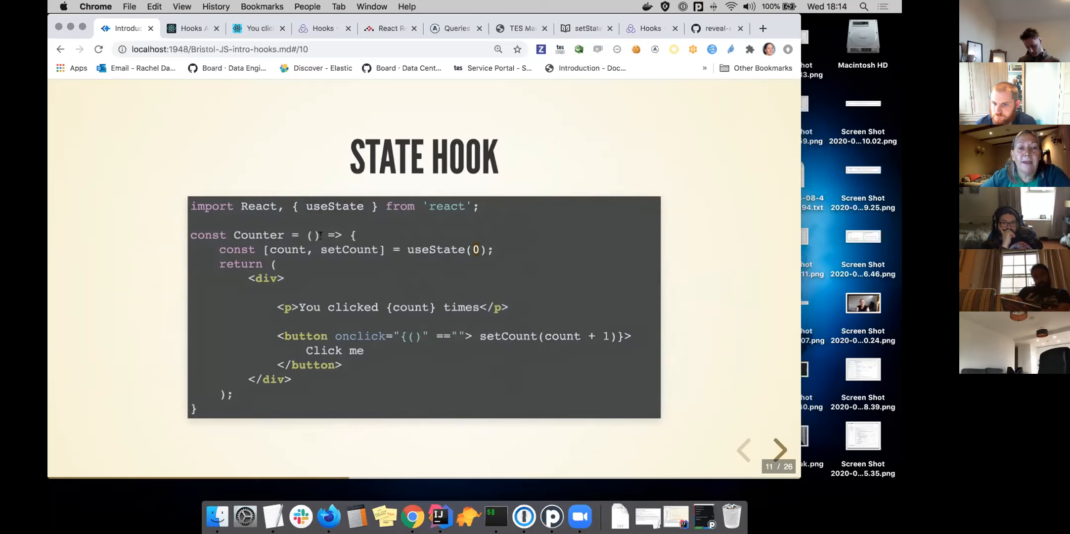
{"action": "double_click", "coordinate": [288, 249]}
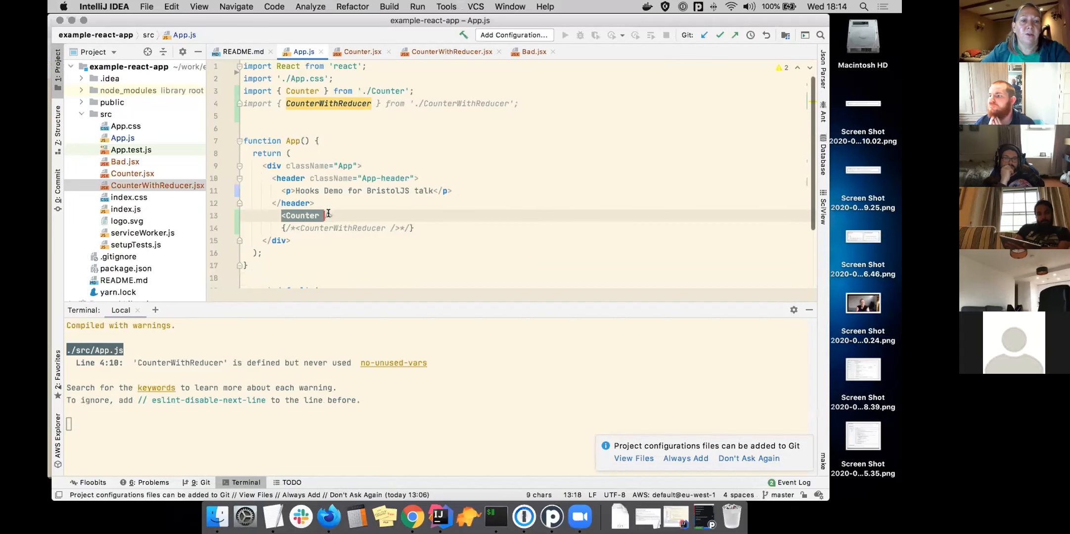
Complete the Counter element in App.js as a self-closing <Counter /> tag
{"action": "type", "text": "/>"}
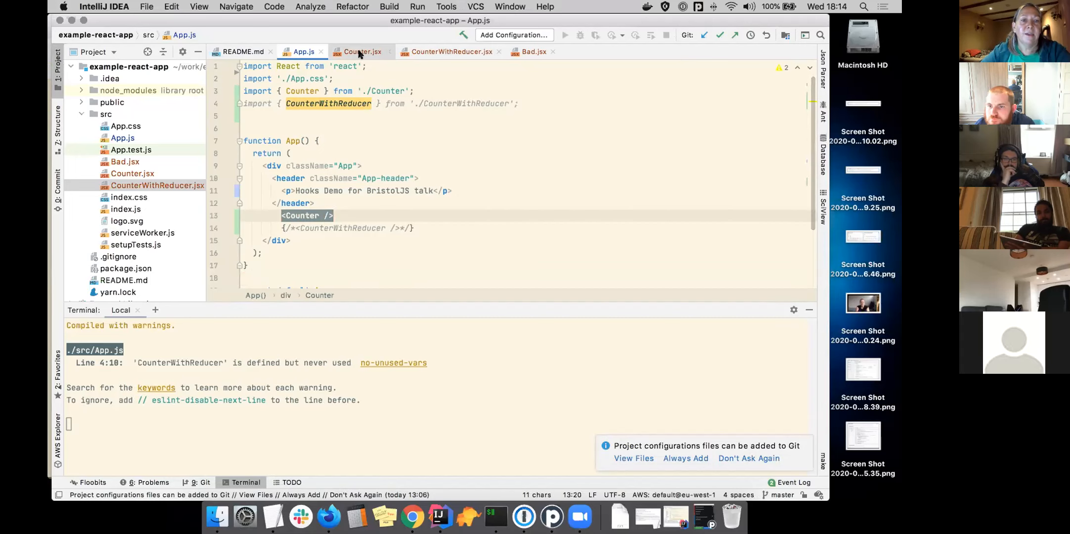
Walk through Counter.jsx, pointing out the useState and setCount calls, then switch to Chrome
{"action": "left_click", "coordinate": [361, 52]}
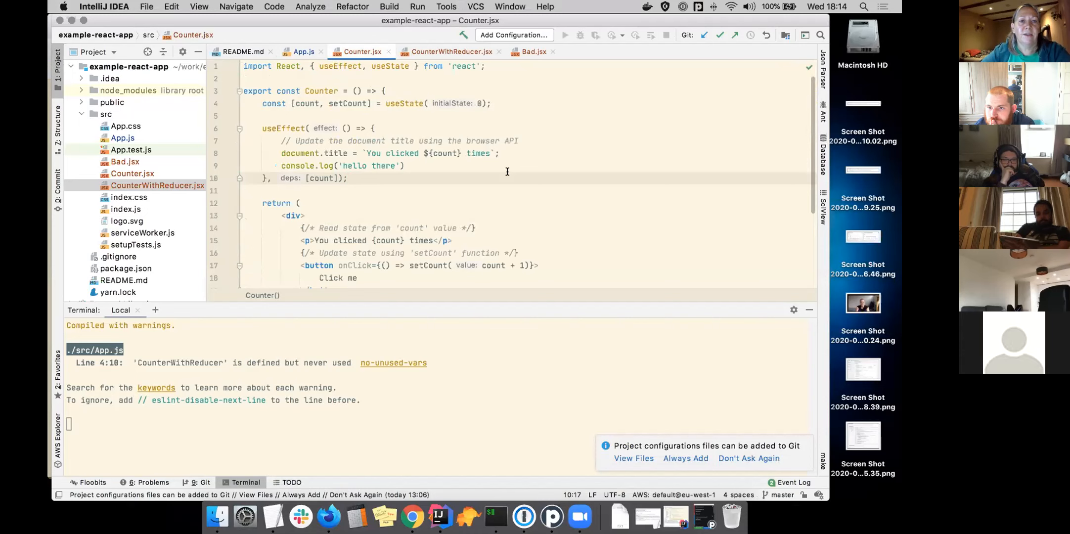
{"action": "scroll", "scroll_direction": "down", "scroll_amount": 3}
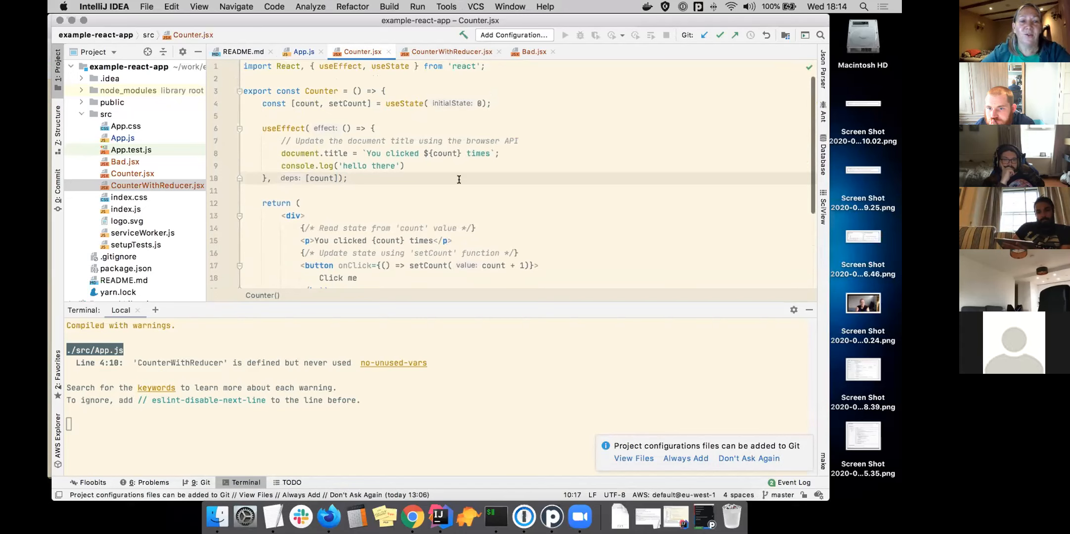
{"action": "double_click", "coordinate": [404, 94]}
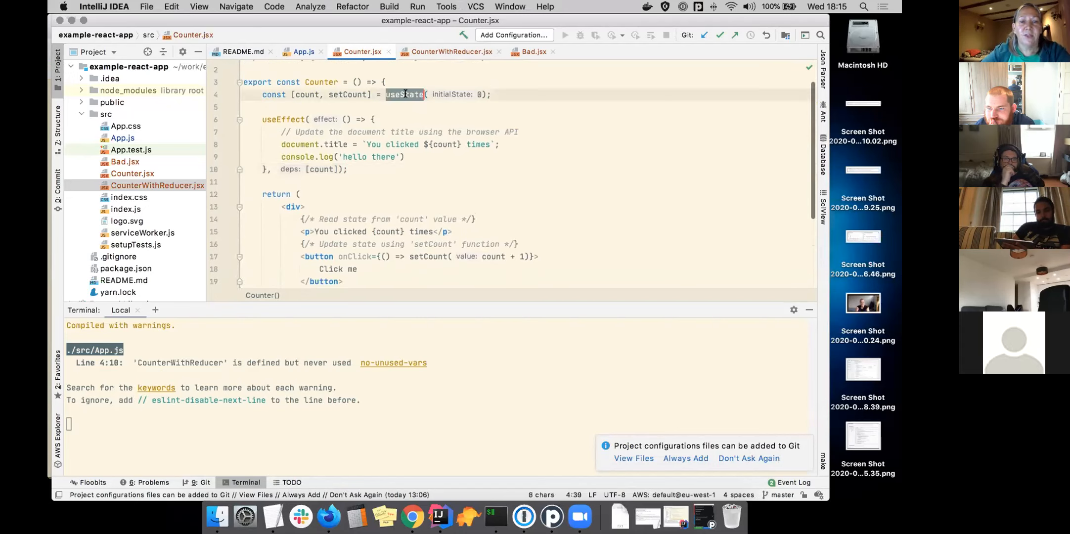
{"action": "scroll", "scroll_direction": "down", "scroll_amount": 3}
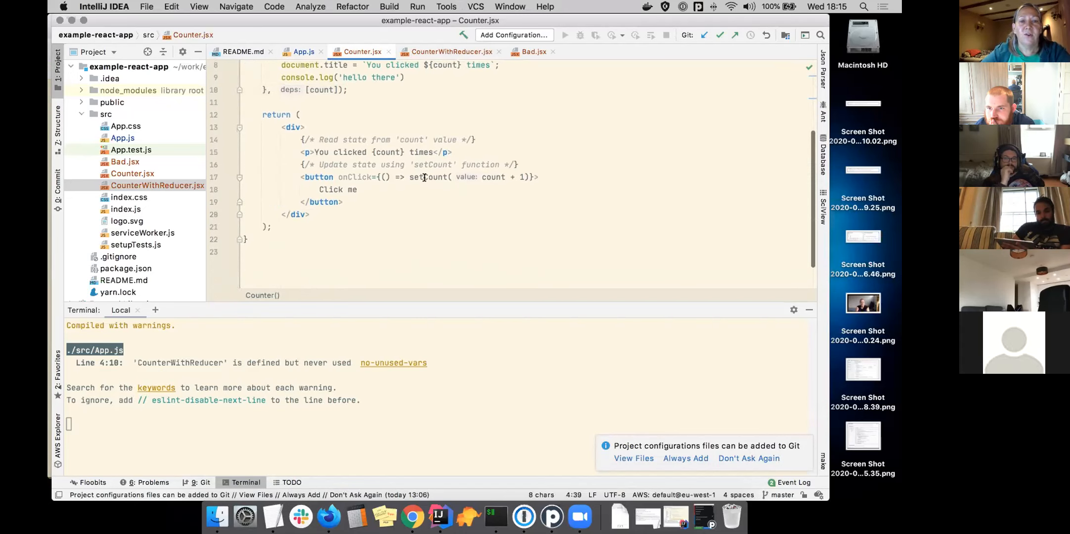
{"action": "double_click", "coordinate": [428, 177]}
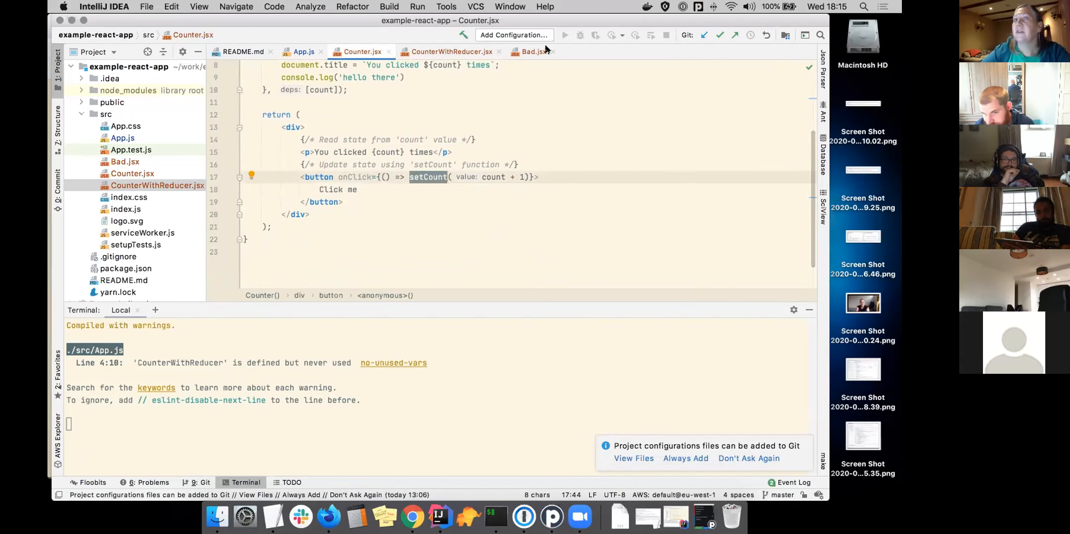
{"action": "mouse_move", "coordinate": [389, 516]}
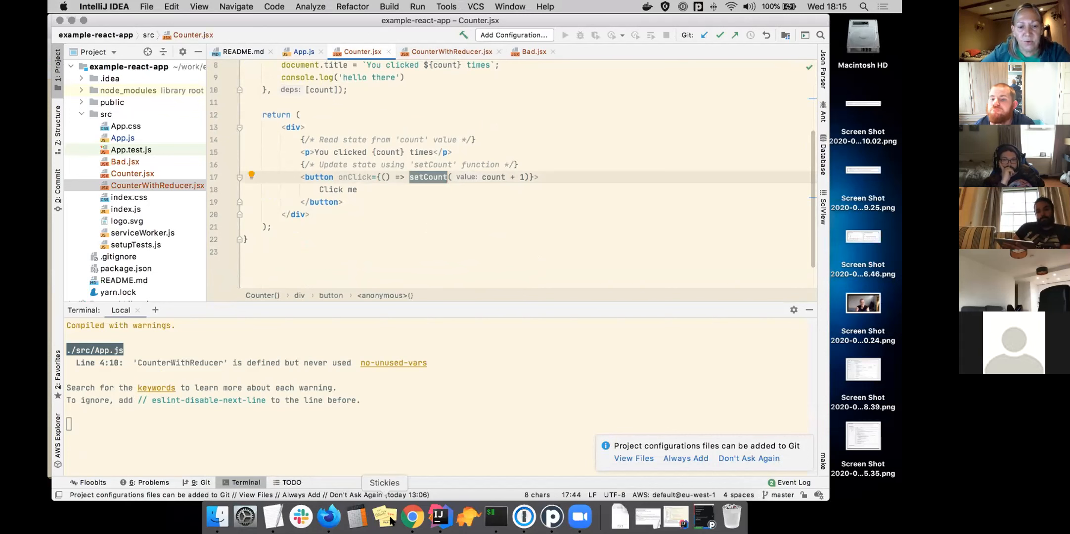
{"action": "left_click", "coordinate": [411, 516]}
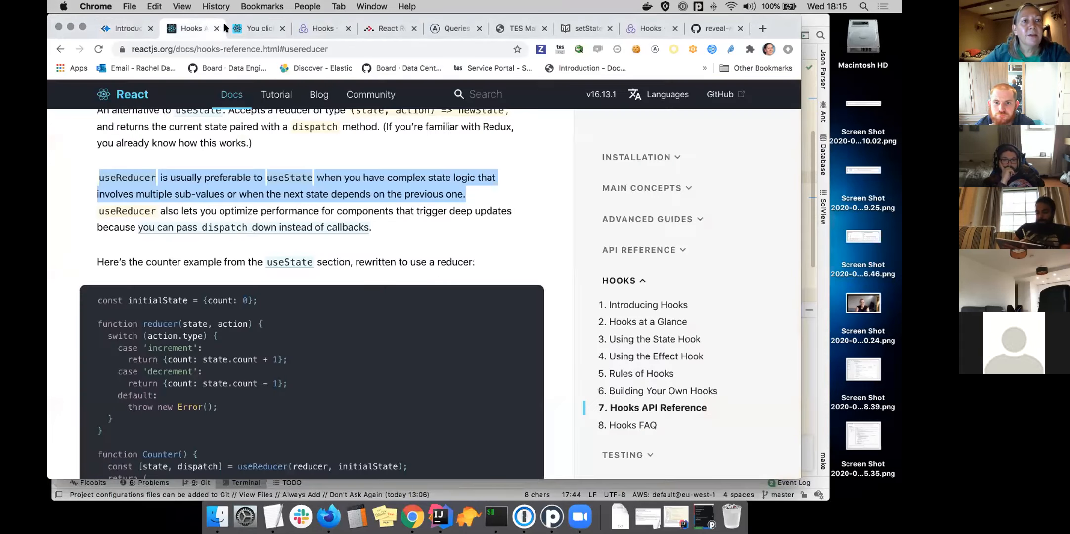
Click the localhost:3000 demo counter up to 'You clicked 7 times' and return to the deck
{"action": "left_click", "coordinate": [258, 28]}
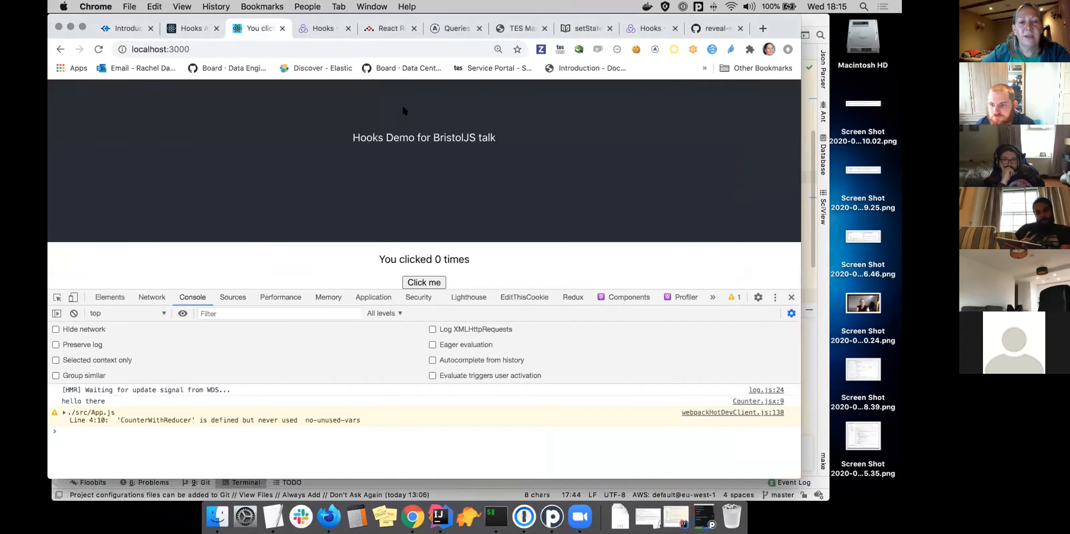
{"action": "left_click", "coordinate": [423, 282]}
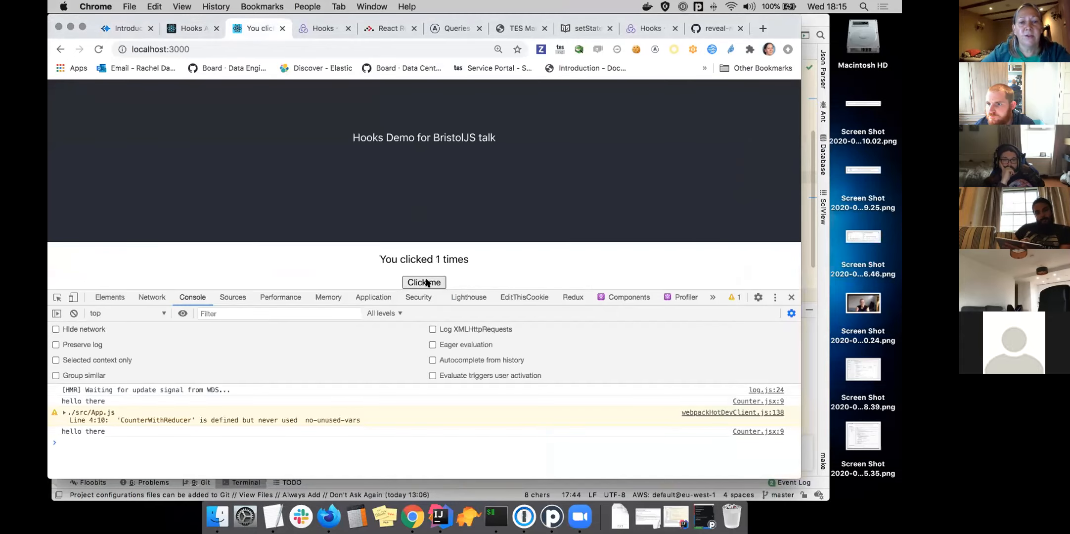
{"action": "left_click", "coordinate": [424, 282]}
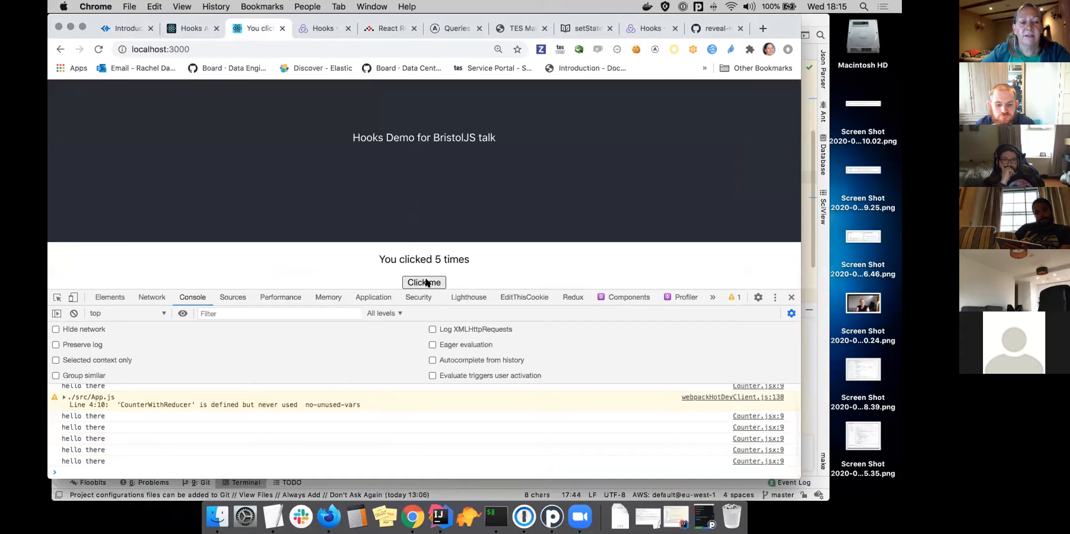
{"action": "mouse_move", "coordinate": [424, 283]}
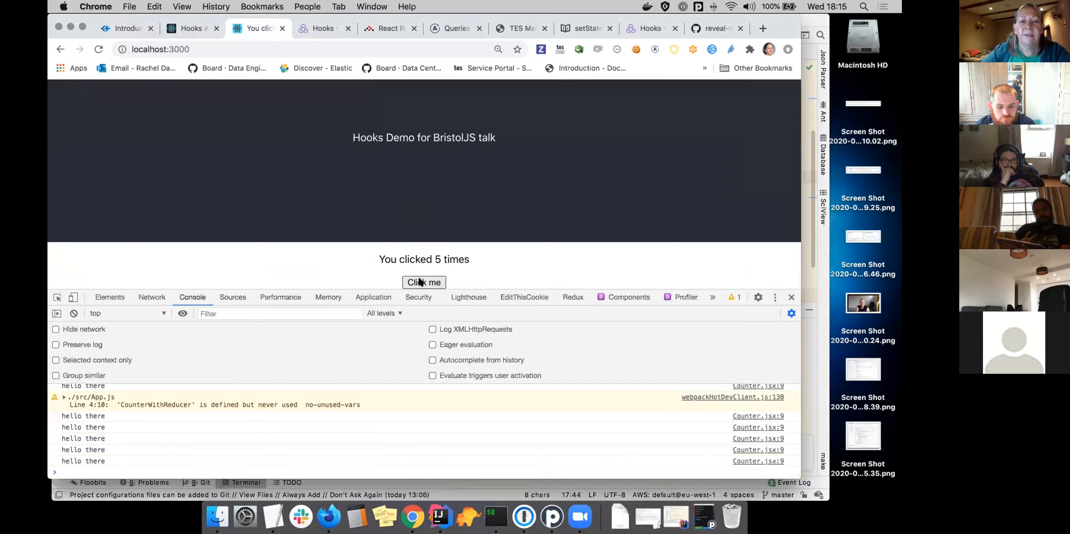
{"action": "left_click", "coordinate": [423, 283]}
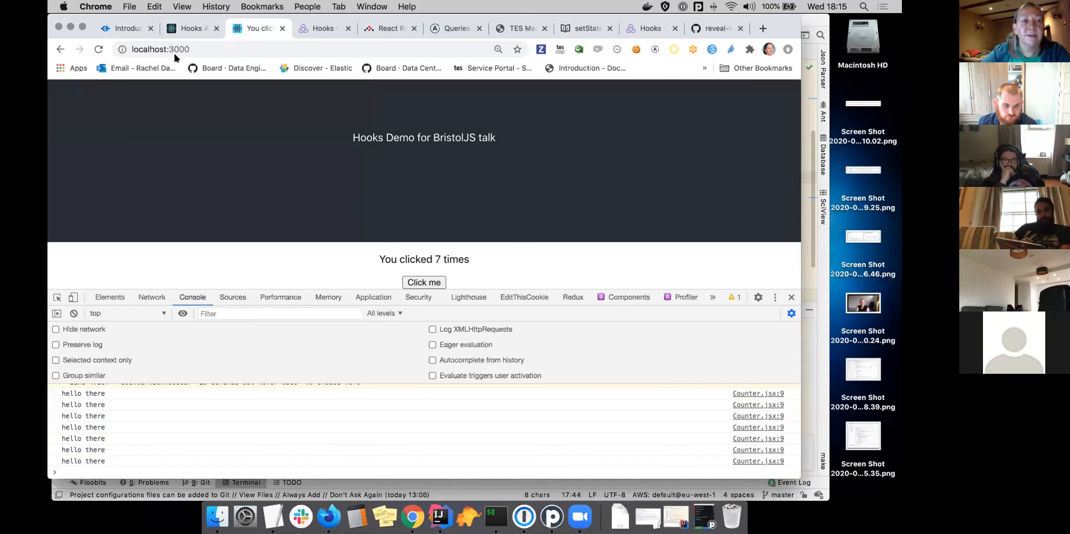
{"action": "left_click", "coordinate": [127, 28]}
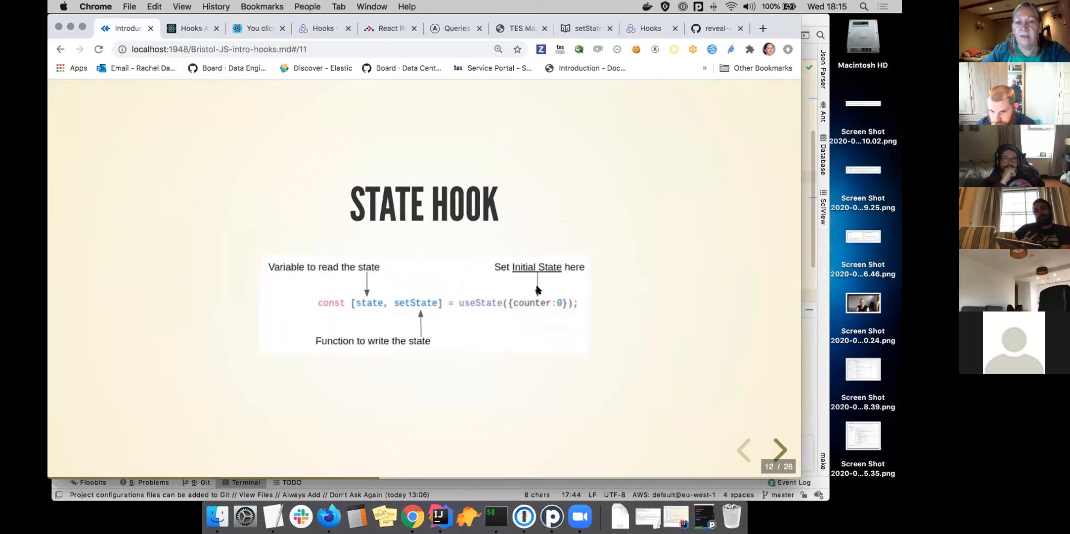
{"action": "mouse_move", "coordinate": [353, 310]}
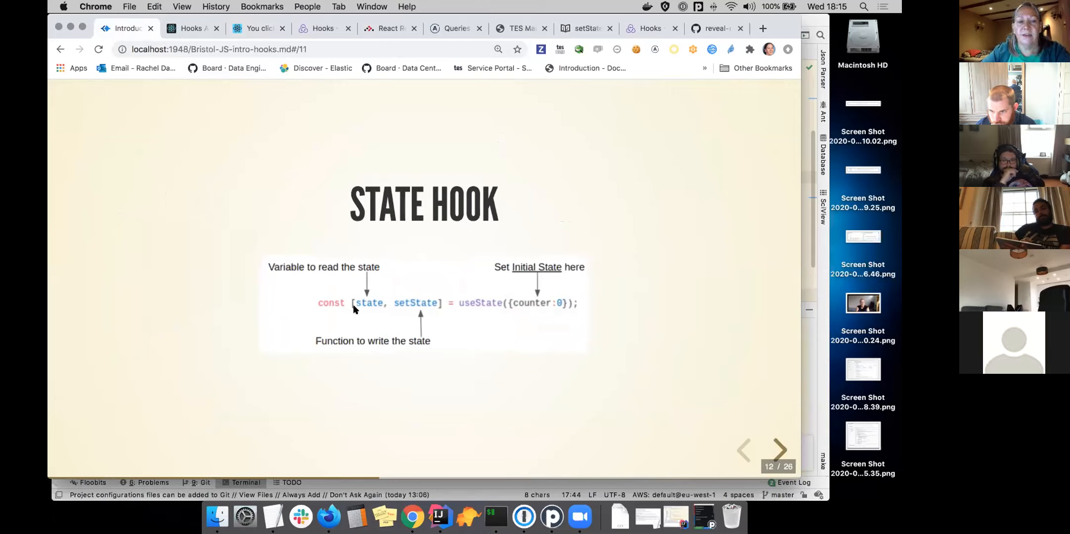
{"action": "mouse_move", "coordinate": [421, 320]}
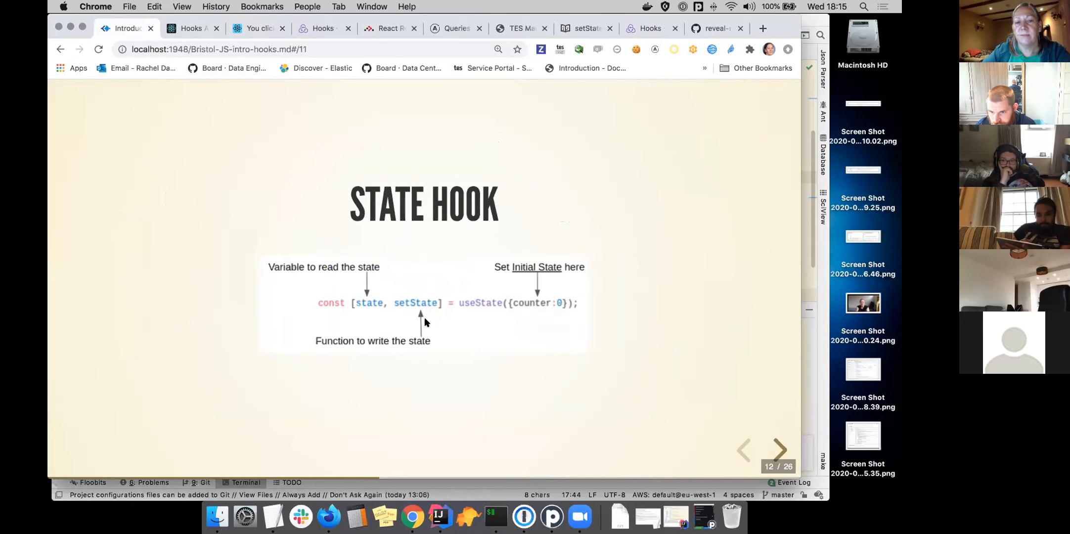
Advance from the State Hook slide to the Effect Hook useEffect example
{"action": "left_click", "coordinate": [780, 449]}
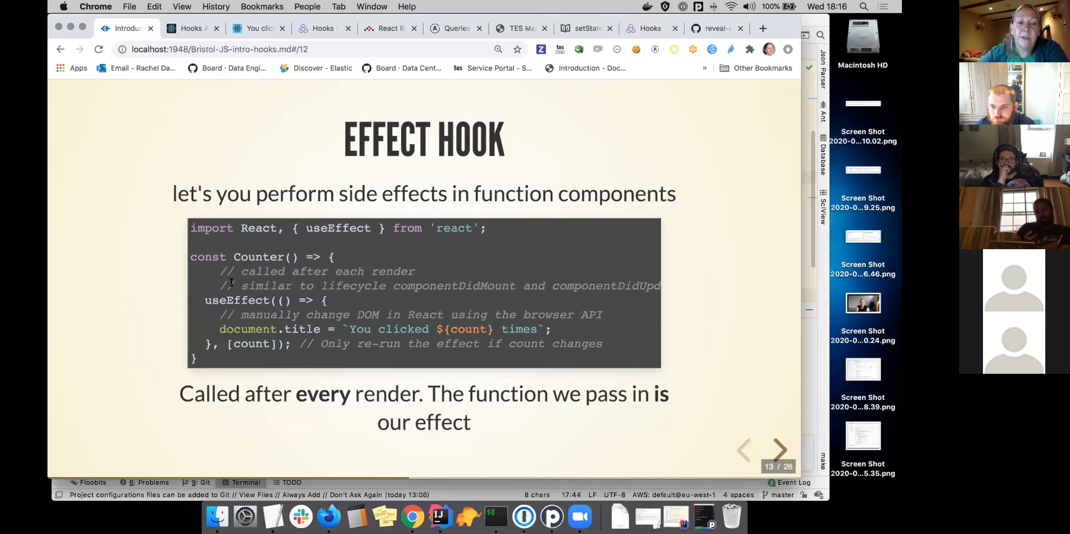
{"action": "mouse_move", "coordinate": [234, 287]}
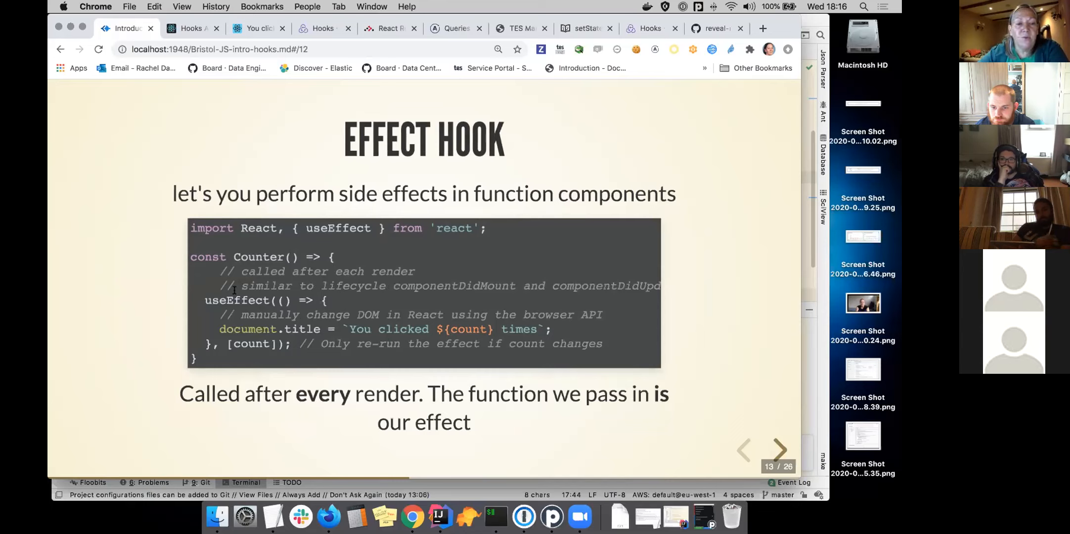
{"action": "mouse_move", "coordinate": [338, 225]}
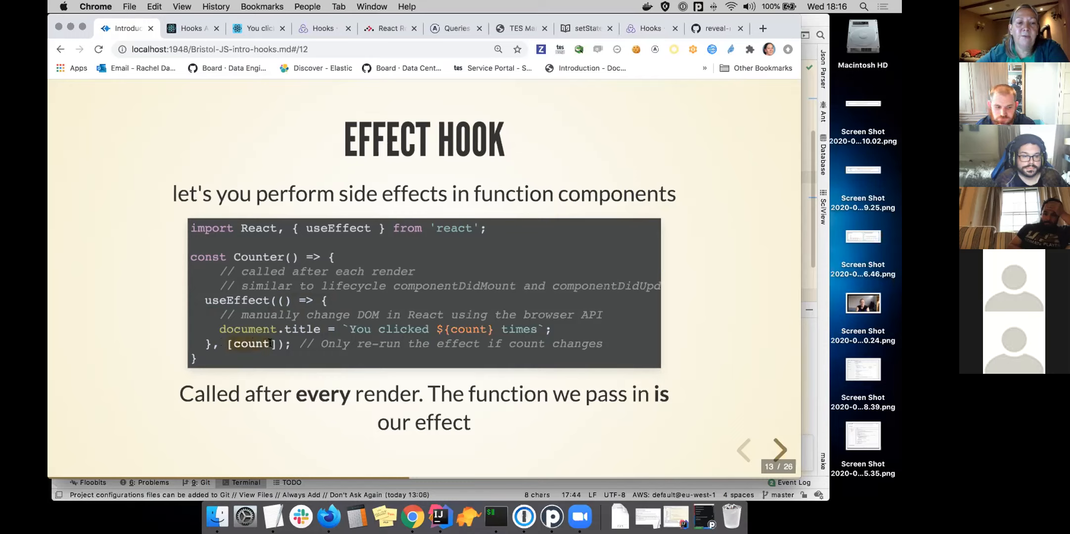
{"action": "mouse_move", "coordinate": [236, 357]}
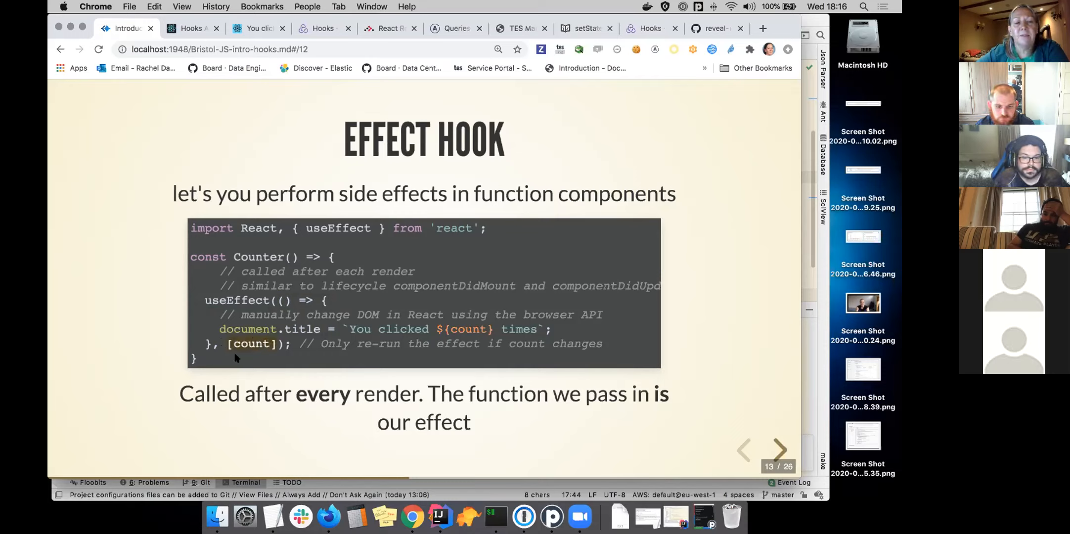
{"action": "mouse_move", "coordinate": [262, 352]}
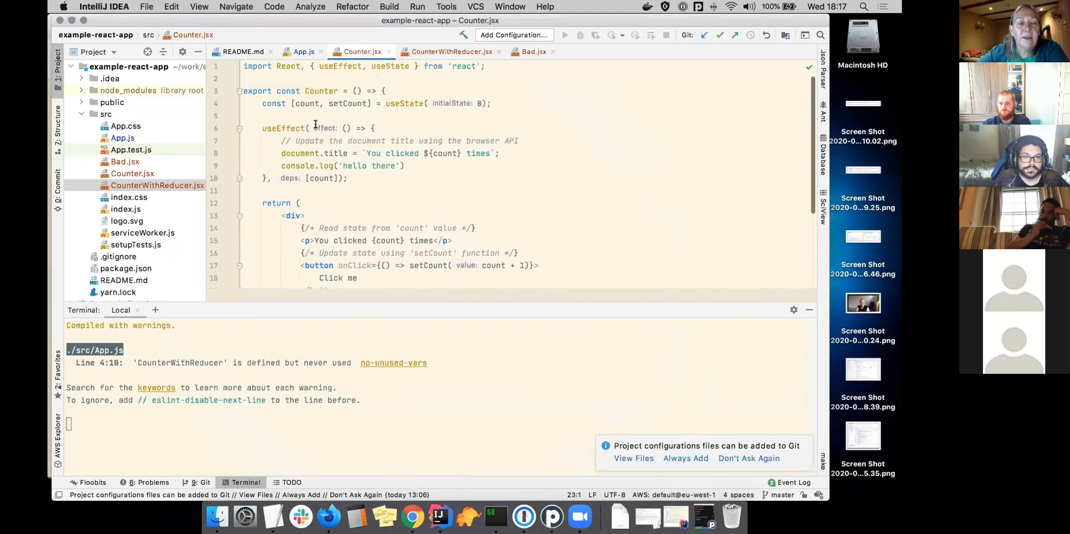
Point into the document.title effect in Counter.jsx and highlight every use of count
{"action": "left_click", "coordinate": [261, 129]}
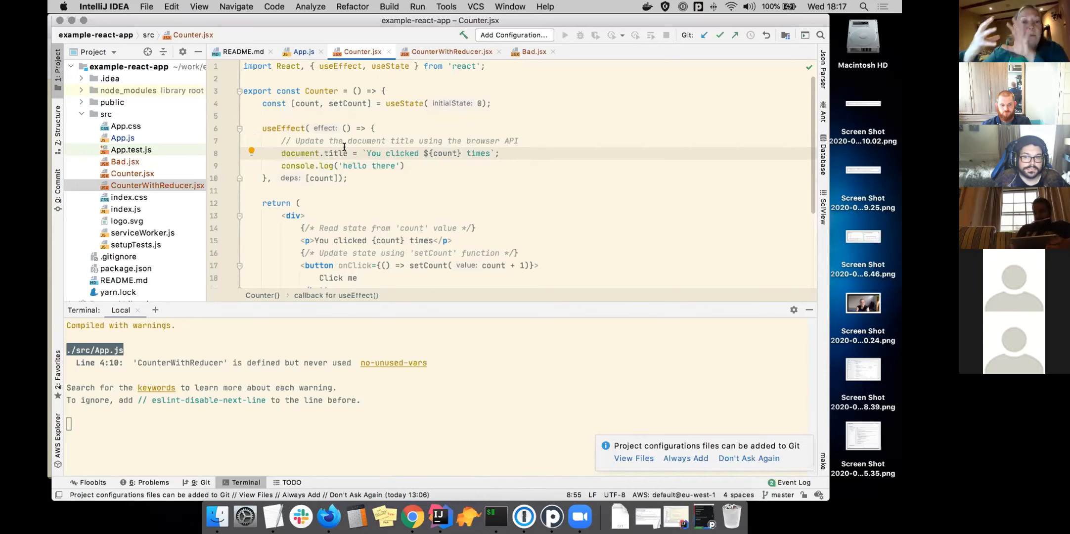
{"action": "left_click", "coordinate": [500, 152]}
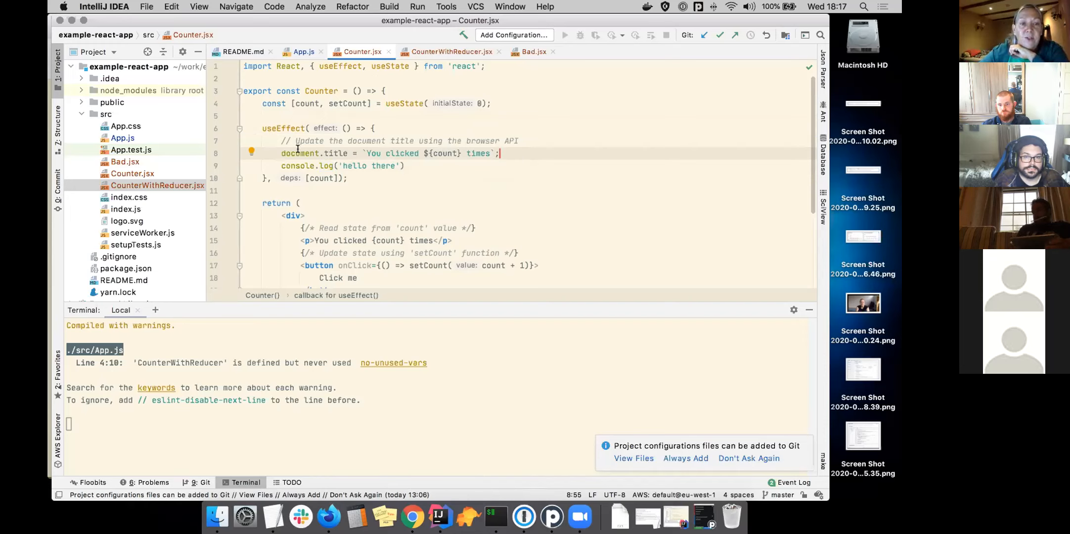
{"action": "double_click", "coordinate": [299, 152]}
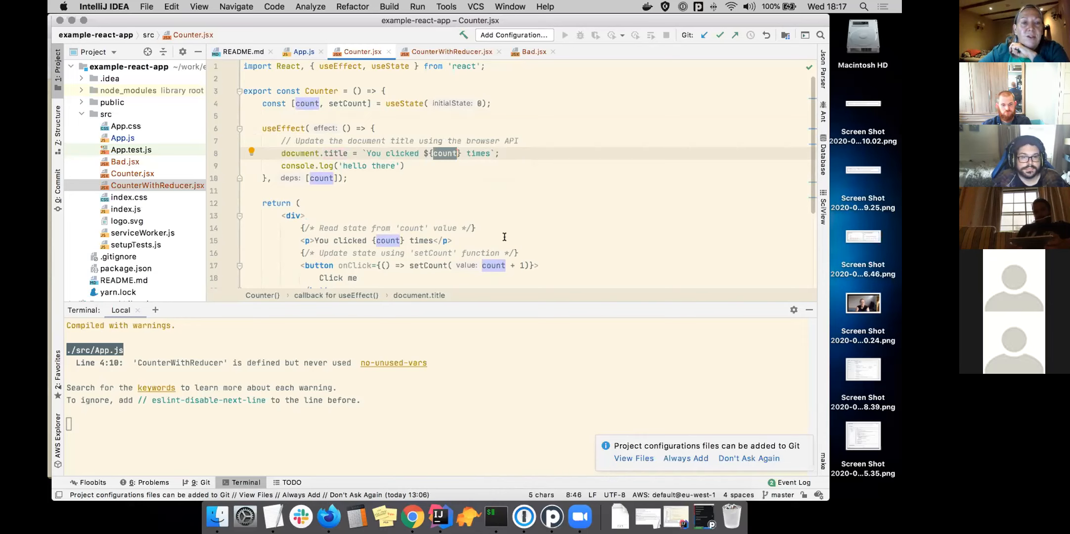
{"action": "mouse_move", "coordinate": [526, 184]}
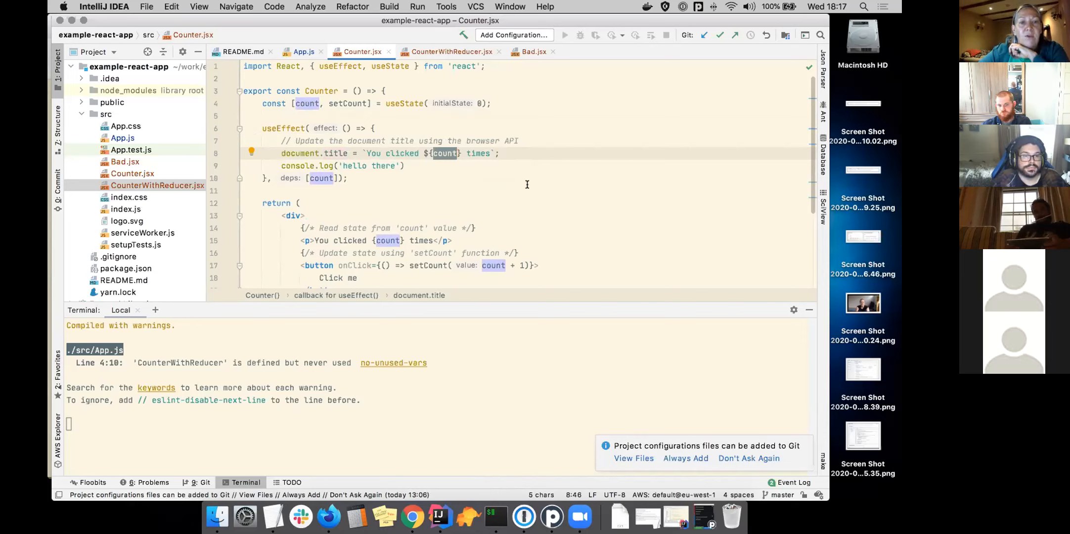
{"action": "mouse_move", "coordinate": [506, 188]}
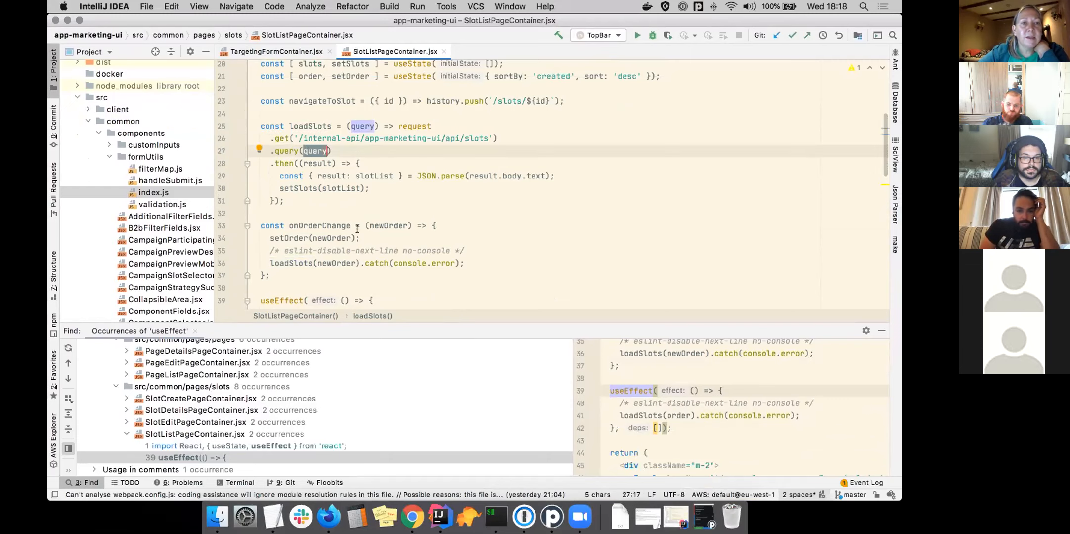
Scroll through the useEffect usages found in the app-marketing-ui project
{"action": "scroll", "scroll_direction": "down", "scroll_amount": 3}
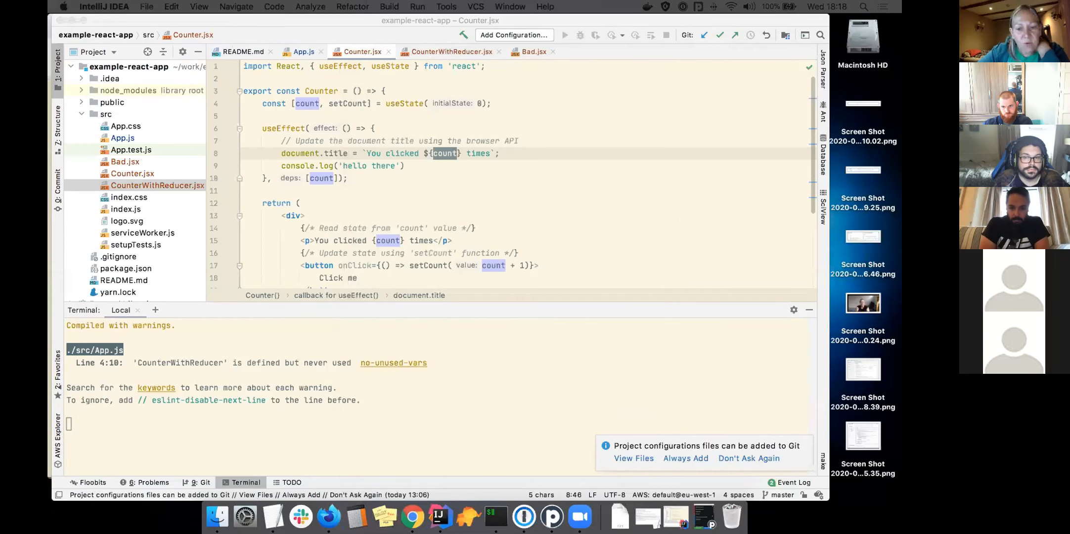
{"action": "mouse_move", "coordinate": [552, 516]}
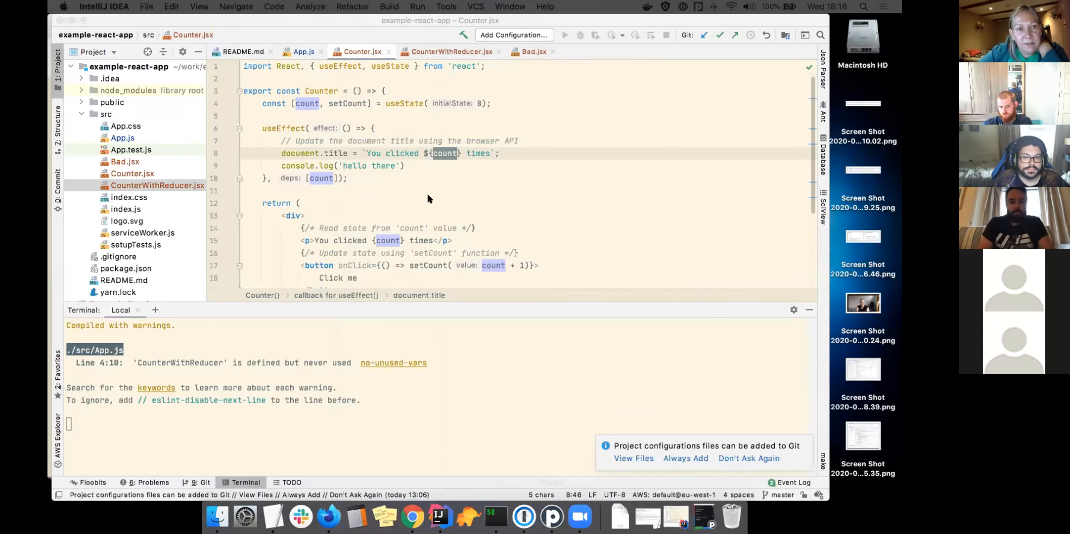
{"action": "mouse_move", "coordinate": [411, 516]}
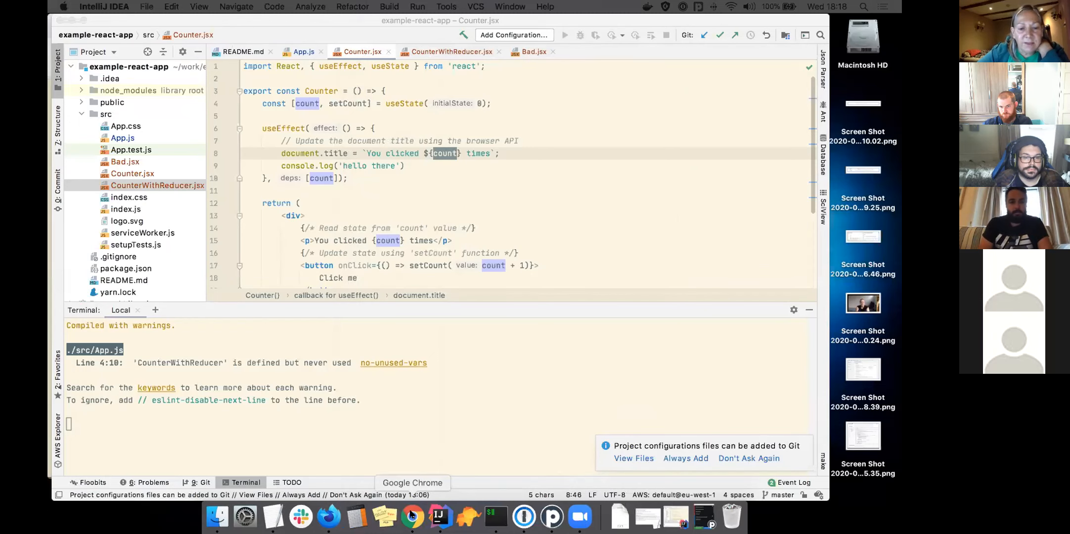
Bring Chrome with the Effect Hook slide back to the front
{"action": "left_click", "coordinate": [411, 516]}
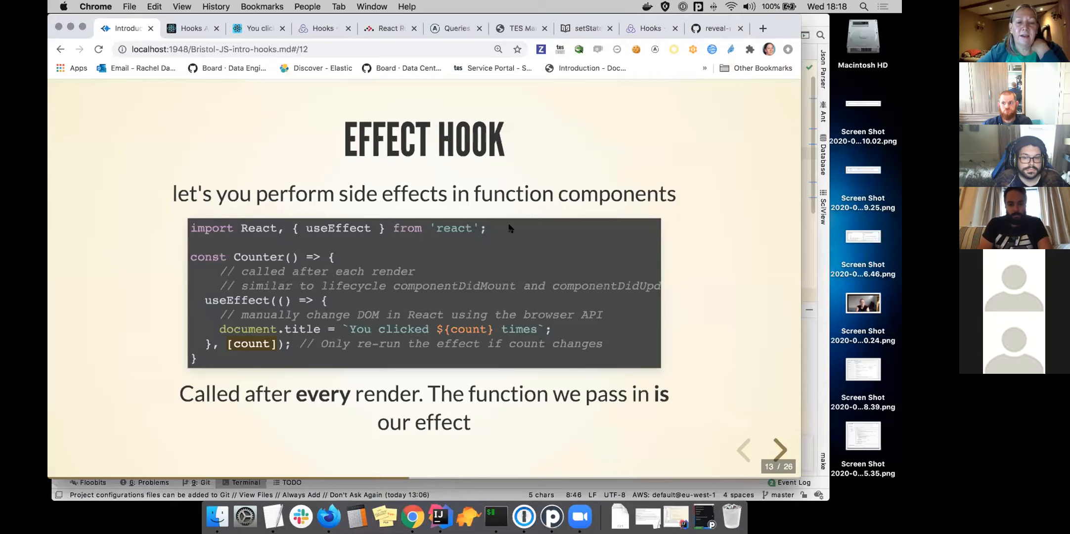
{"action": "mouse_move", "coordinate": [602, 396]}
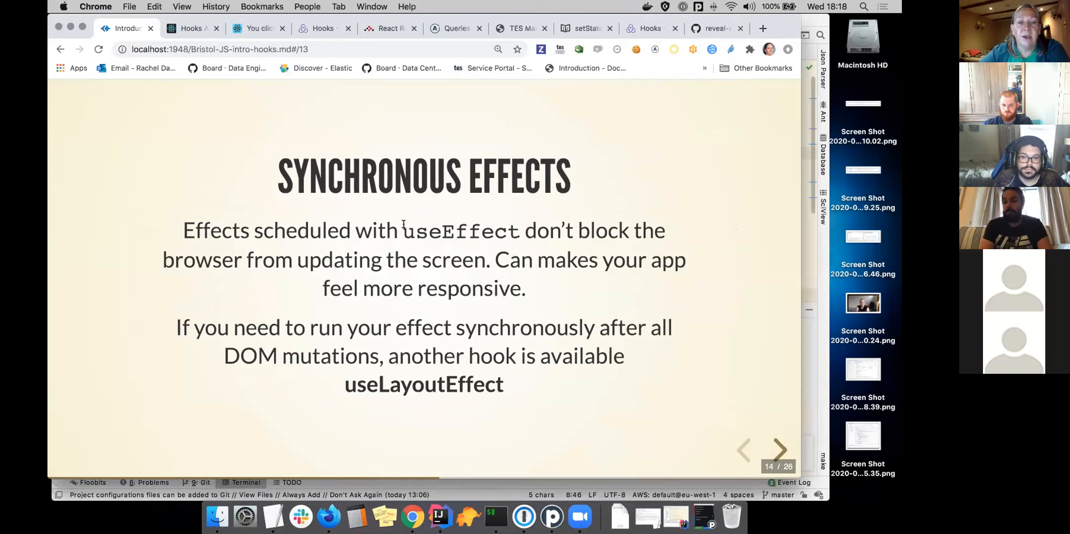
Highlight 'useEffect' on the Synchronous Effects slide, then move on to slide 15, Context Hook
{"action": "double_click", "coordinate": [453, 229]}
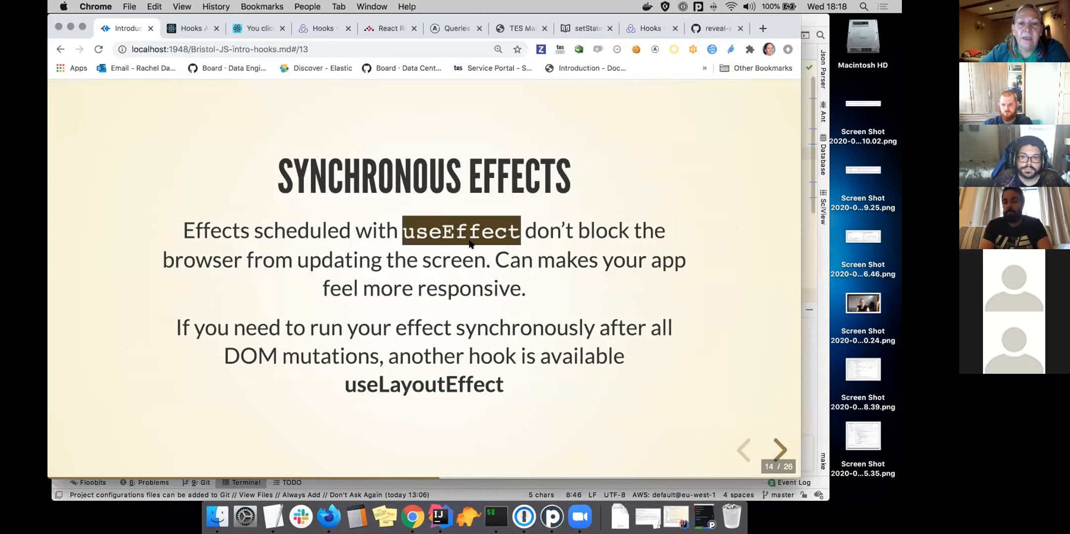
{"action": "mouse_move", "coordinate": [245, 241]}
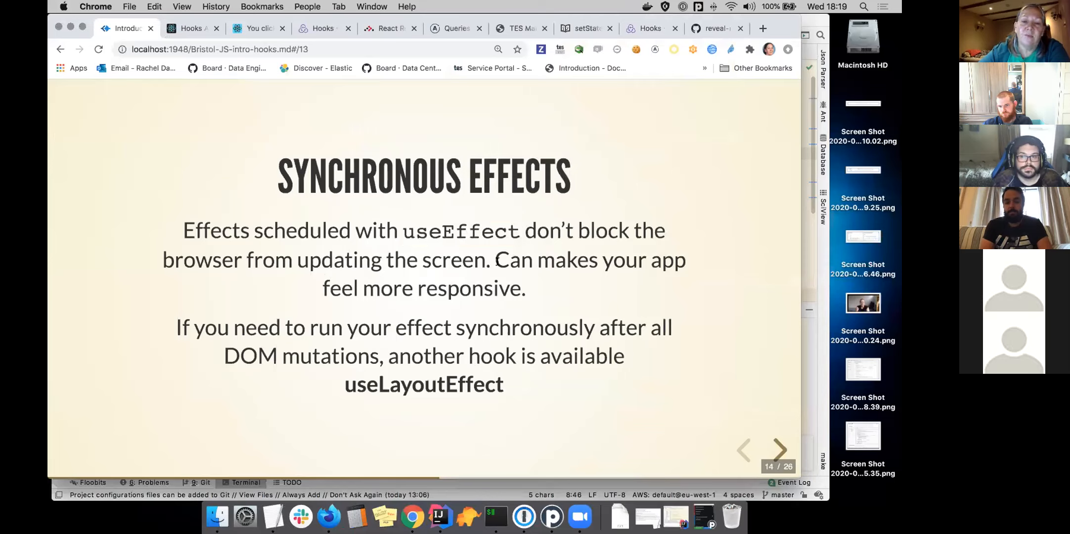
{"action": "left_click_drag", "start_coordinate": [496, 260], "coordinate": [523, 288]}
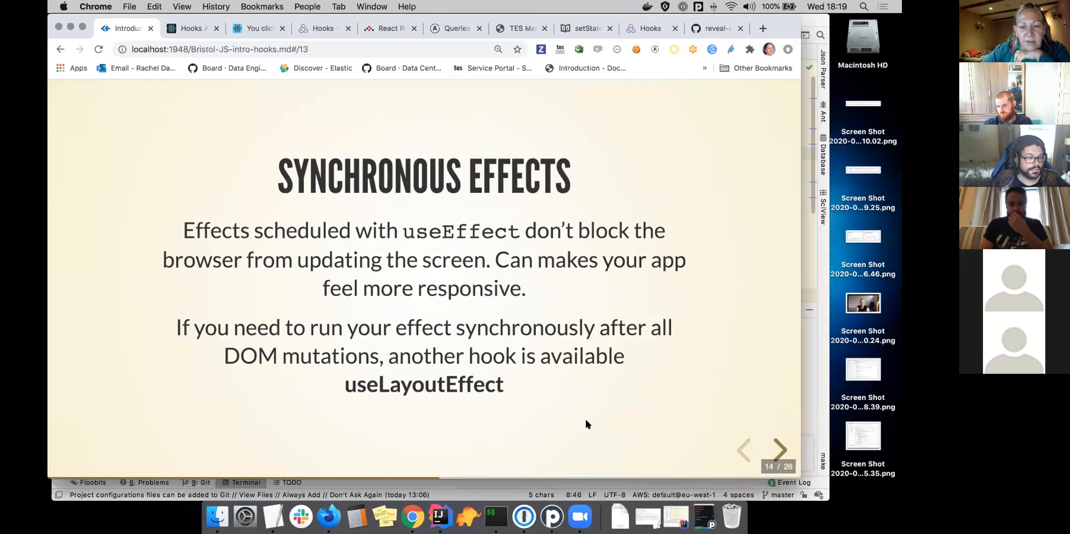
{"action": "left_click", "coordinate": [780, 449]}
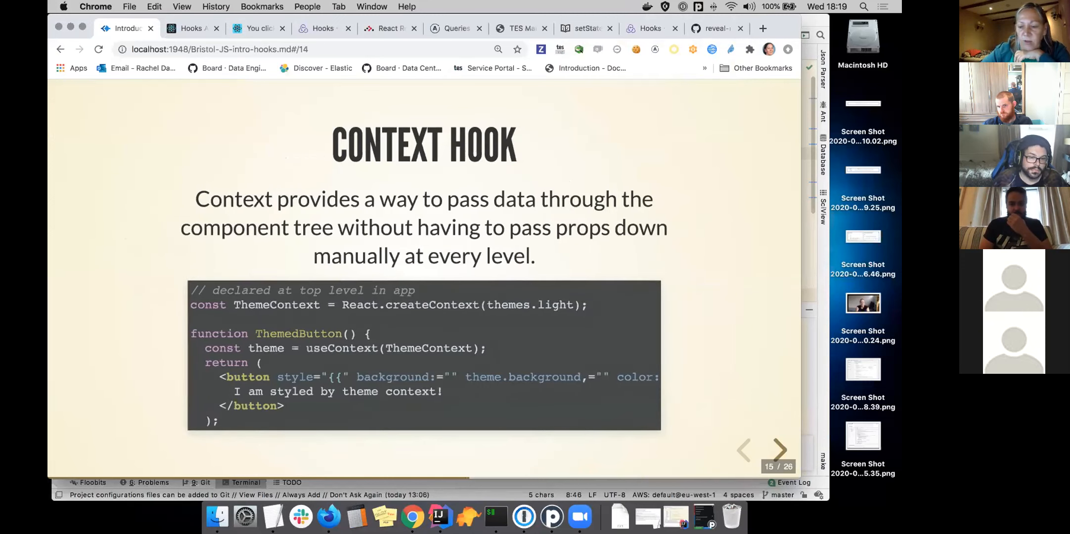
Step back to Synchronous Effects, return to Context Hook, then advance to slide 16, Rules of Hooks
{"action": "left_click", "coordinate": [742, 449]}
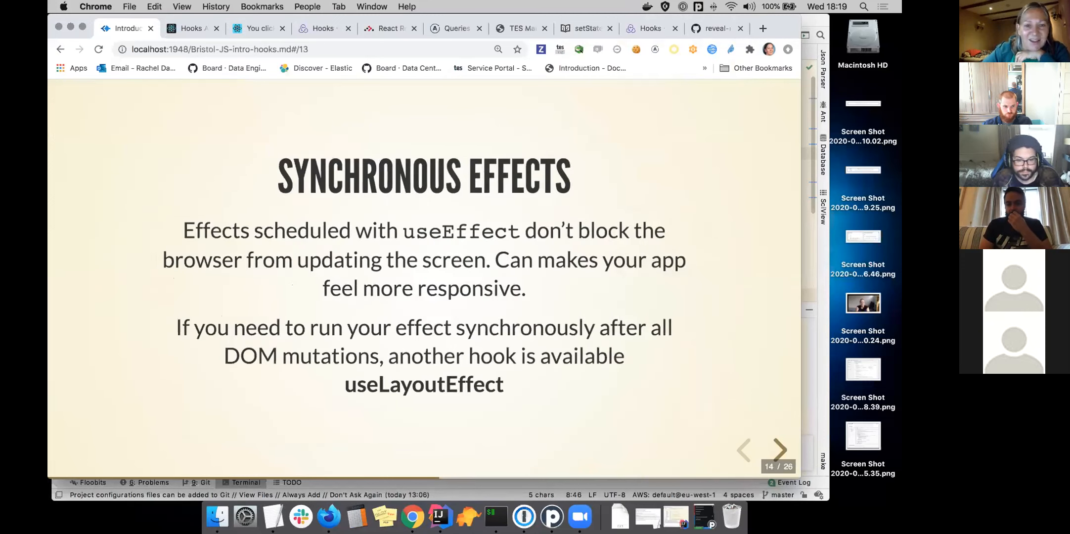
{"action": "left_click", "coordinate": [780, 448]}
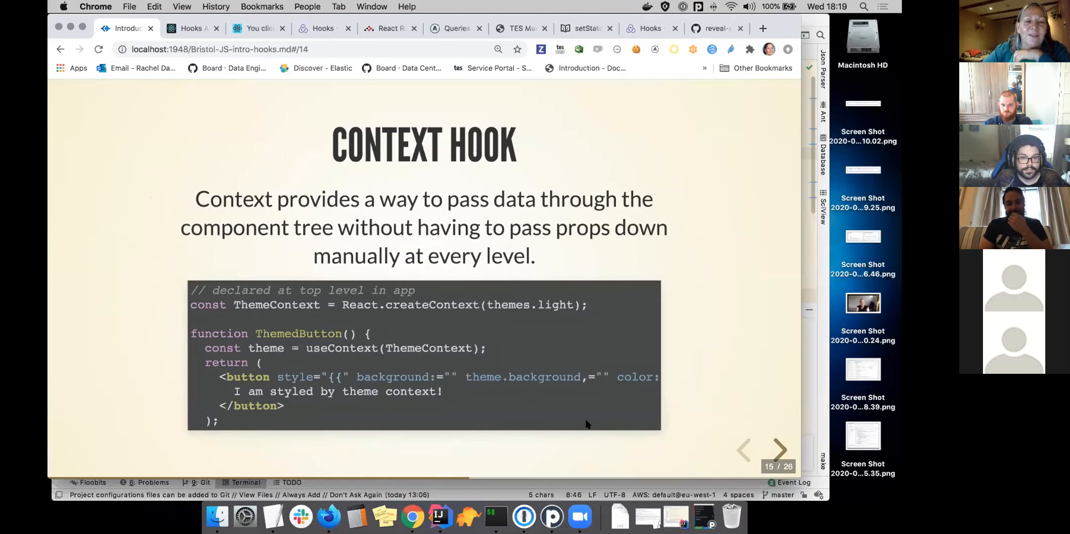
{"action": "mouse_move", "coordinate": [461, 350]}
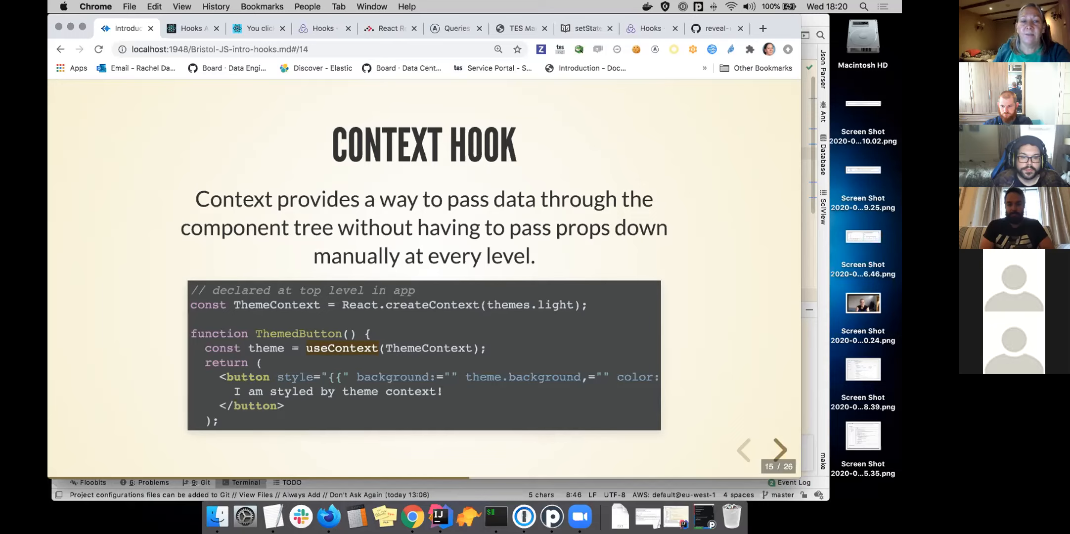
{"action": "mouse_move", "coordinate": [157, 185]}
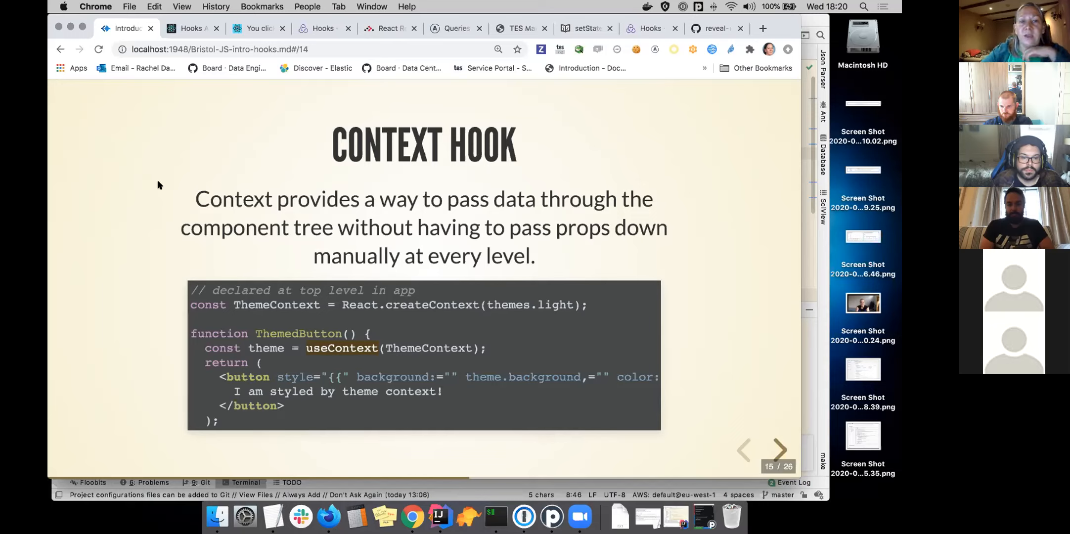
{"action": "mouse_move", "coordinate": [556, 169]}
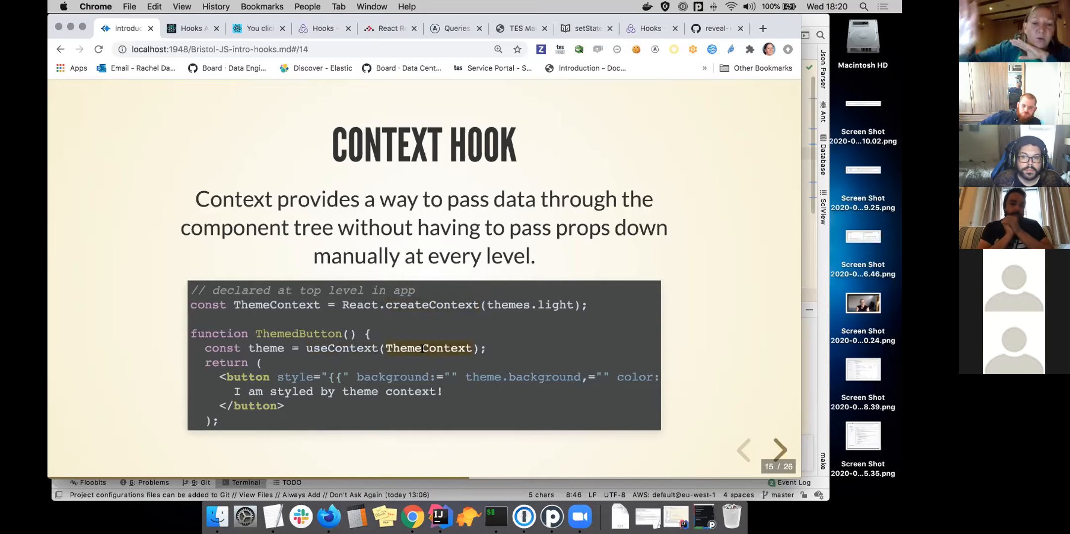
{"action": "mouse_move", "coordinate": [464, 361]}
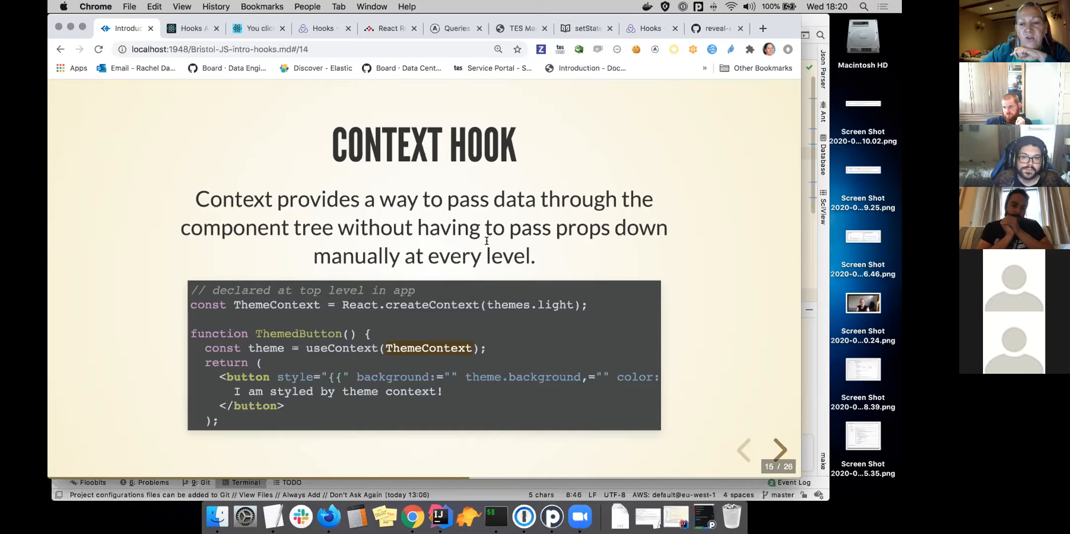
{"action": "mouse_move", "coordinate": [825, 39]}
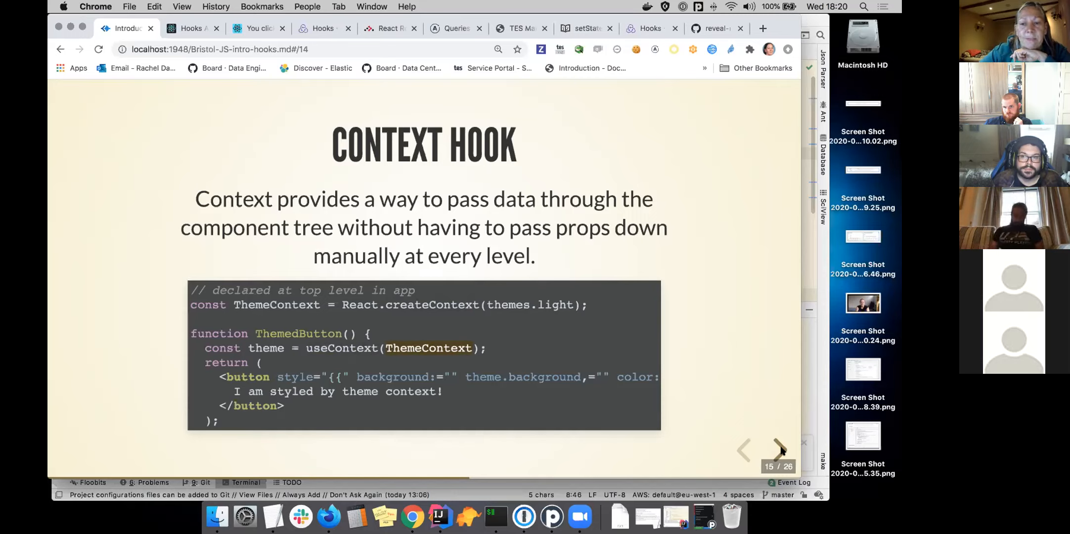
{"action": "left_click", "coordinate": [778, 449]}
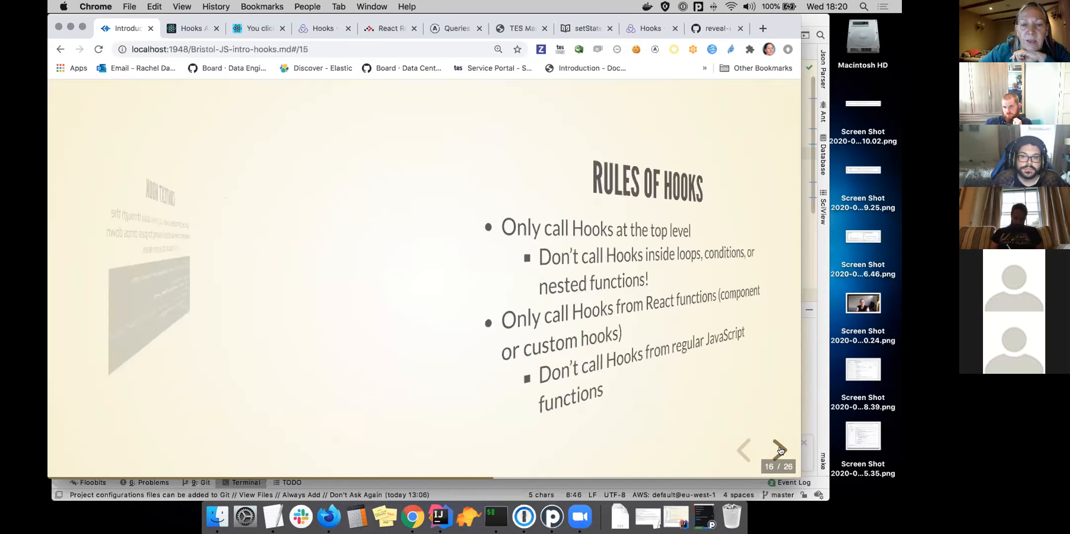
Advance from Rules of Hooks to slide 17, Enforce Rules with ESLint
{"action": "left_click", "coordinate": [780, 449]}
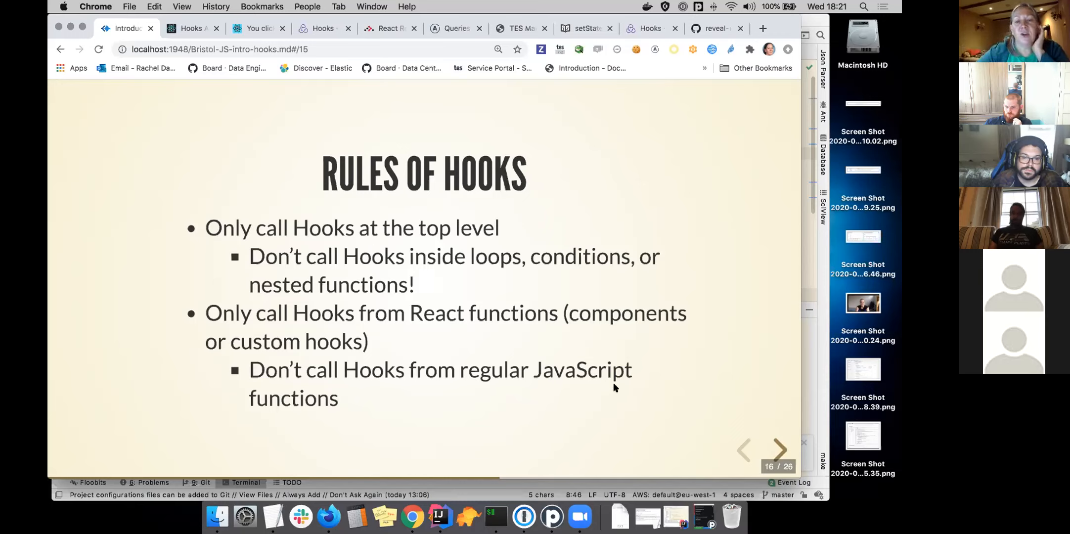
{"action": "mouse_move", "coordinate": [767, 435]}
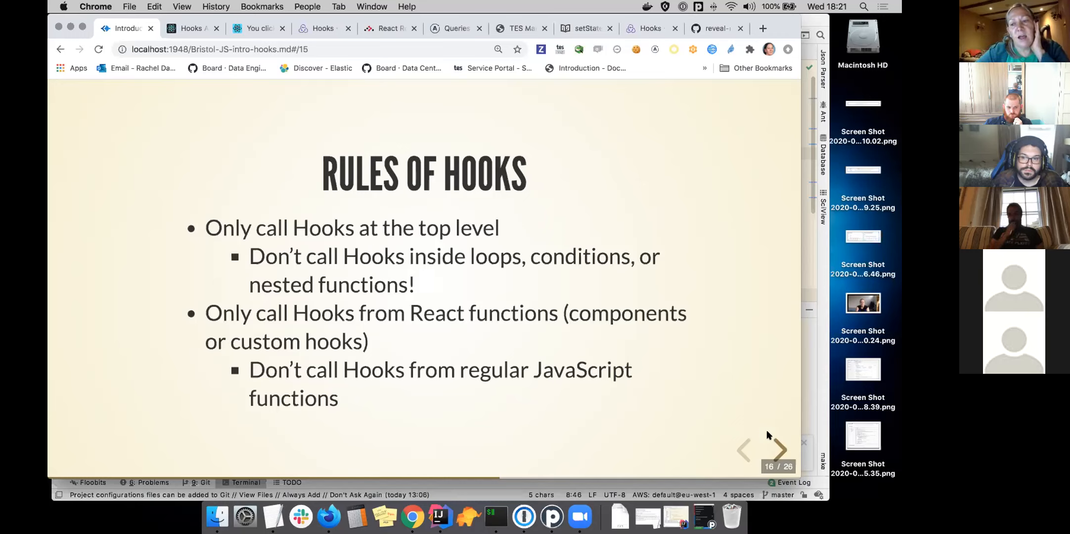
{"action": "mouse_move", "coordinate": [778, 450]}
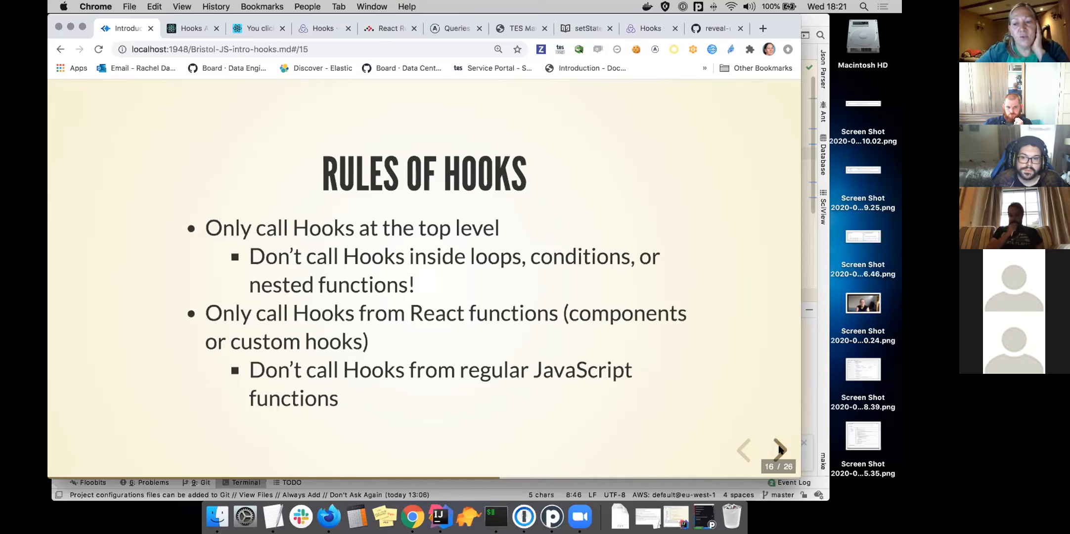
{"action": "left_click", "coordinate": [779, 449]}
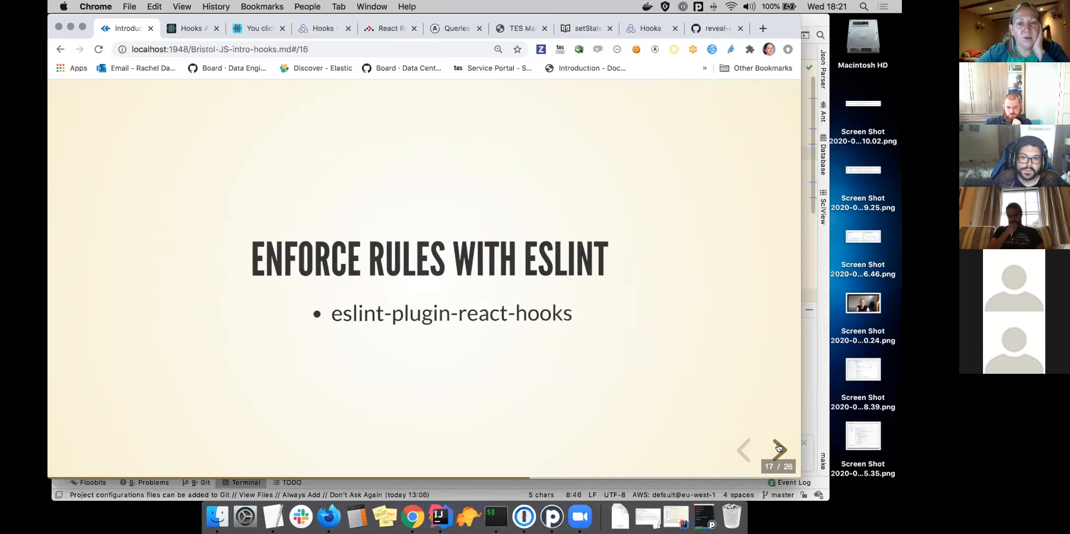
Leave the ESLint slide for IntelliJ IDEA showing Counter.jsx in example-react-app
{"action": "left_click", "coordinate": [778, 449]}
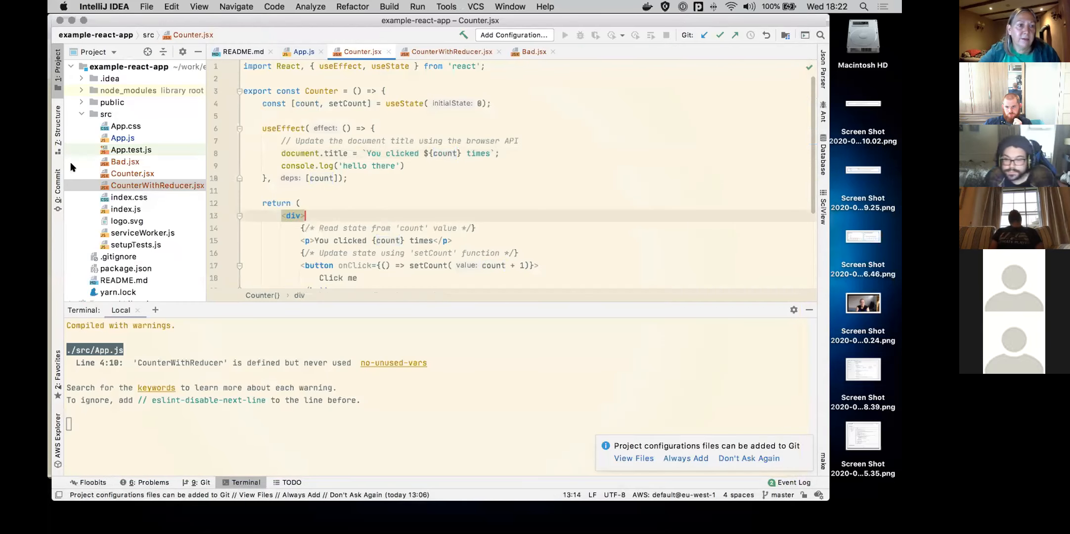
Show Bad.jsx's ESLint error on the conditionally called useEffect, then return to the slides in Chrome
{"action": "left_click", "coordinate": [124, 161]}
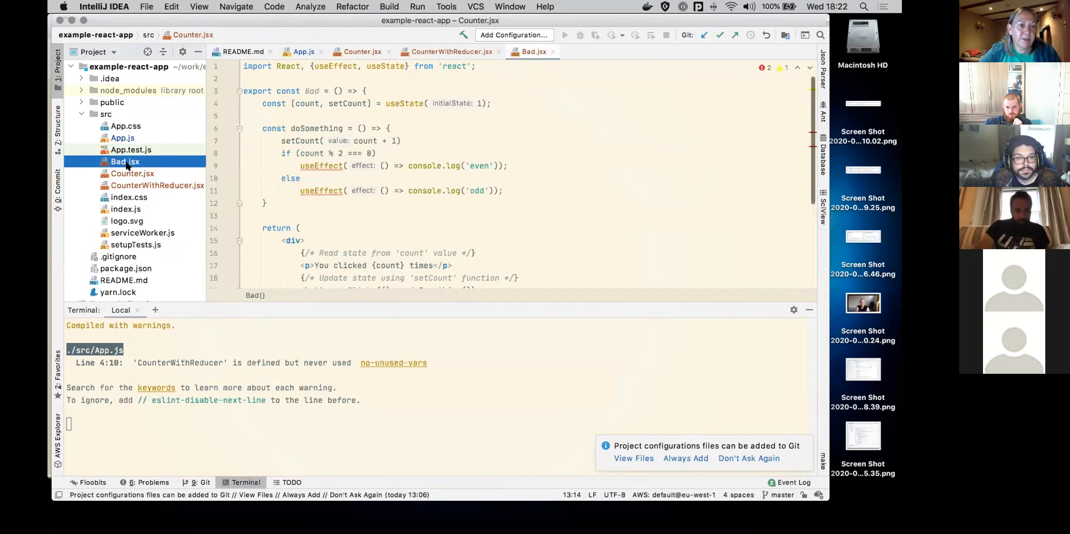
{"action": "left_click", "coordinate": [316, 166]}
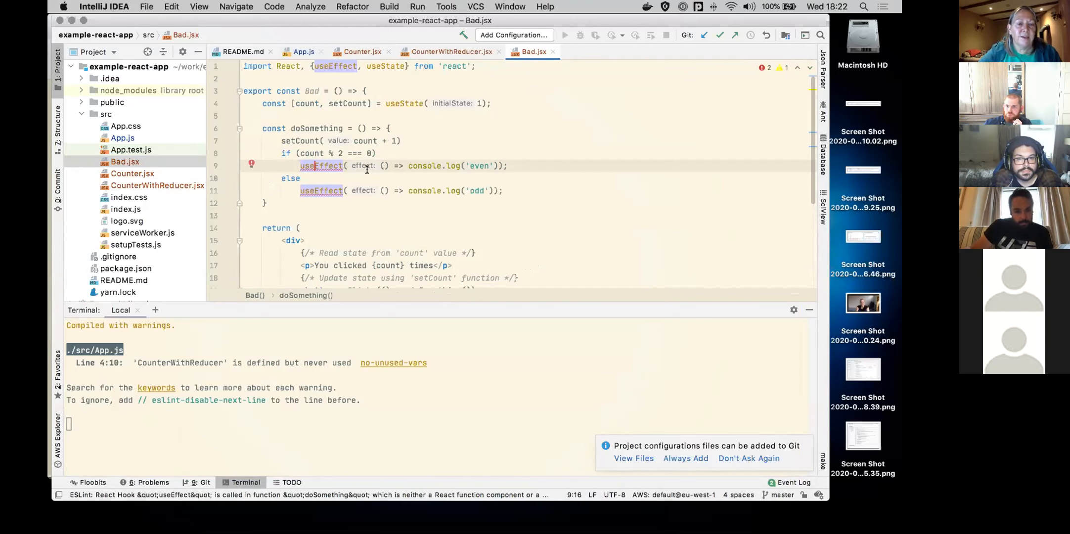
{"action": "left_click", "coordinate": [251, 165]}
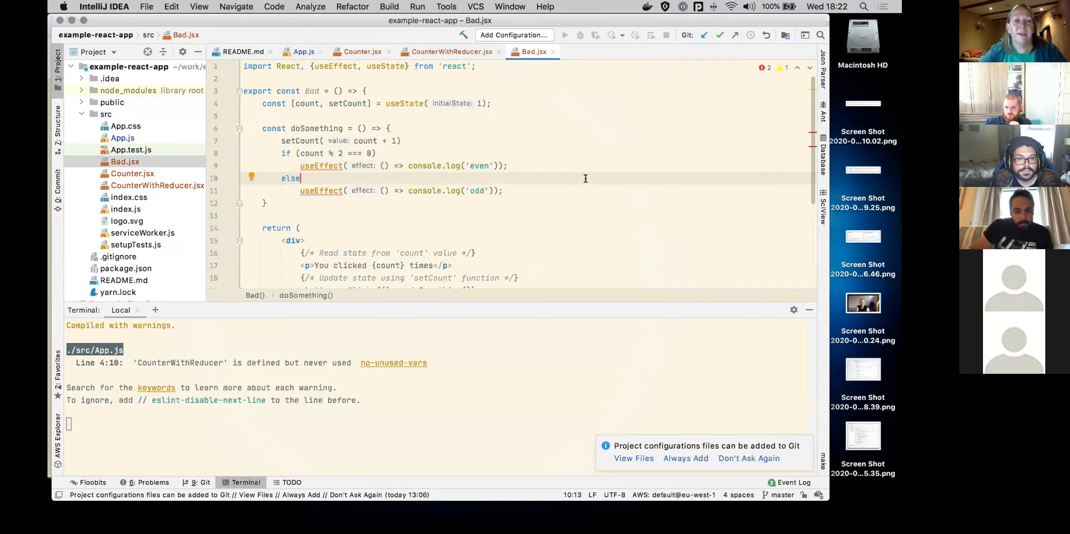
{"action": "mouse_move", "coordinate": [416, 331]}
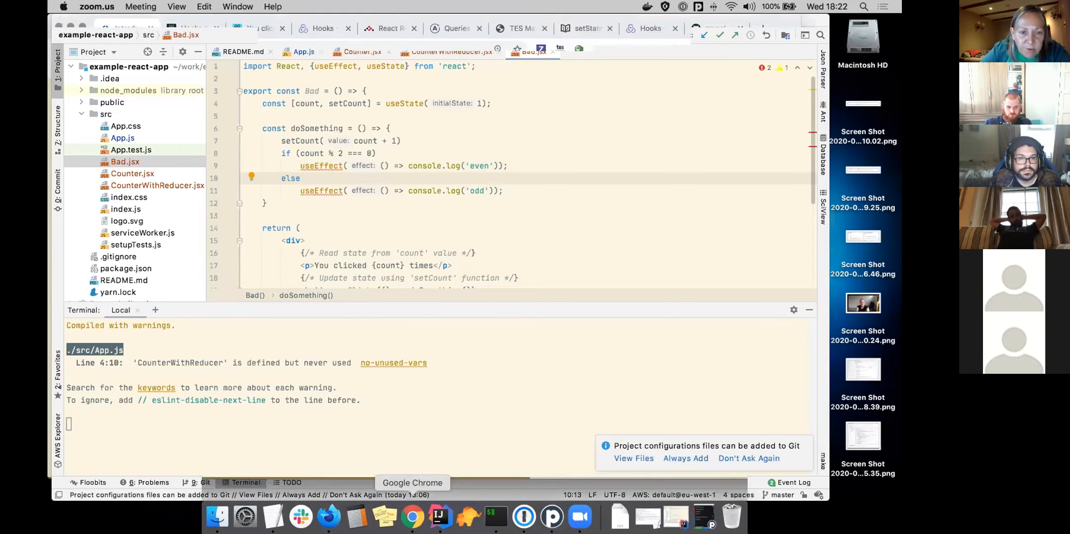
{"action": "left_click", "coordinate": [411, 516]}
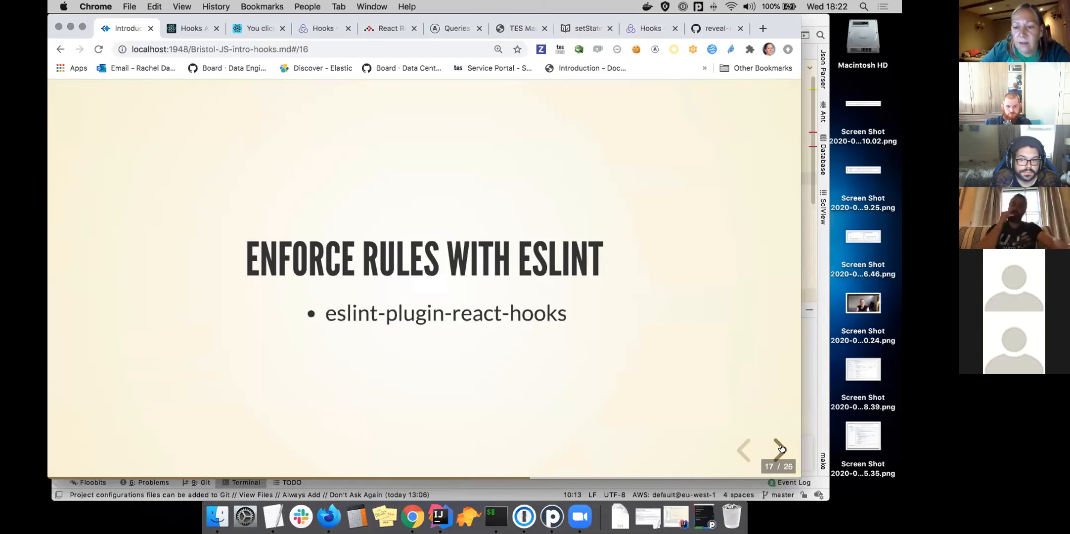
Advance to slide 18, Combining Hooks, with the useEffect code to avoid
{"action": "left_click", "coordinate": [778, 449]}
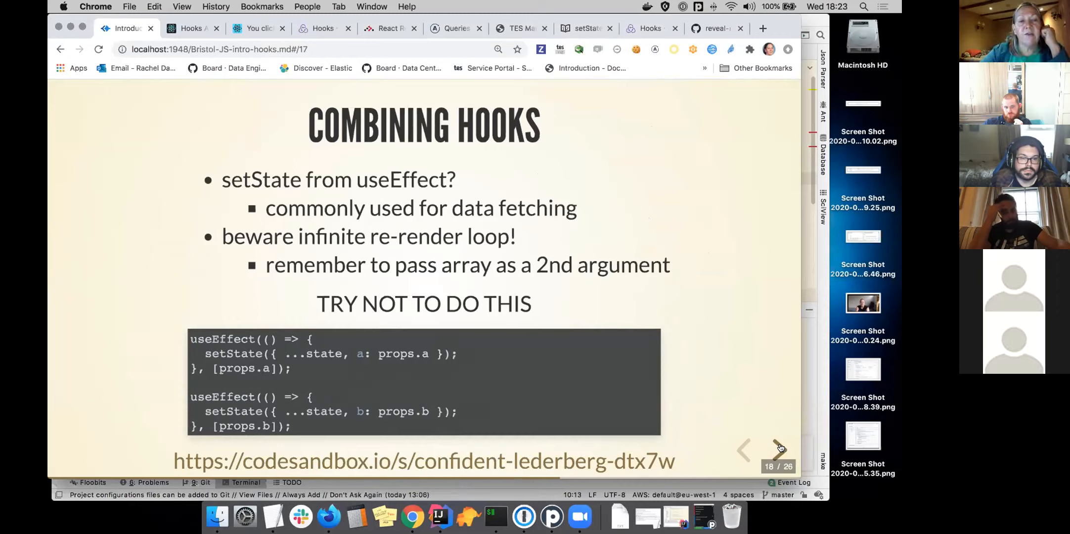
{"action": "mouse_move", "coordinate": [675, 324]}
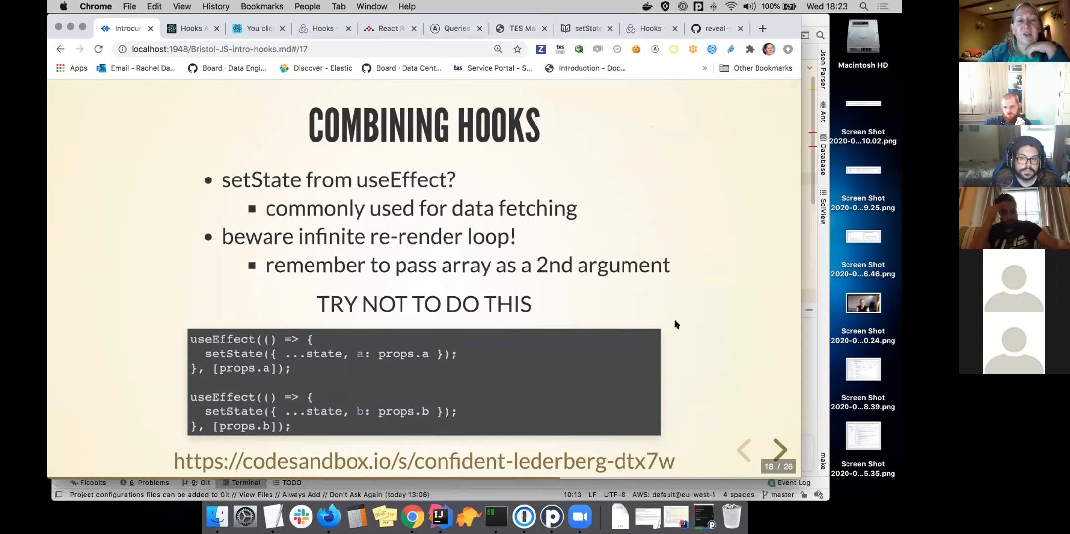
{"action": "mouse_move", "coordinate": [672, 324]}
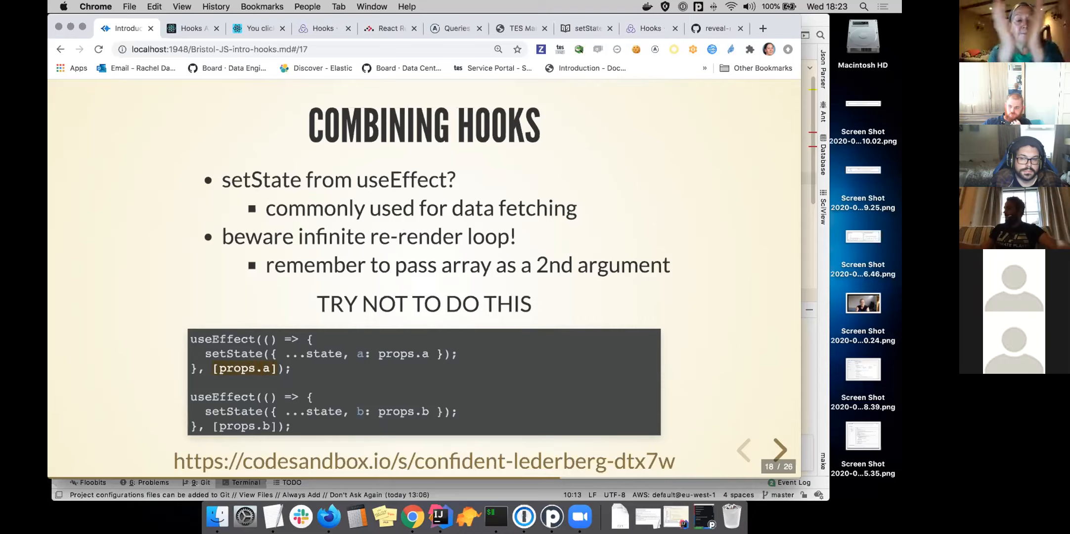
{"action": "mouse_move", "coordinate": [595, 312]}
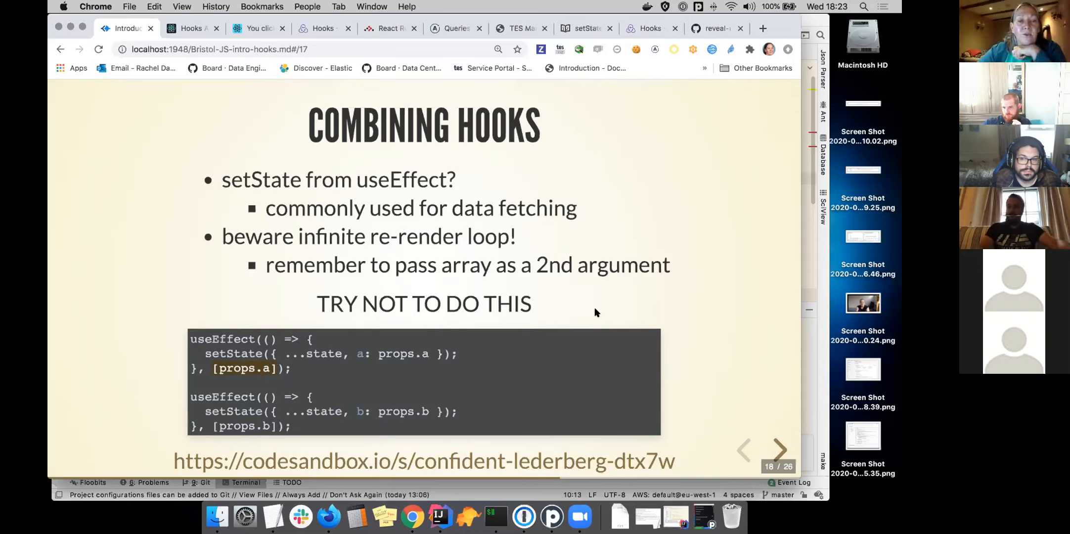
{"action": "mouse_move", "coordinate": [571, 308]}
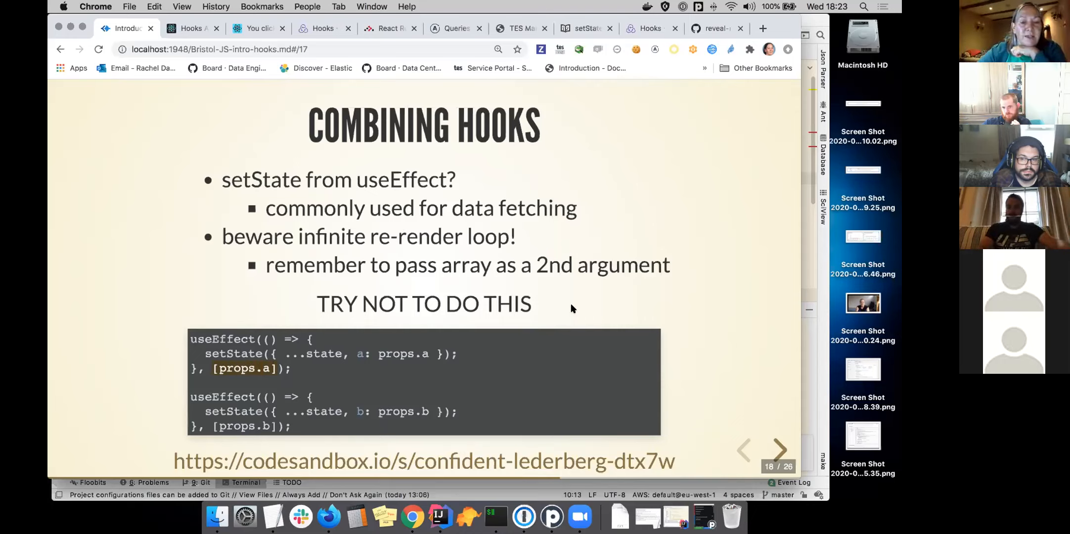
{"action": "mouse_move", "coordinate": [744, 413]}
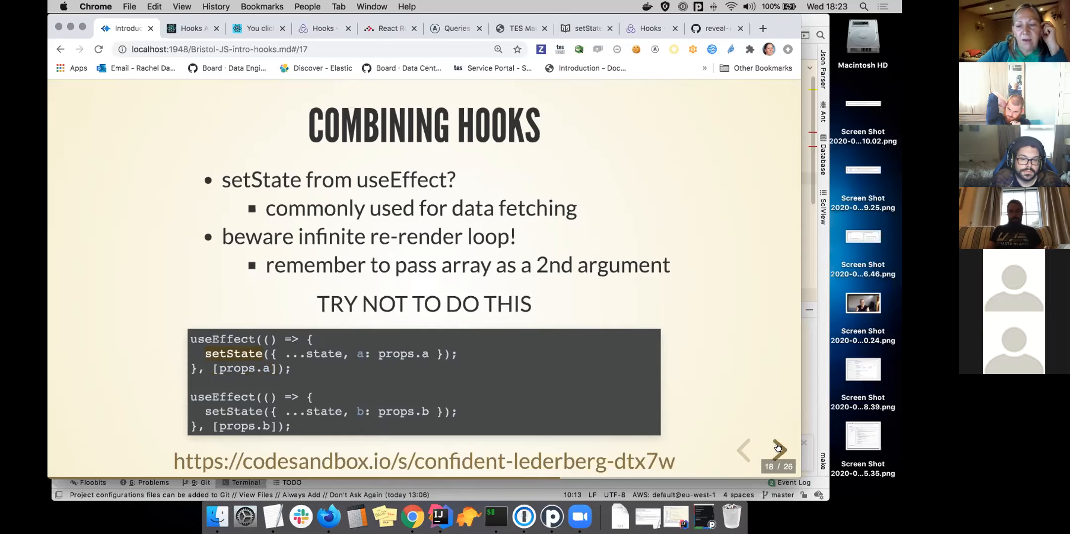
Advance to slide 19, Do This Instead, and emphasise the word 'useEffects'
{"action": "left_click", "coordinate": [777, 449]}
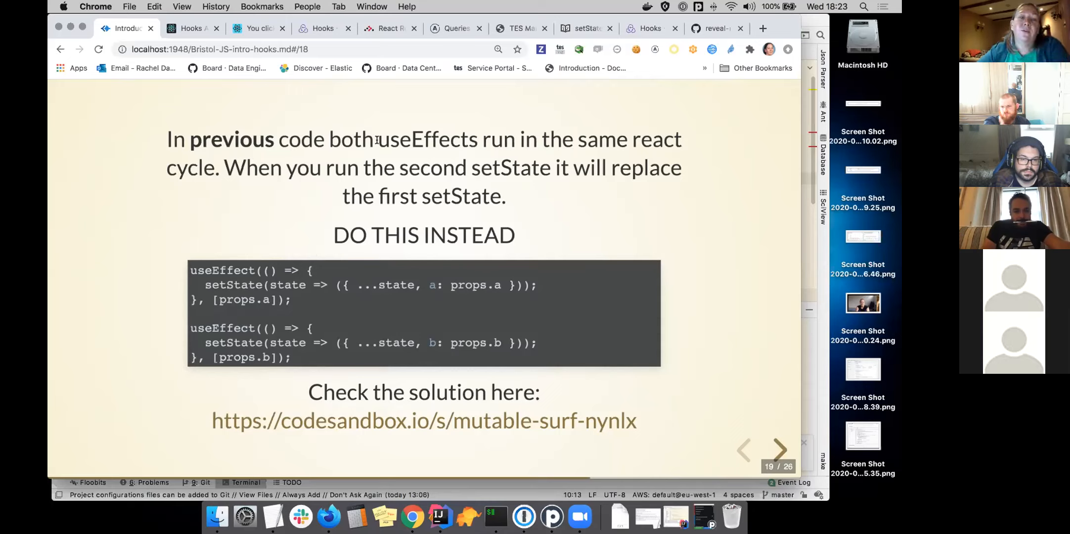
{"action": "double_click", "coordinate": [417, 139]}
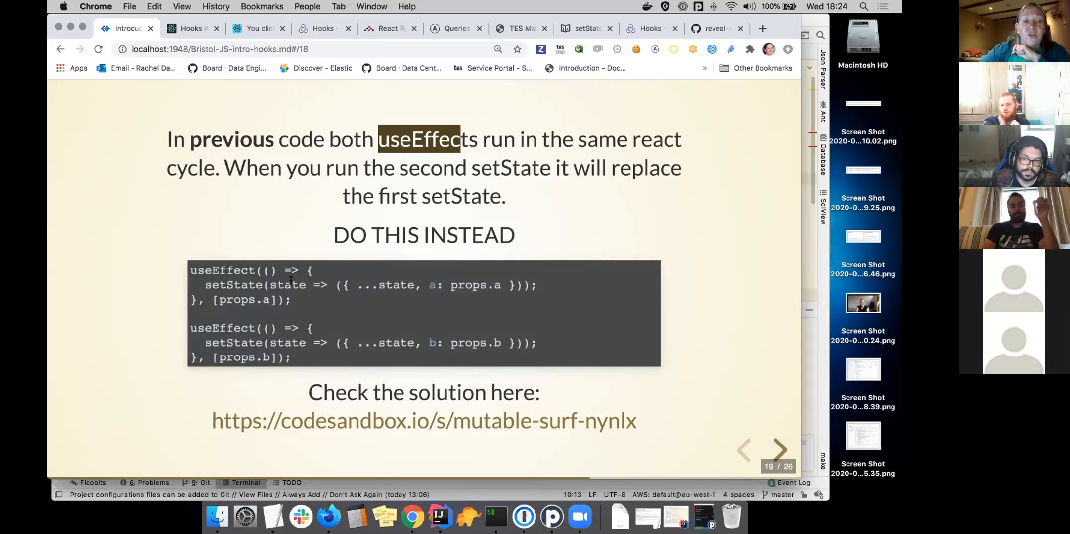
{"action": "mouse_move", "coordinate": [666, 334]}
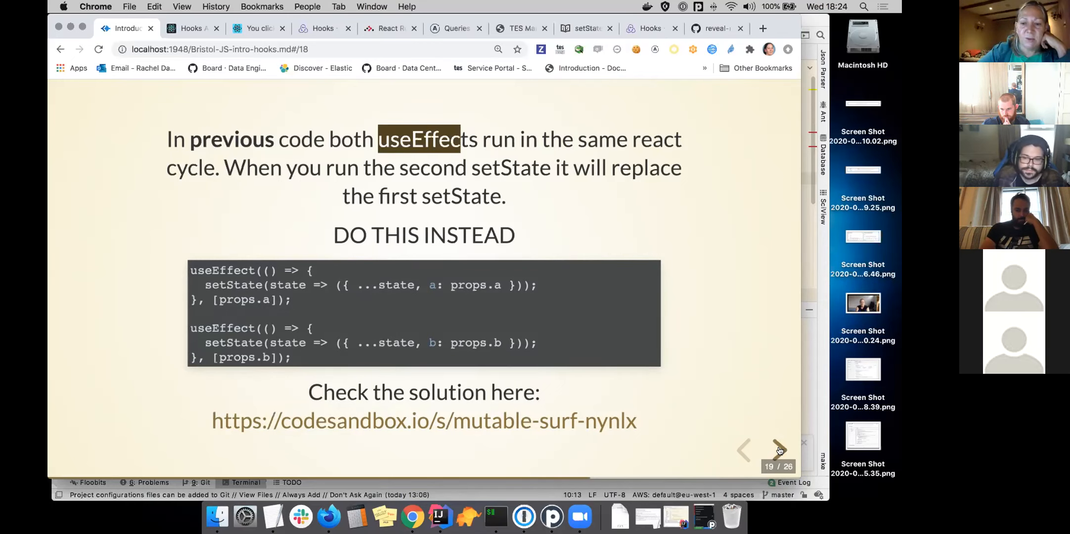
Advance to slide 20, useReducer Hook, and highlight a word in its explanation
{"action": "left_click", "coordinate": [777, 449]}
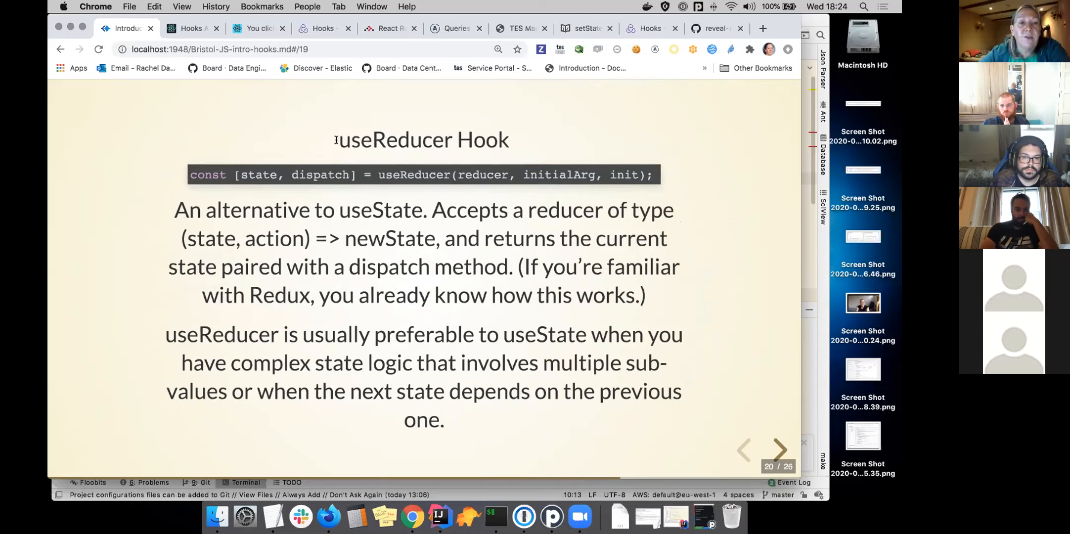
{"action": "double_click", "coordinate": [394, 140]}
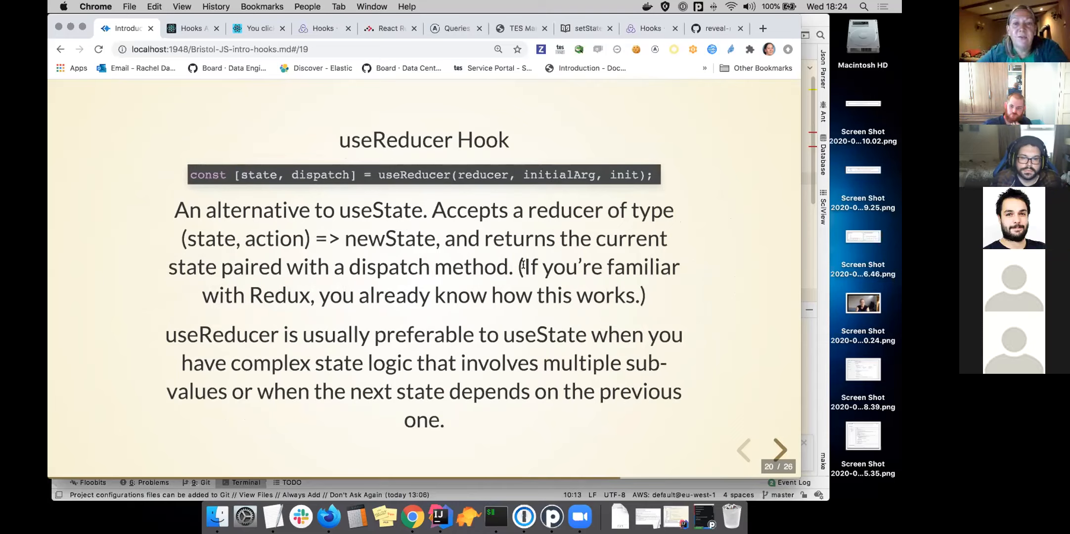
{"action": "mouse_move", "coordinate": [522, 271]}
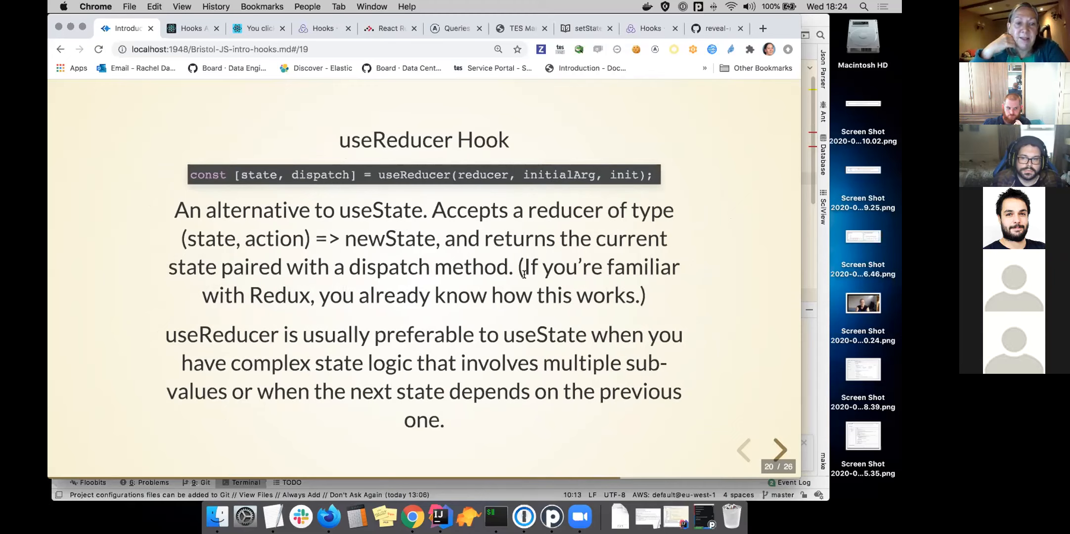
{"action": "mouse_move", "coordinate": [523, 274]}
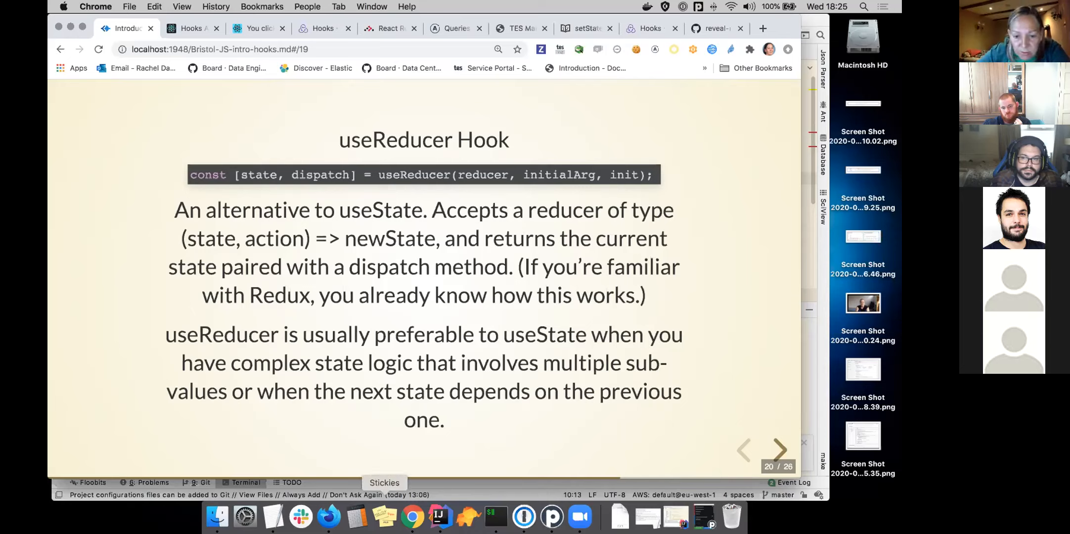
{"action": "mouse_move", "coordinate": [439, 516]}
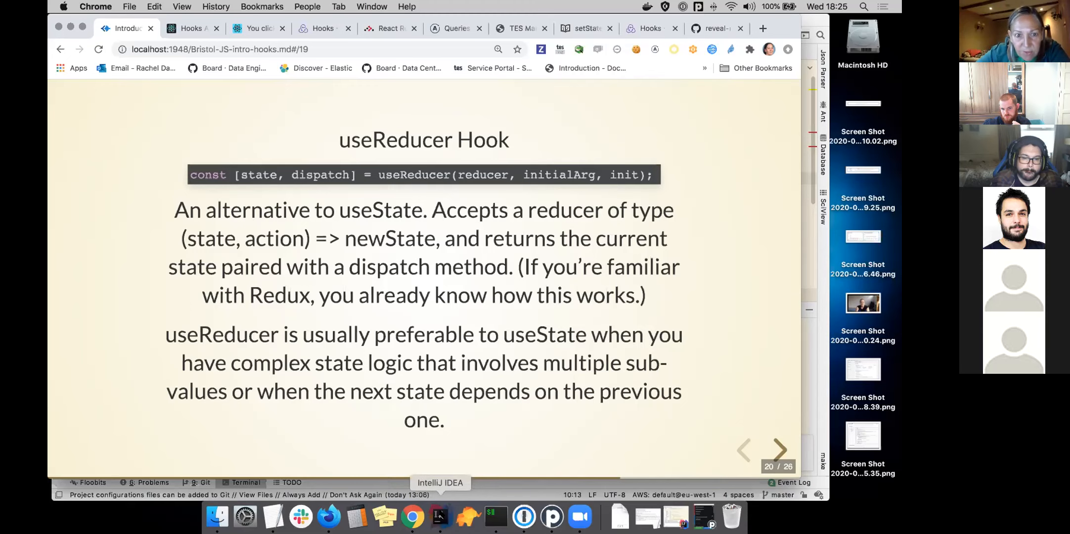
Show CounterWithReducer.jsx in IntelliJ with its increment/decrement reducer, highlighting the component name
{"action": "left_click", "coordinate": [439, 516]}
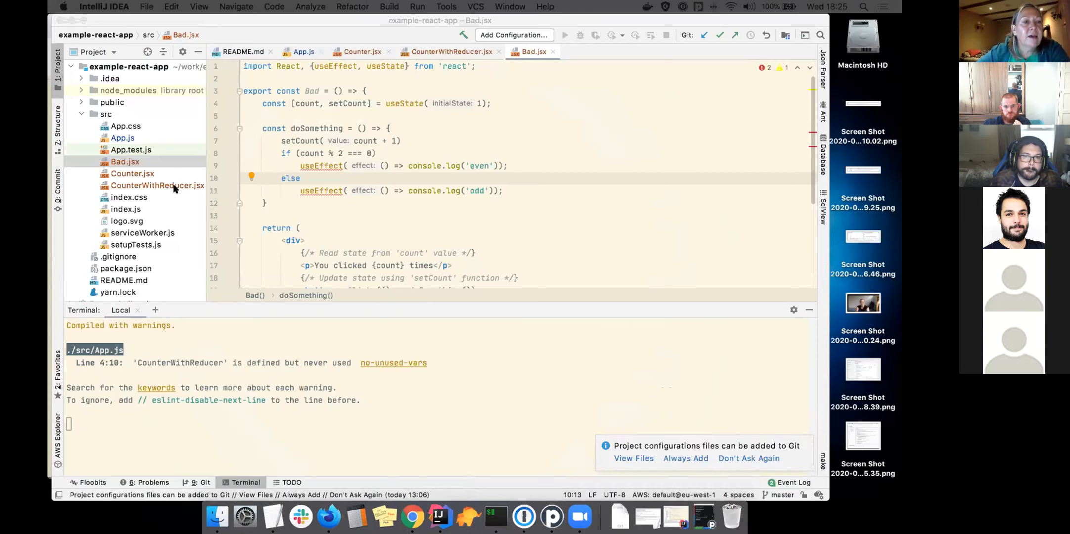
{"action": "left_click", "coordinate": [157, 185]}
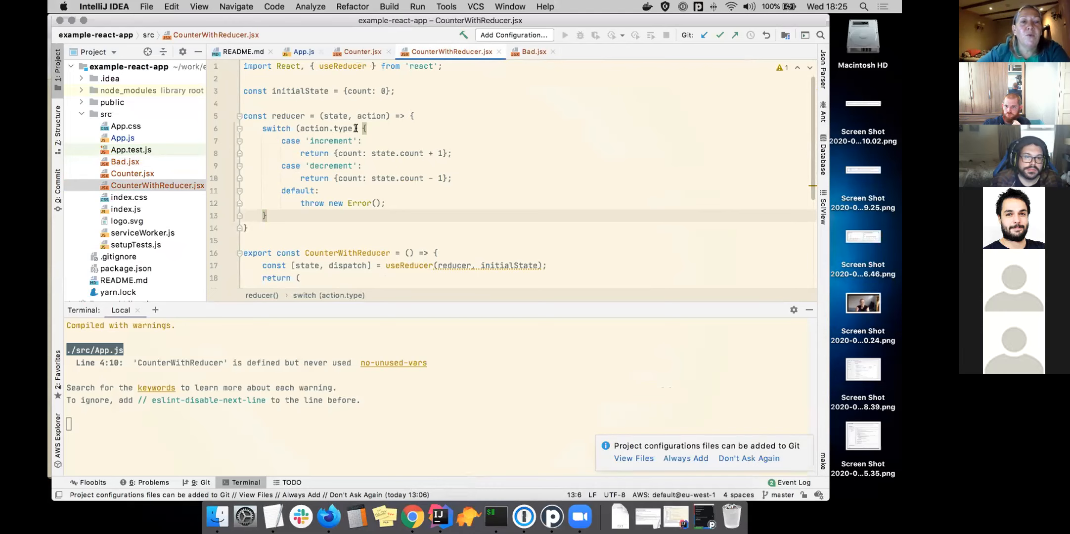
{"action": "scroll", "scroll_direction": "down", "scroll_amount": 3}
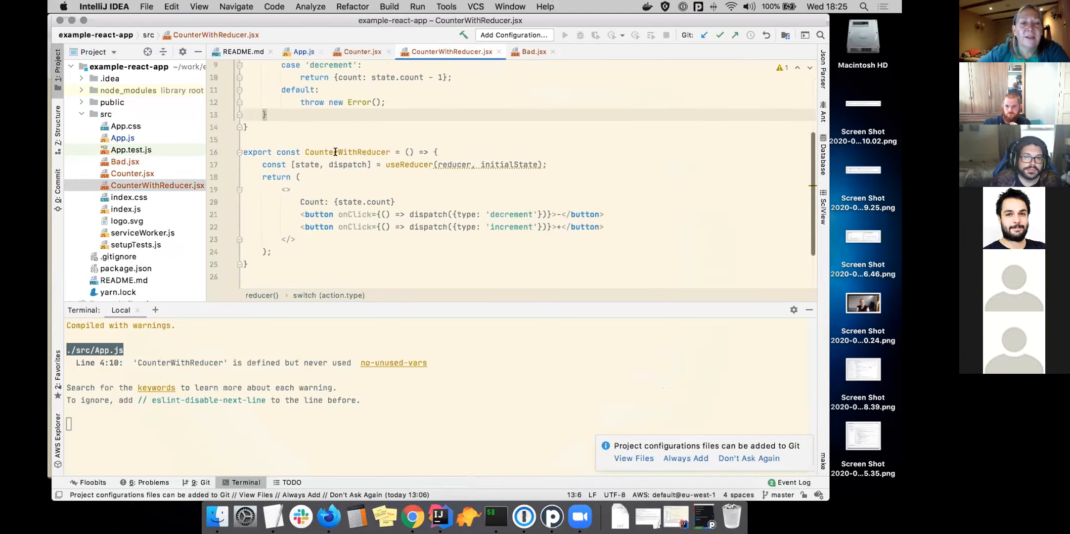
{"action": "double_click", "coordinate": [347, 151]}
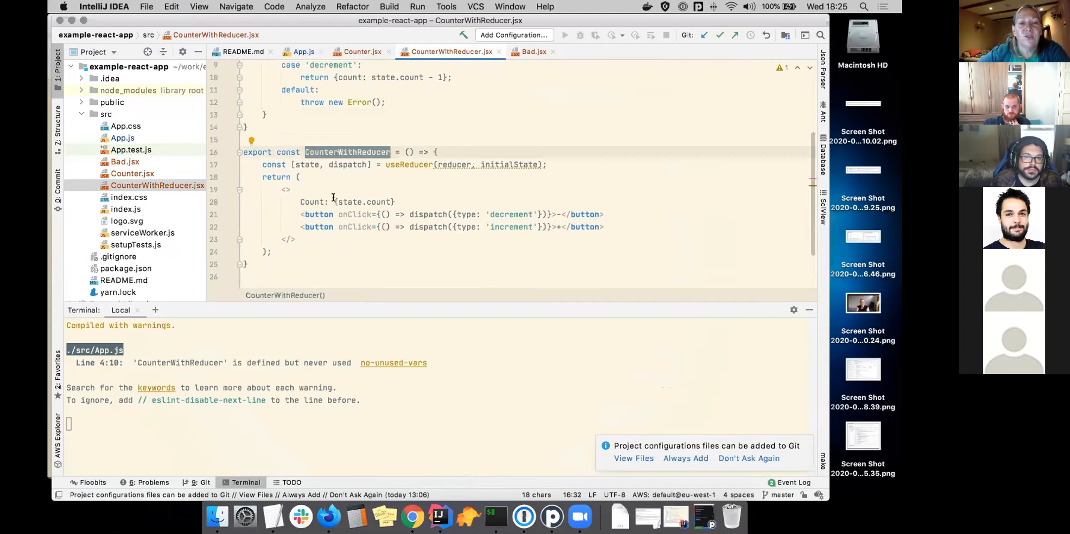
{"action": "mouse_move", "coordinate": [545, 208]}
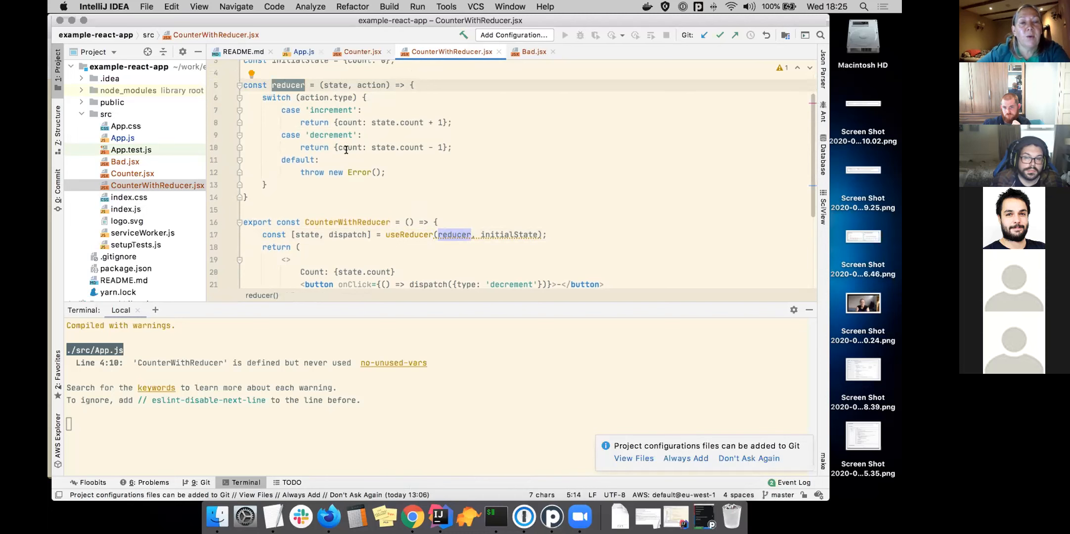
{"action": "mouse_move", "coordinate": [413, 516]}
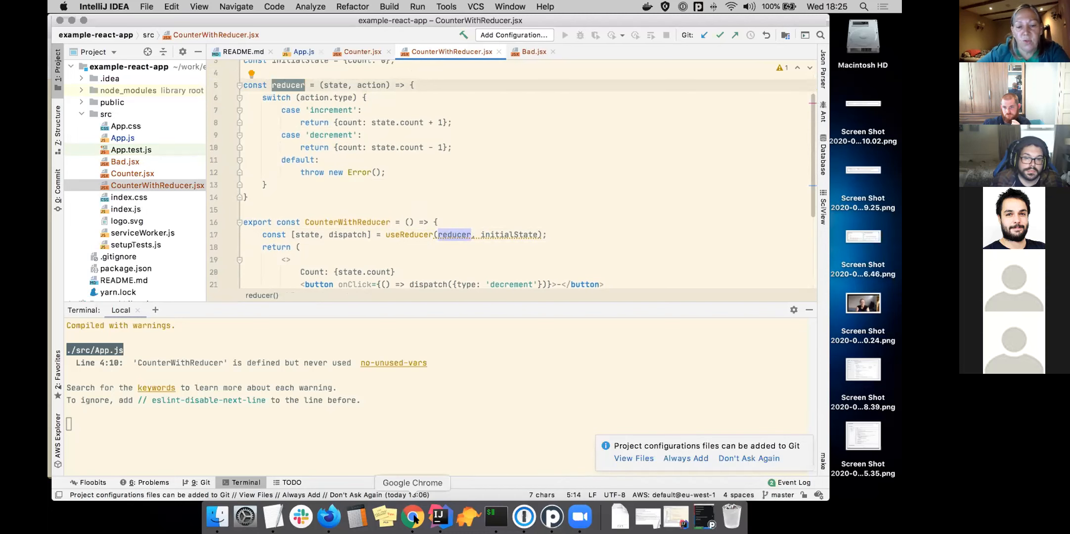
Flip between the slide deck and the editor, ending back on the useReducer slide in Chrome
{"action": "left_click", "coordinate": [412, 516]}
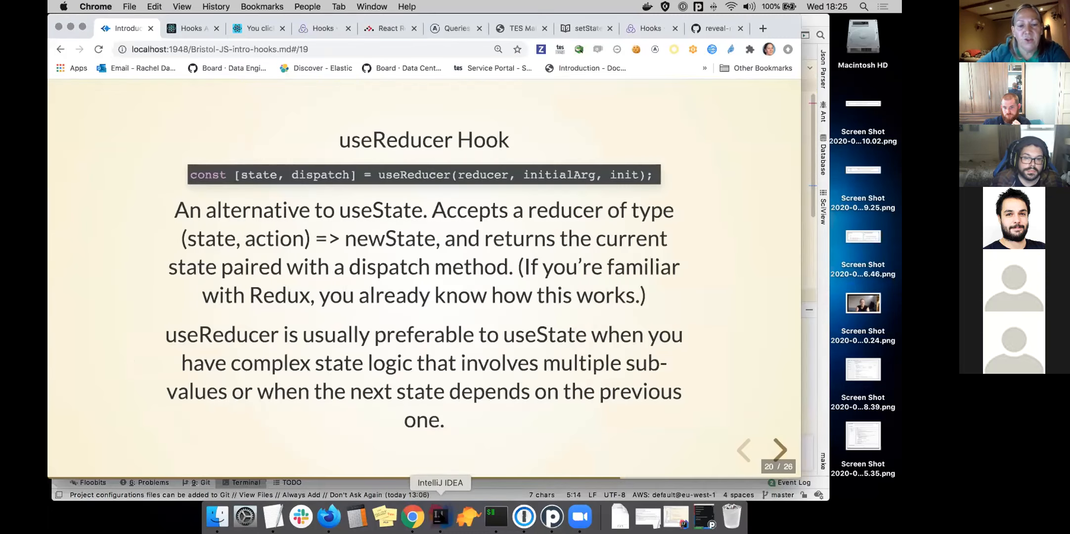
{"action": "left_click", "coordinate": [439, 516]}
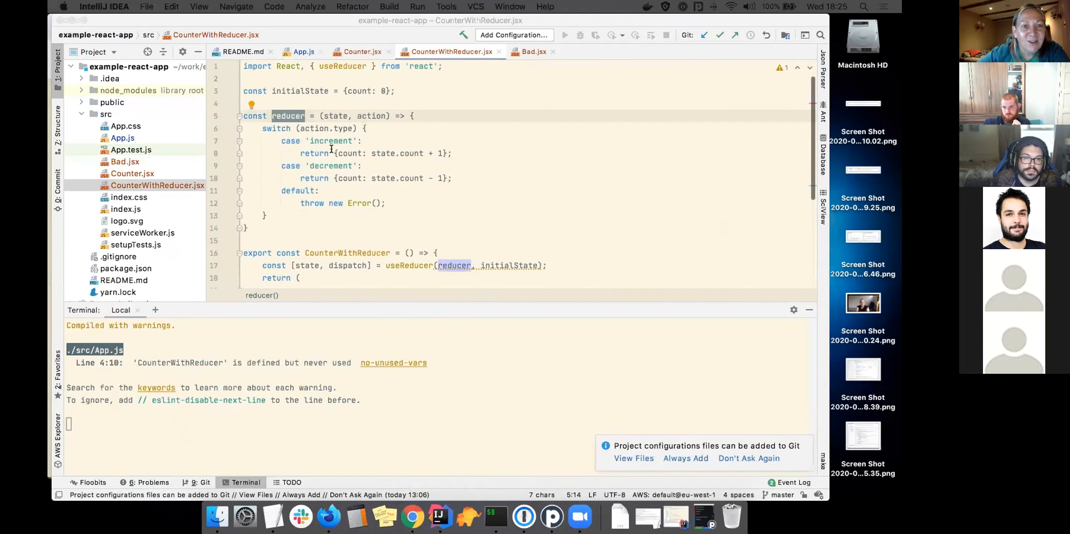
{"action": "left_click", "coordinate": [303, 52]}
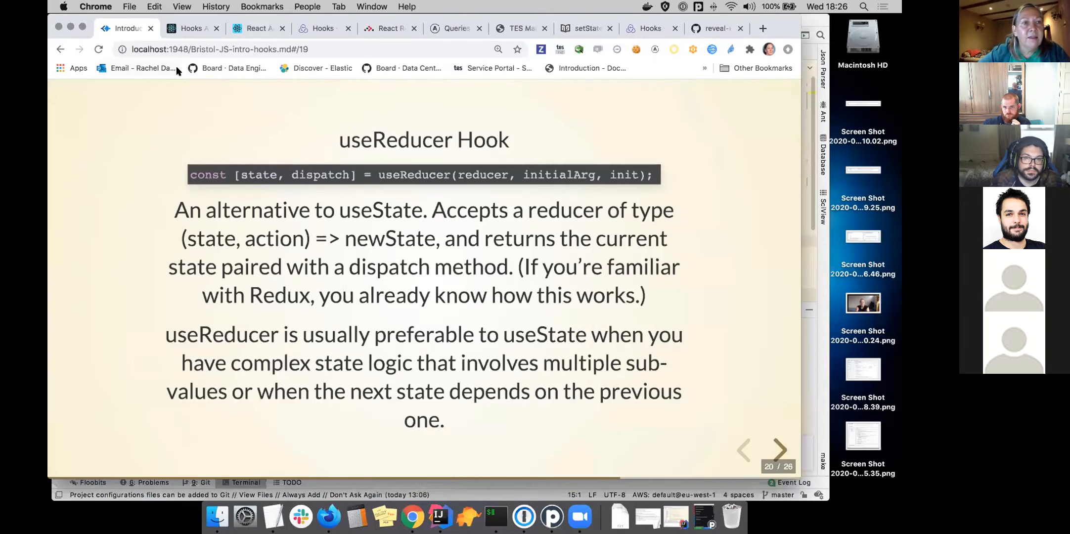
Decrement the reducer counter in the localhost:3000 demo app to Count: -1
{"action": "left_click", "coordinate": [258, 28]}
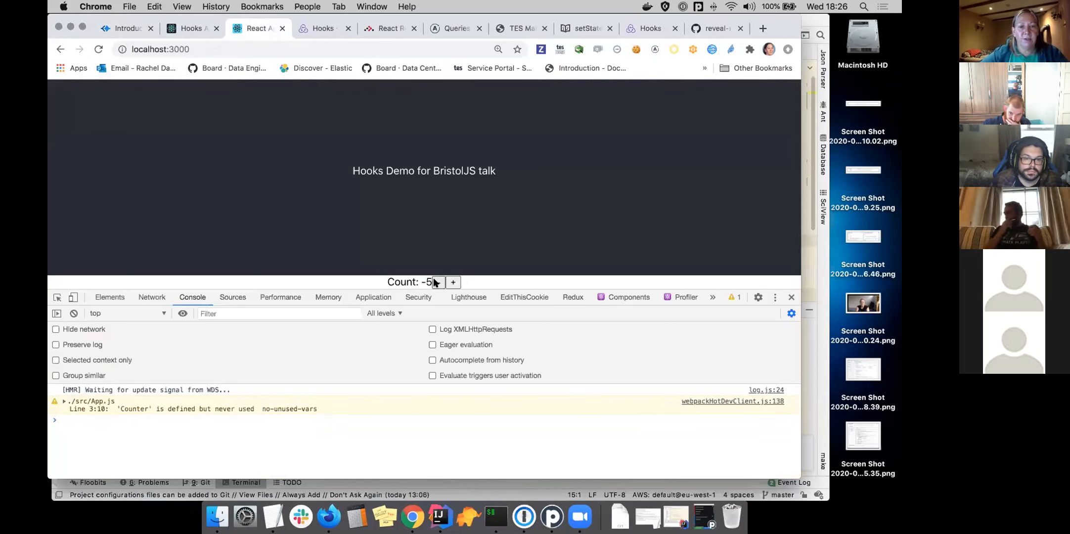
{"action": "left_click", "coordinate": [437, 282]}
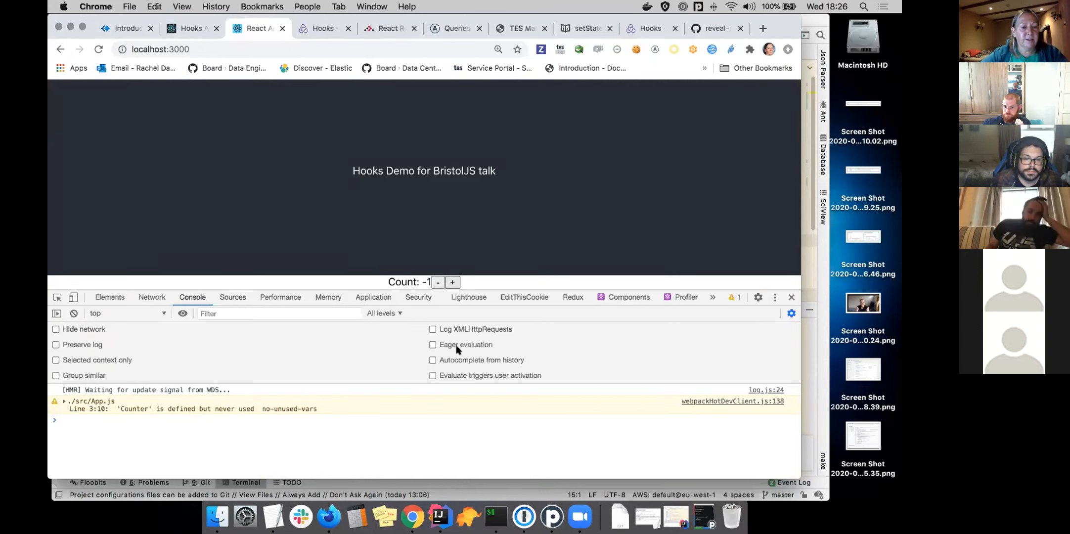
{"action": "mouse_move", "coordinate": [379, 438]}
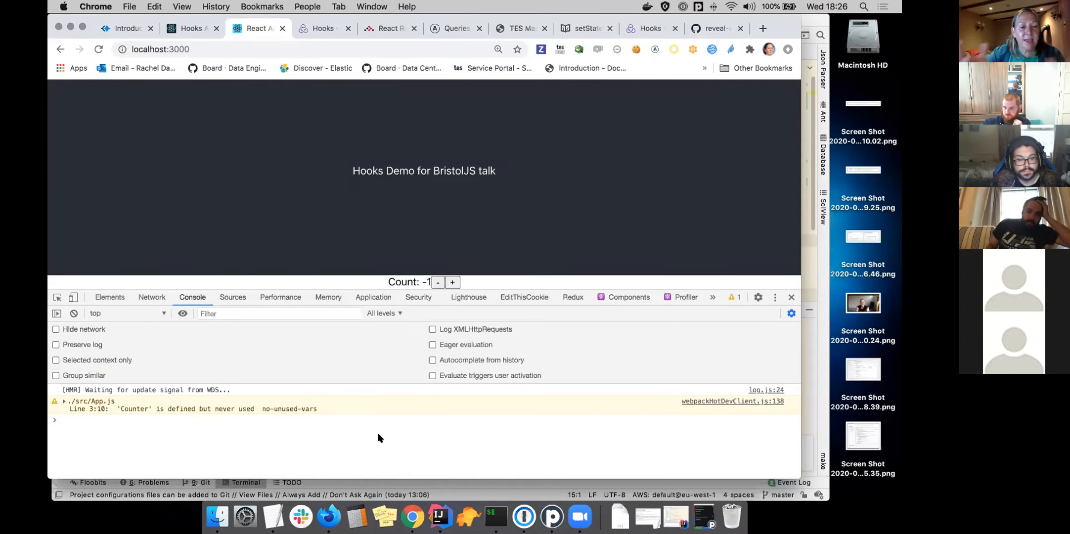
{"action": "mouse_move", "coordinate": [192, 197]}
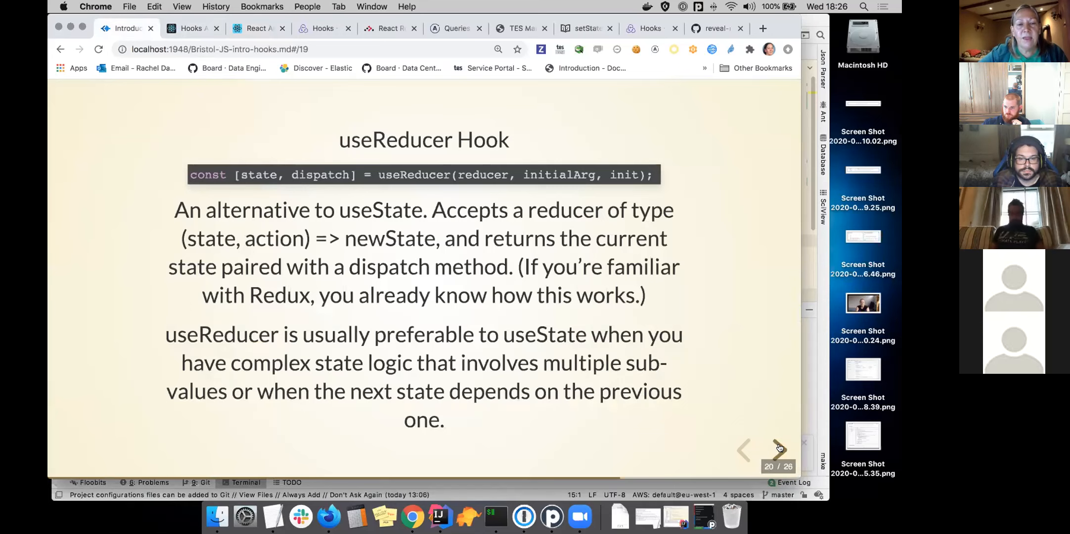
Advance to slide 21, React Redux Hooks, and scroll across its useDispatch counter example
{"action": "left_click", "coordinate": [779, 449]}
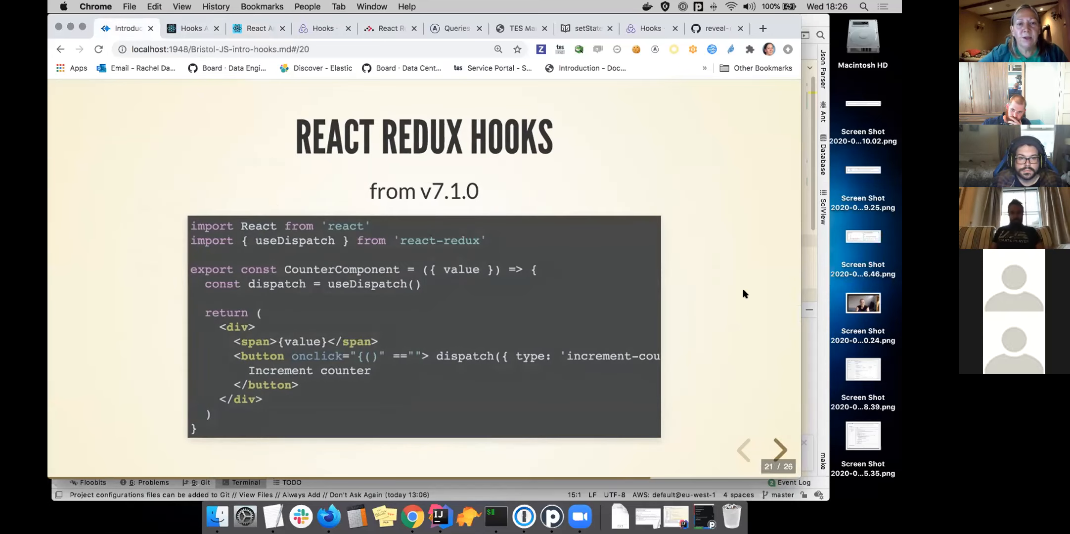
{"action": "mouse_move", "coordinate": [577, 171]}
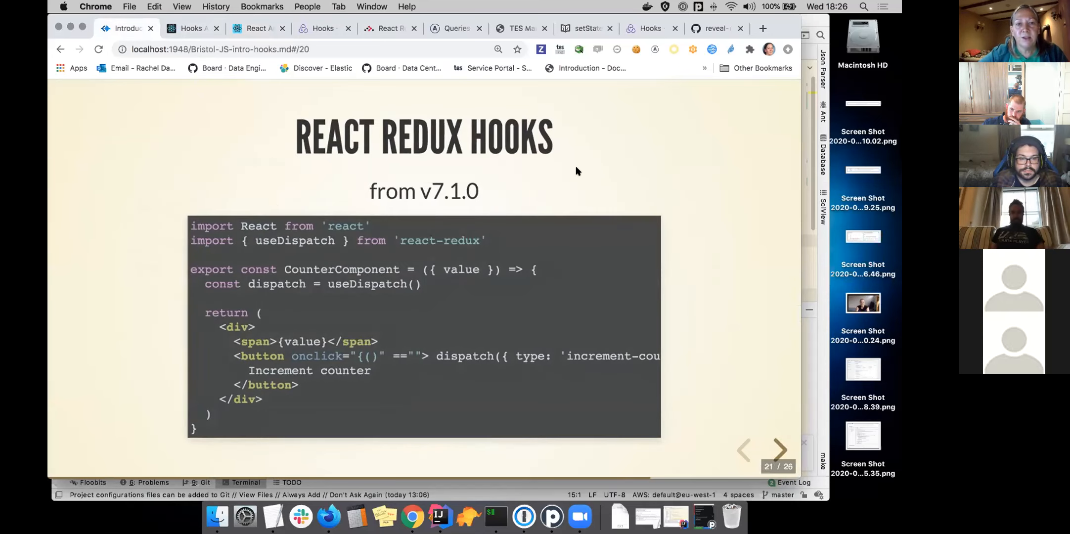
{"action": "mouse_move", "coordinate": [642, 268]}
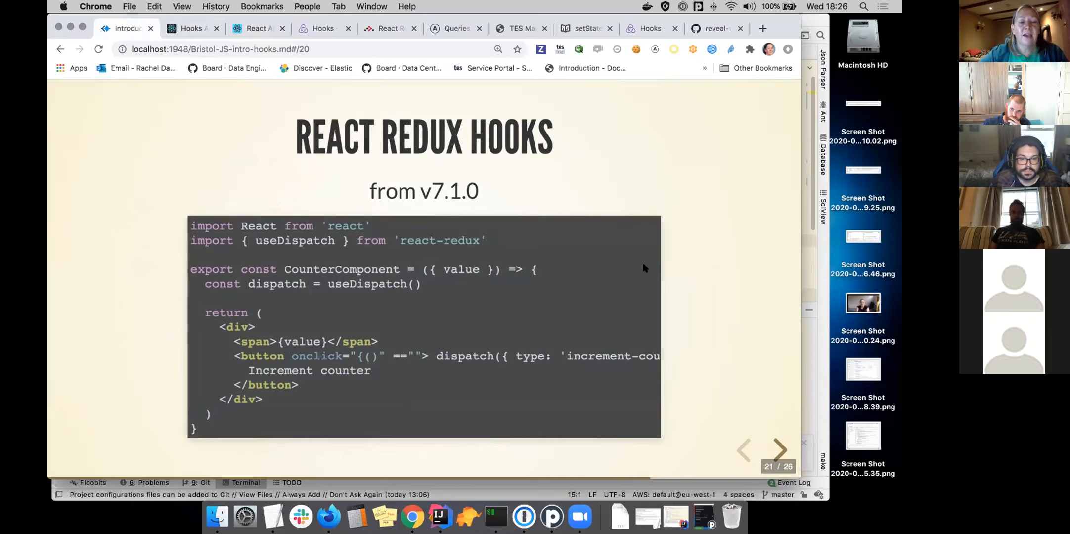
{"action": "mouse_move", "coordinate": [640, 322]}
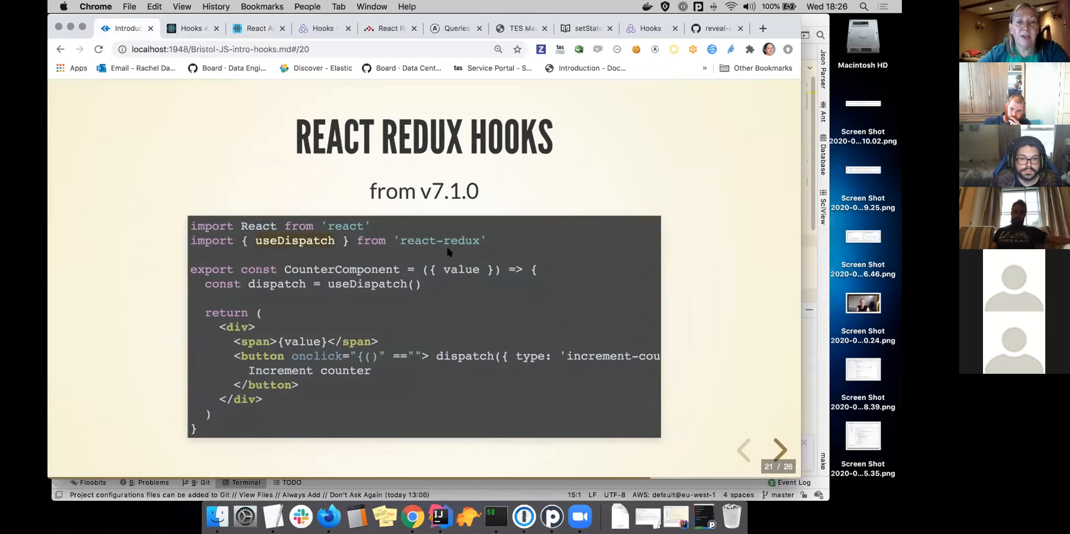
{"action": "mouse_move", "coordinate": [552, 404]}
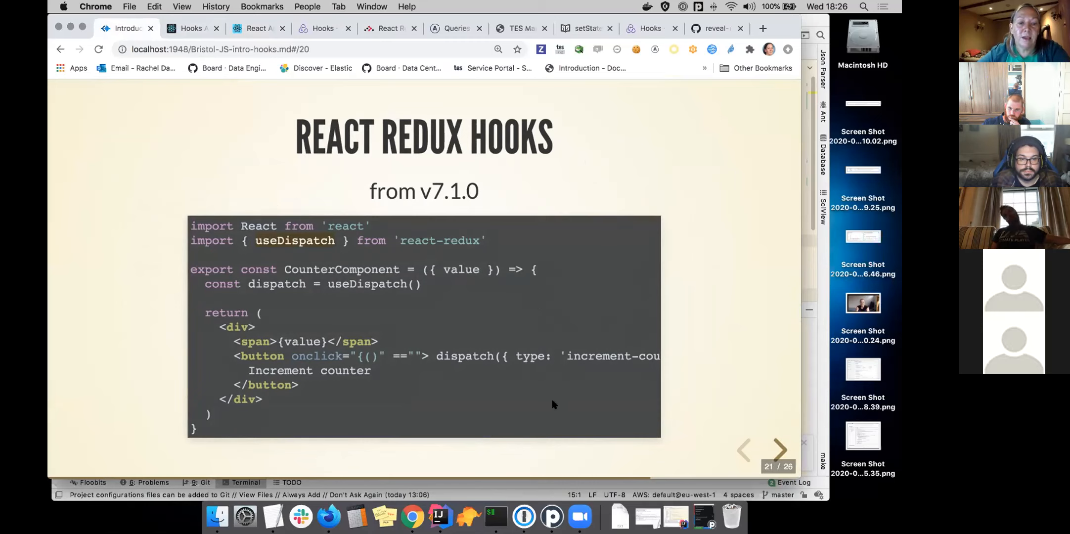
{"action": "scroll", "scroll_direction": "right", "scroll_amount": 3}
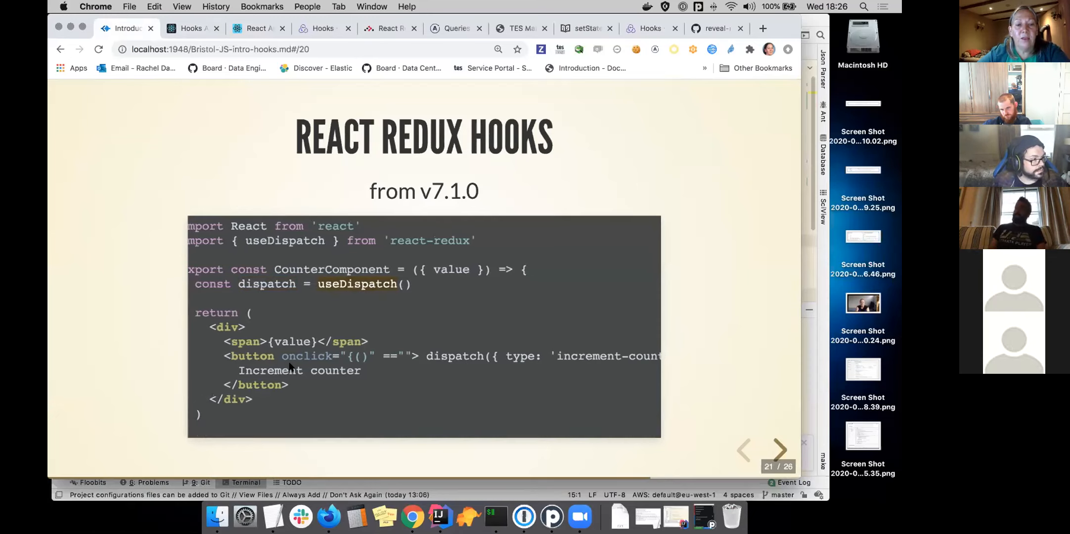
{"action": "mouse_move", "coordinate": [509, 404]}
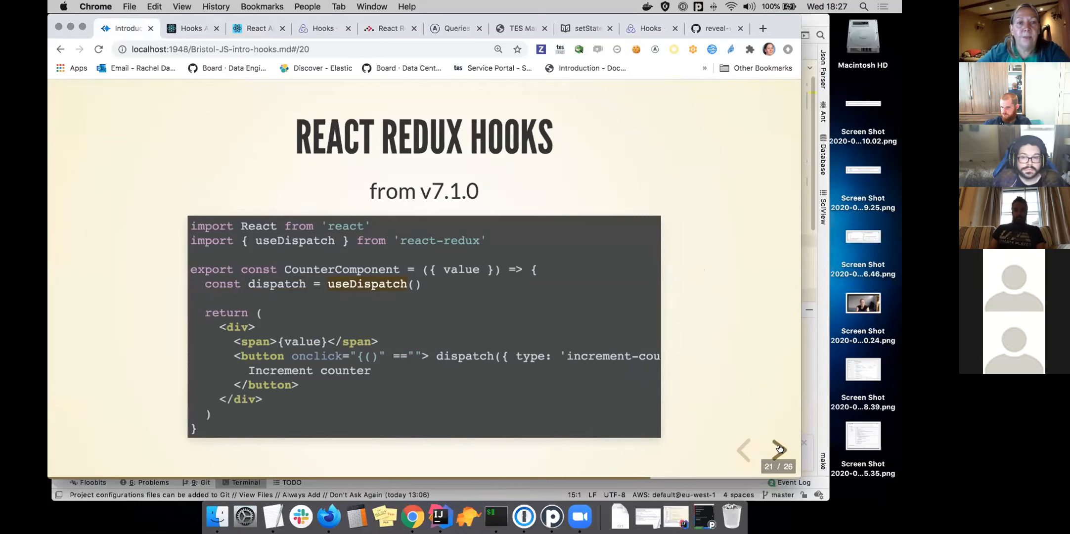
Advance to slide 22, React Router Hooks, and highlight the useRouteMatch import
{"action": "left_click", "coordinate": [780, 449]}
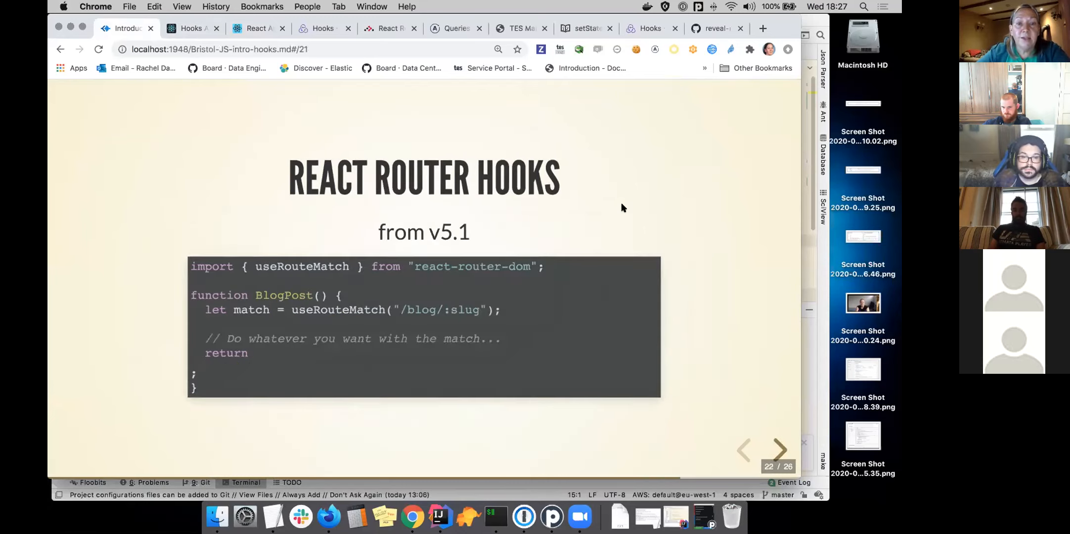
{"action": "mouse_move", "coordinate": [680, 211]}
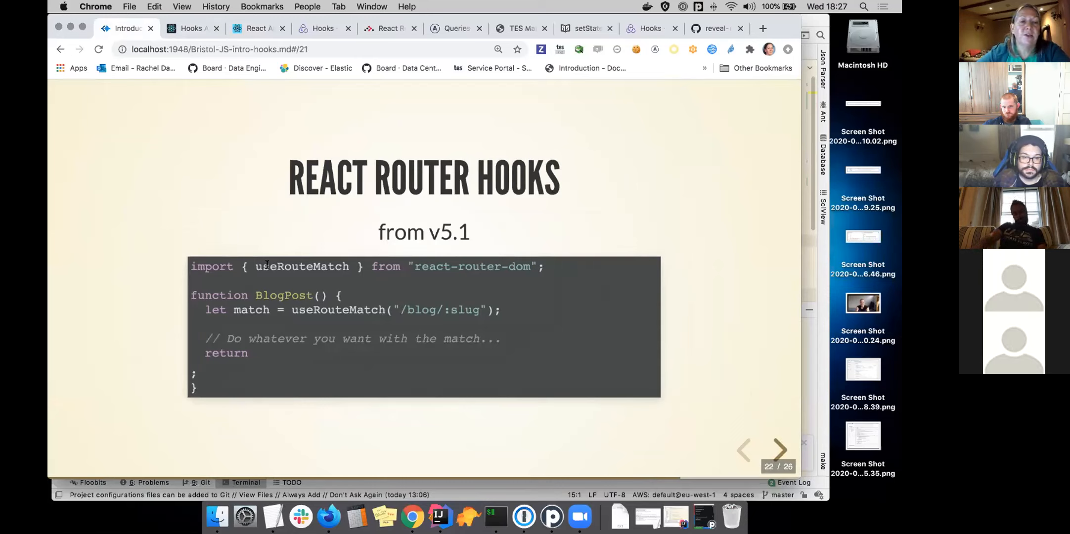
{"action": "double_click", "coordinate": [302, 267]}
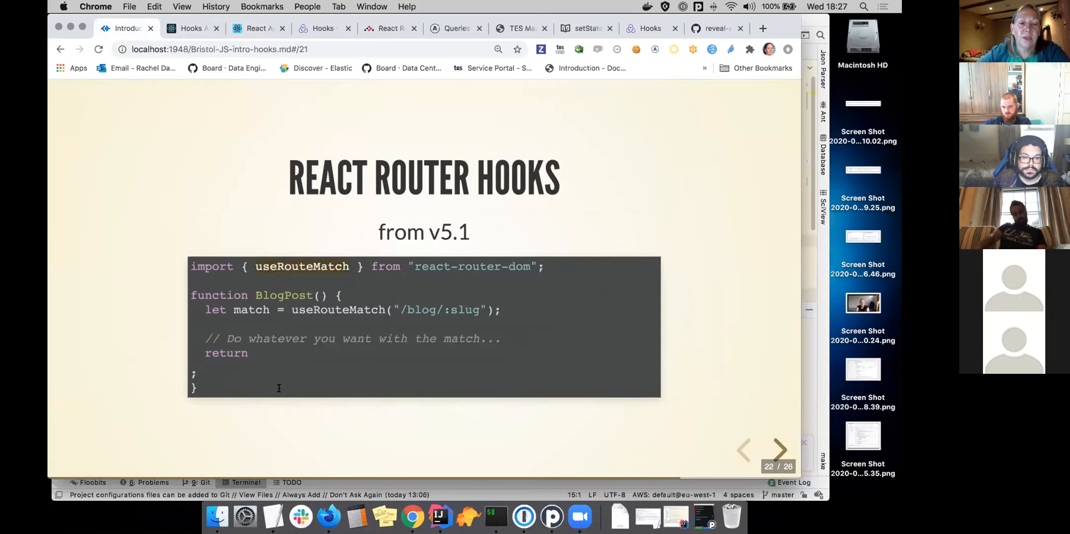
{"action": "mouse_move", "coordinate": [344, 314]}
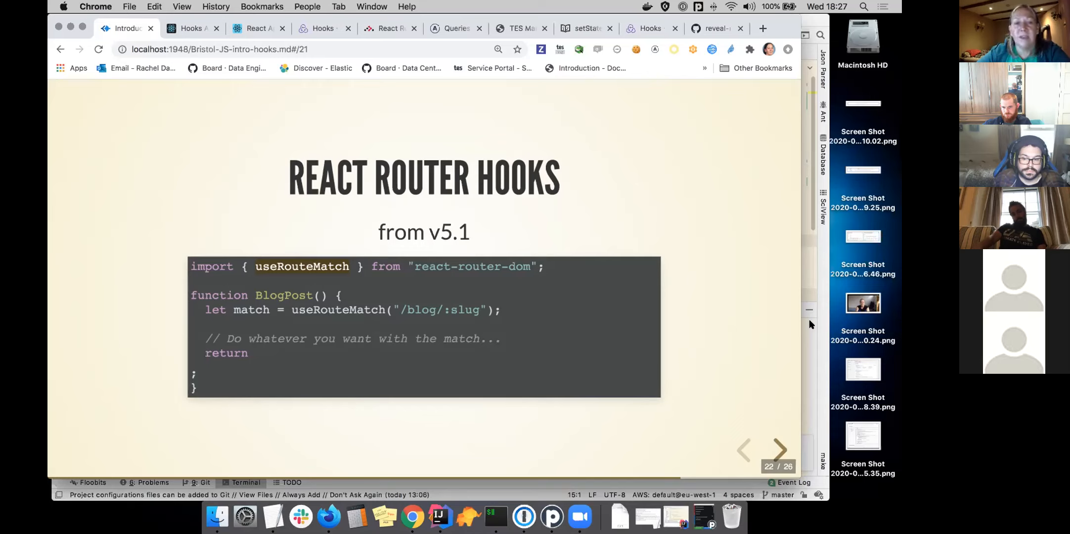
{"action": "mouse_move", "coordinate": [617, 342]}
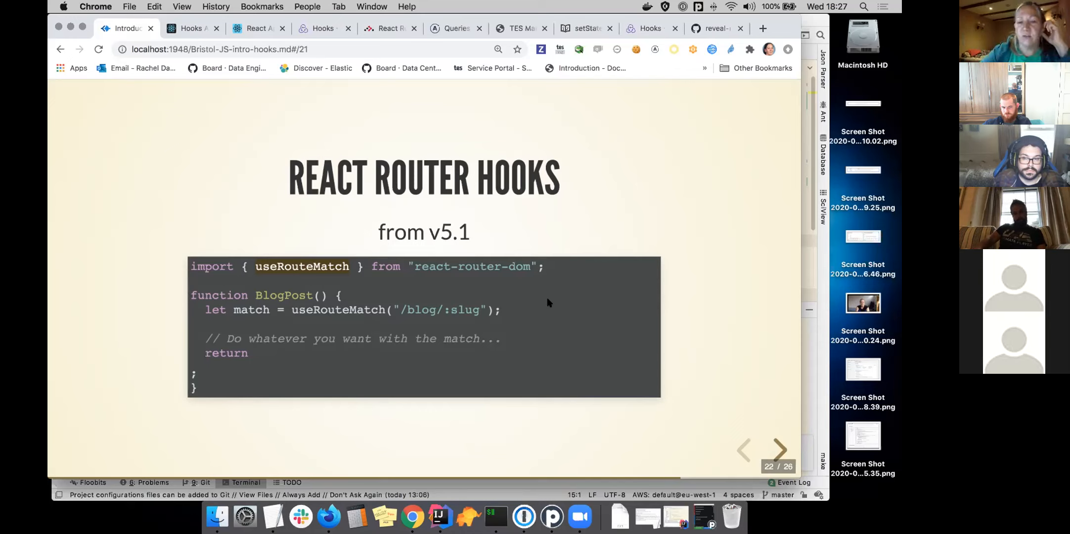
{"action": "mouse_move", "coordinate": [539, 291]}
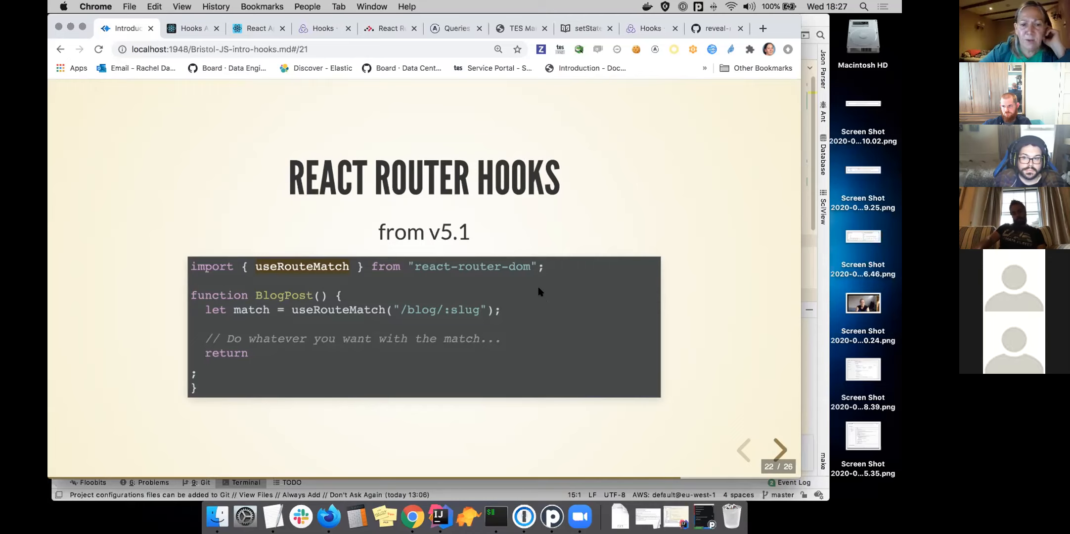
{"action": "mouse_move", "coordinate": [658, 362]}
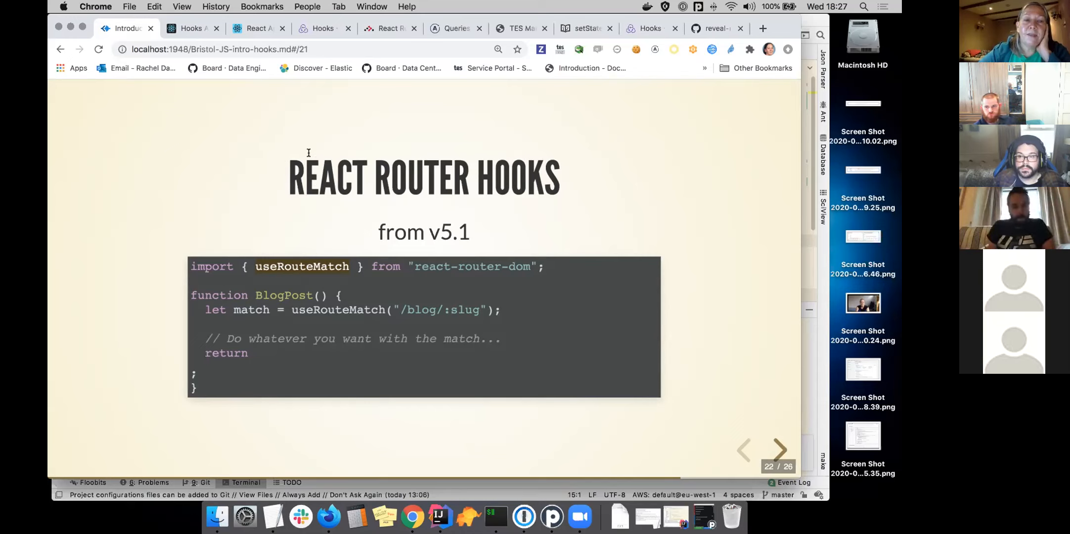
{"action": "mouse_move", "coordinate": [659, 207]}
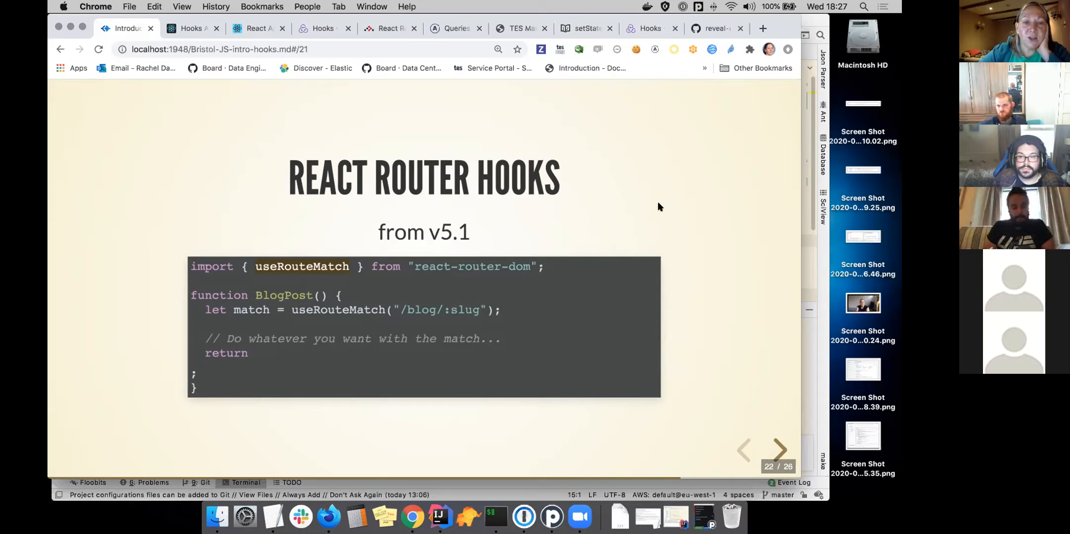
{"action": "mouse_move", "coordinate": [778, 448]}
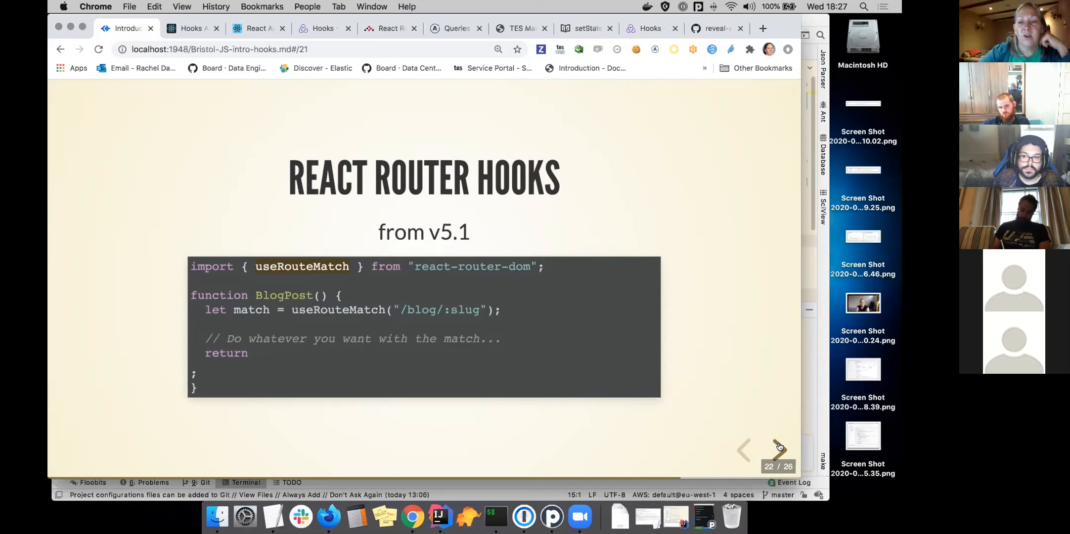
Preview slides 23–25 through to Thank You, return to slide 22, then bring IntelliJ with App.js forward
{"action": "left_click", "coordinate": [778, 449]}
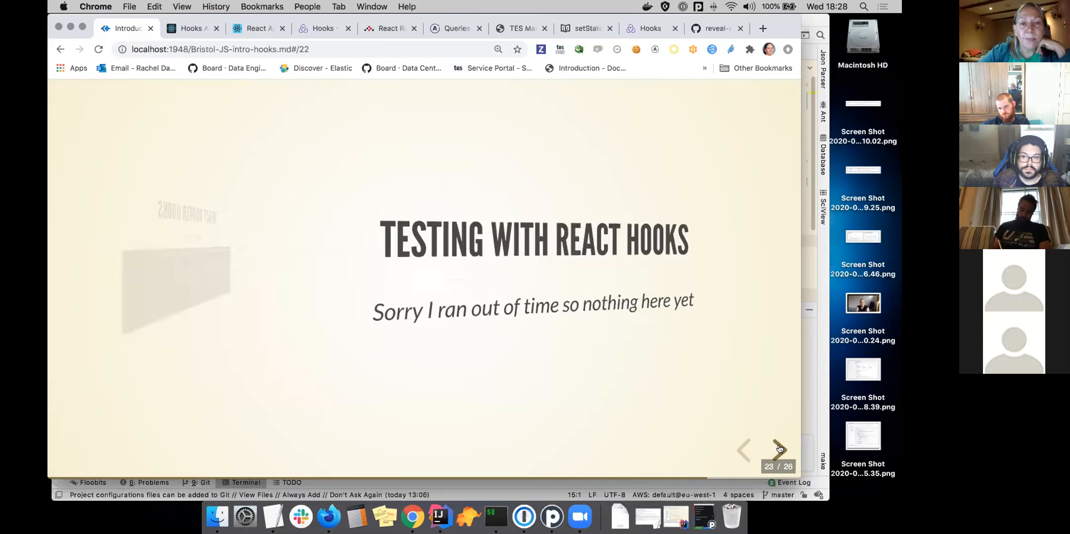
{"action": "left_click", "coordinate": [742, 449]}
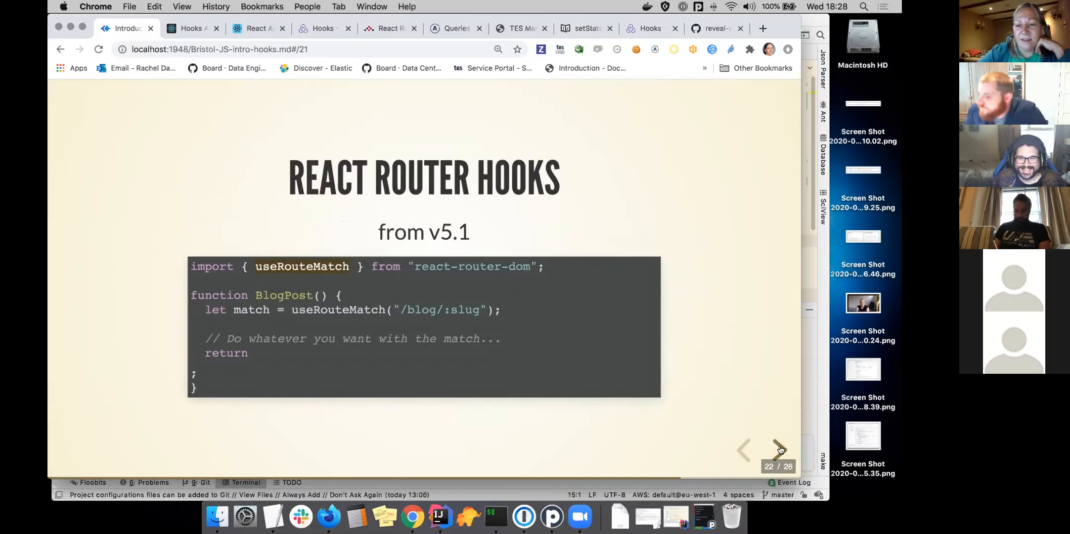
{"action": "left_click", "coordinate": [776, 449]}
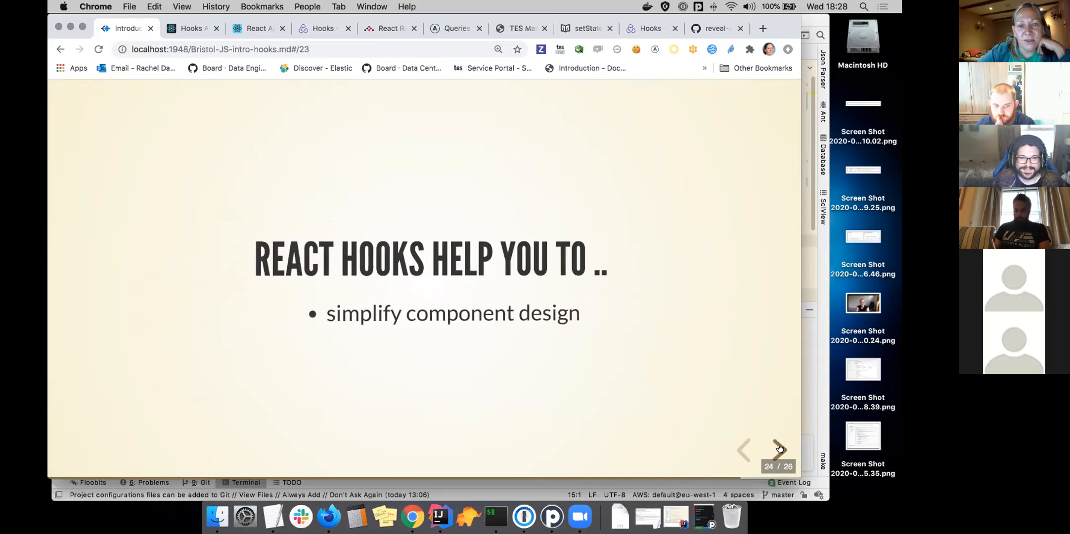
{"action": "left_click", "coordinate": [779, 449]}
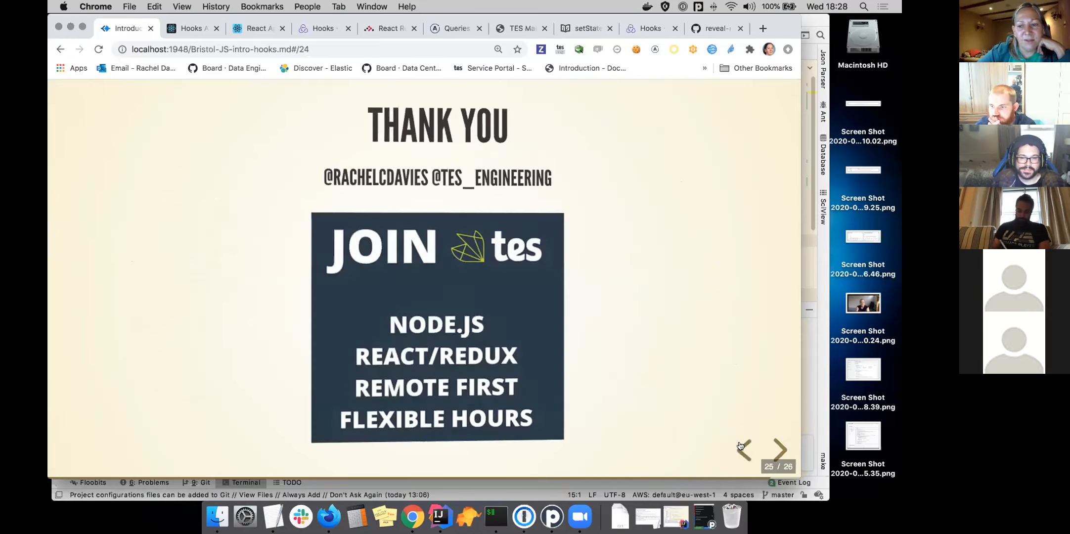
{"action": "left_click", "coordinate": [743, 449]}
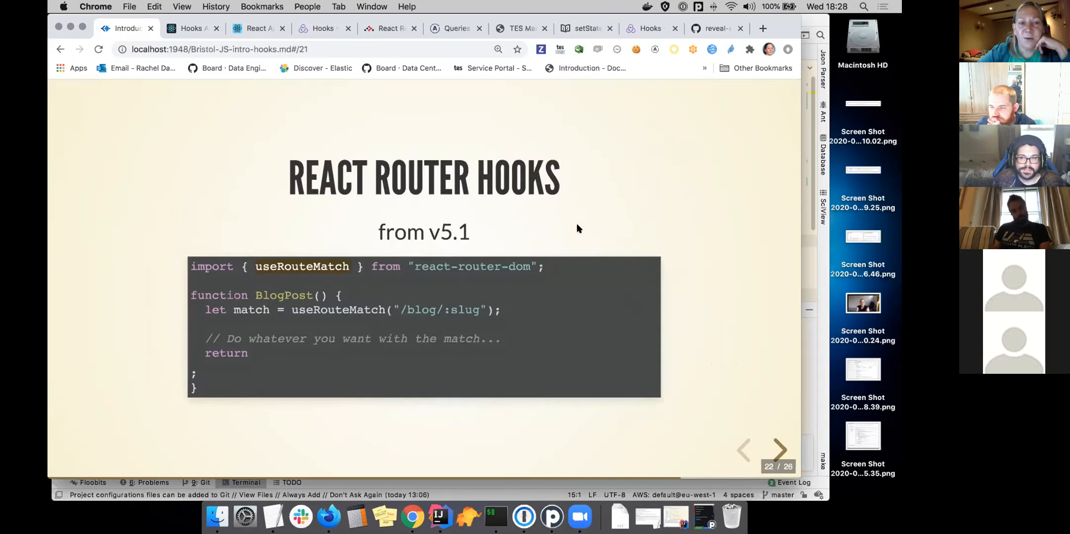
{"action": "mouse_move", "coordinate": [439, 516]}
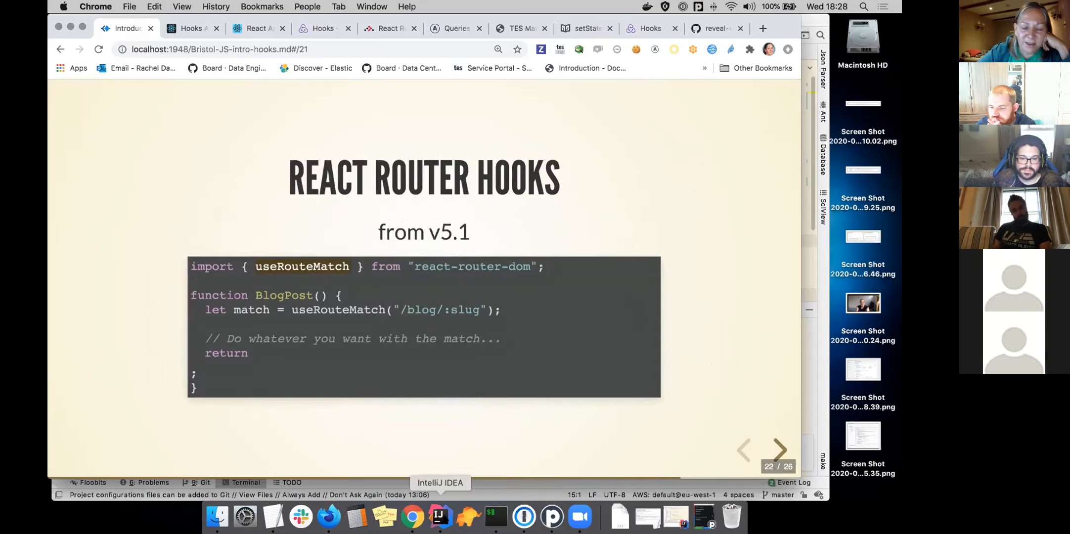
{"action": "left_click", "coordinate": [439, 516]}
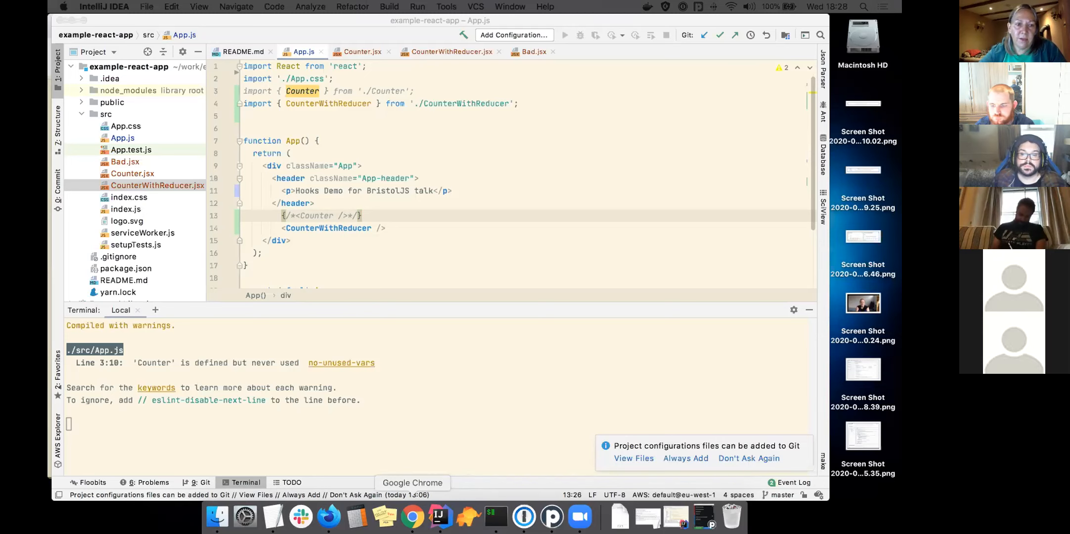
Step through slides 22–24 in Chrome, then bring up Bristol-JS-intro-hooks.md in IntelliJ
{"action": "left_click", "coordinate": [410, 516]}
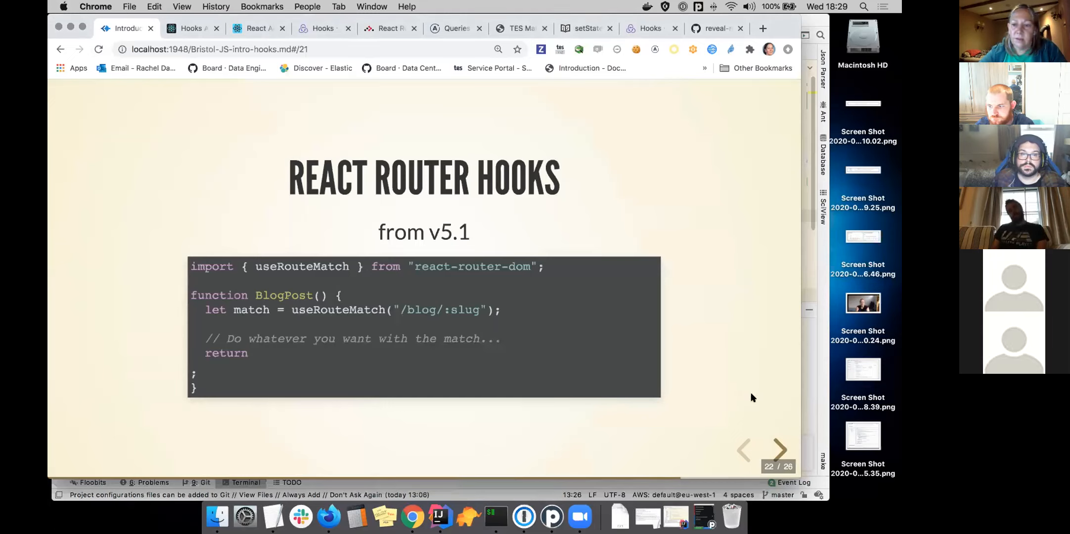
{"action": "left_click", "coordinate": [780, 449]}
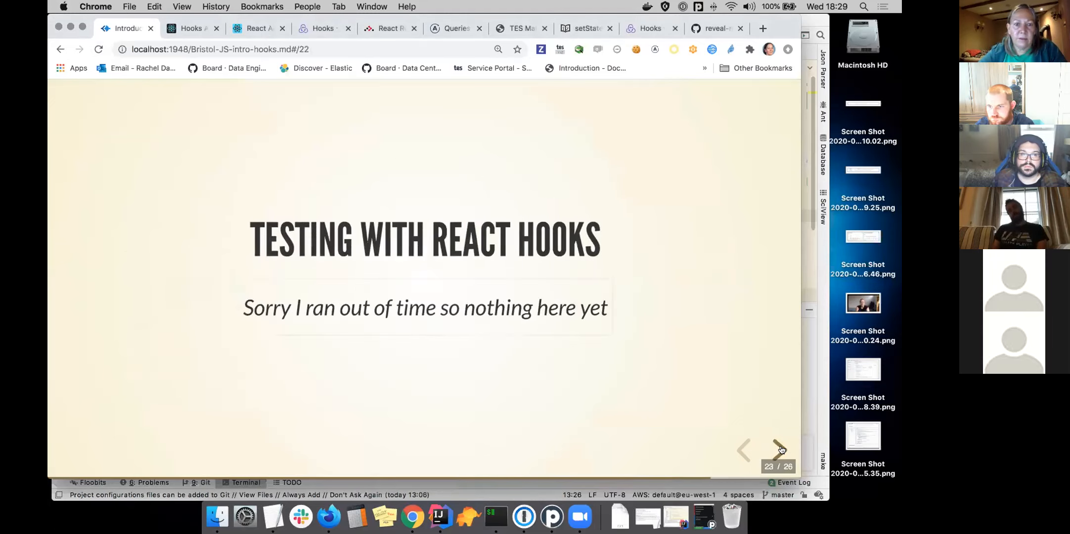
{"action": "left_click", "coordinate": [743, 448]}
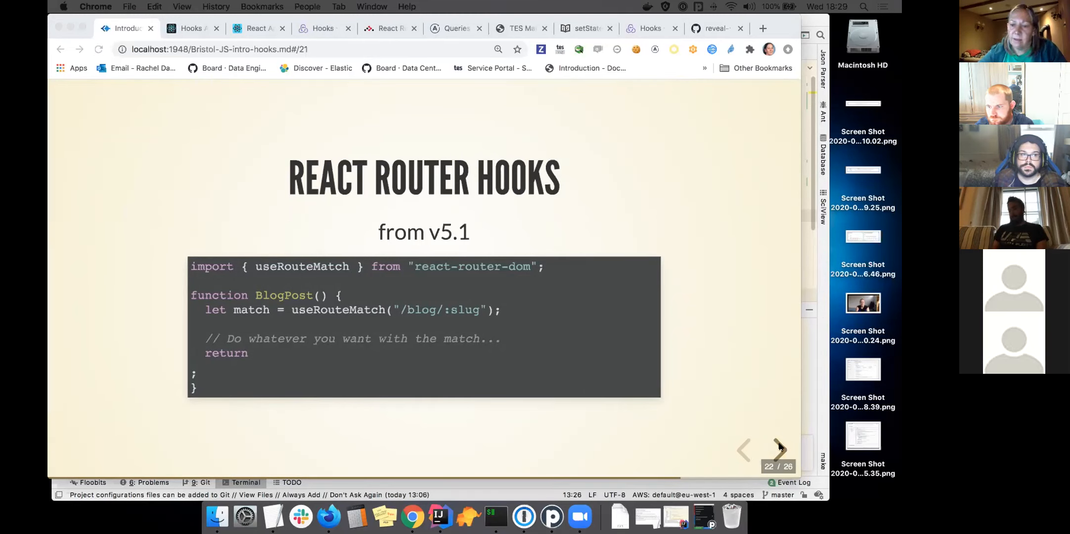
{"action": "mouse_move", "coordinate": [778, 449]}
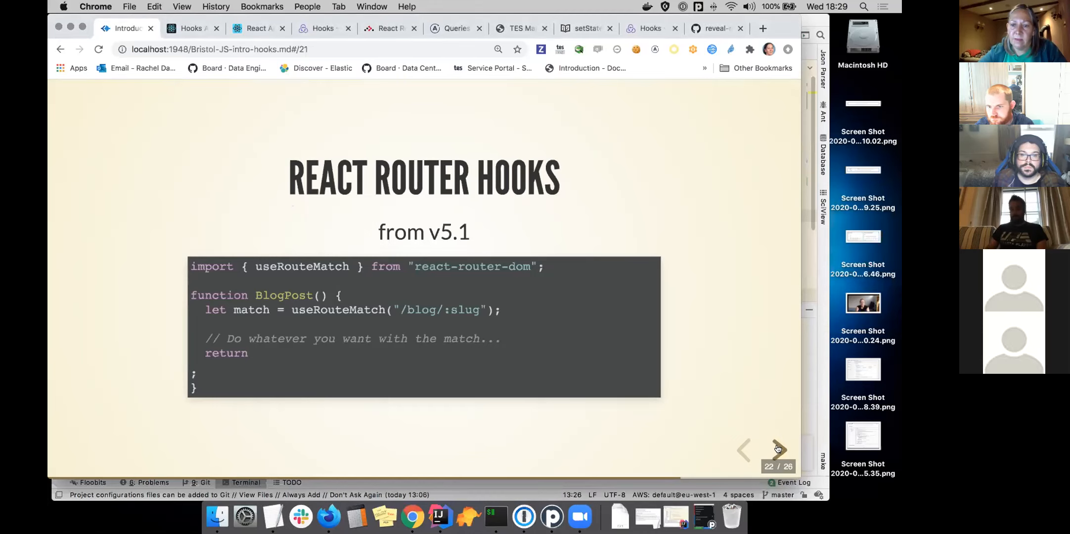
{"action": "left_click", "coordinate": [779, 449]}
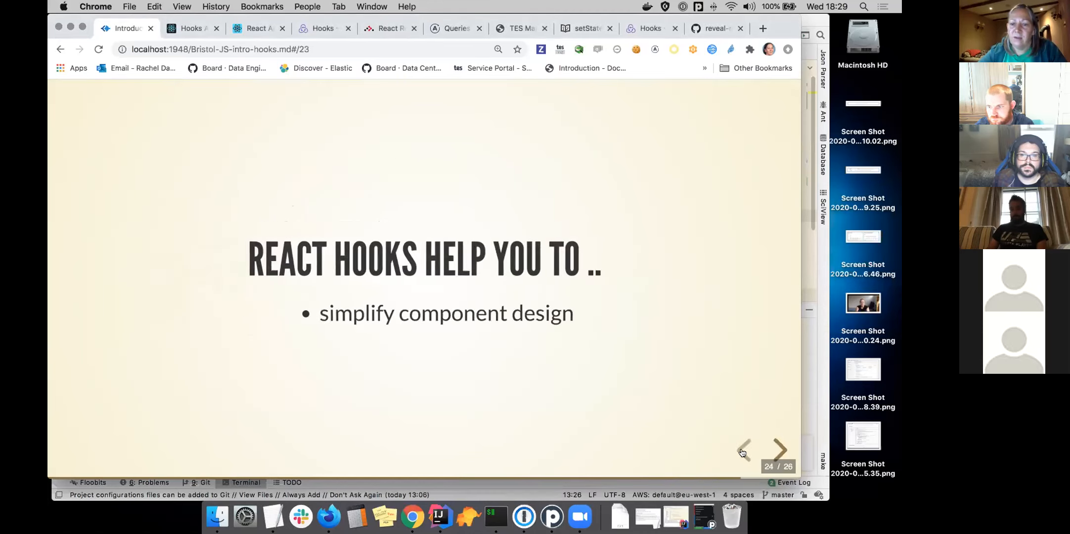
{"action": "left_click", "coordinate": [742, 449]}
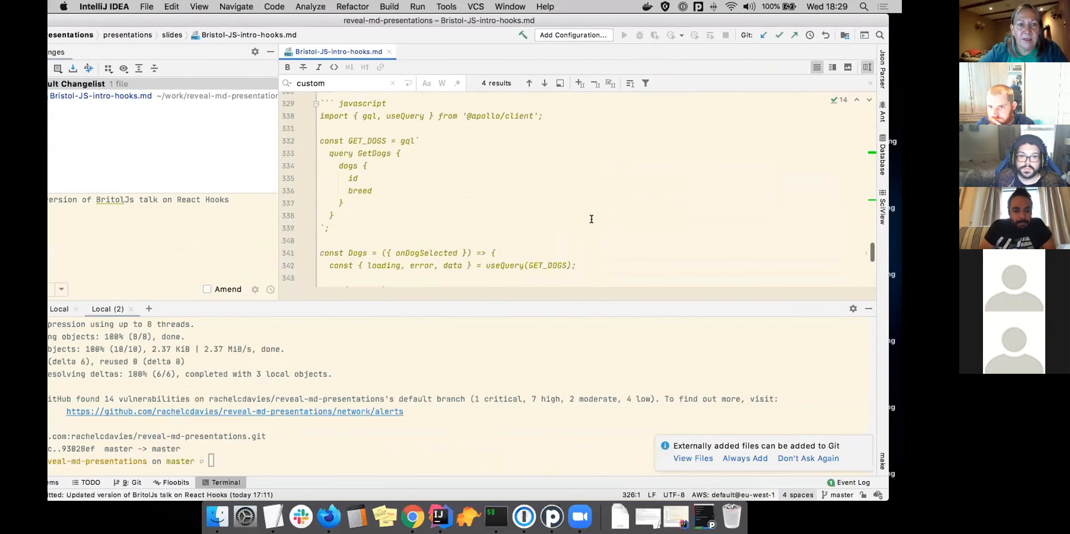
{"action": "scroll", "scroll_direction": "down", "scroll_amount": 3}
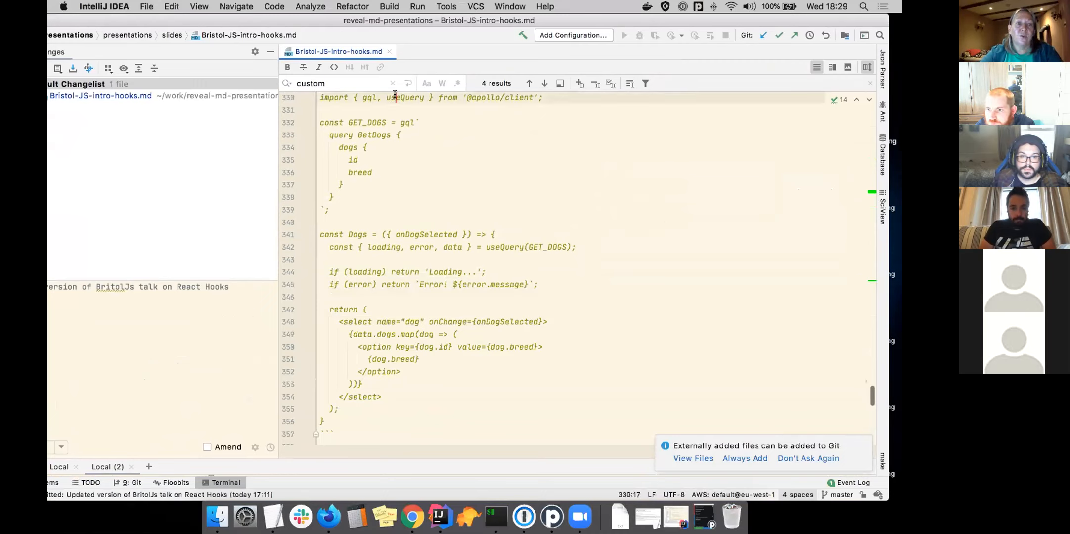
{"action": "double_click", "coordinate": [404, 98]}
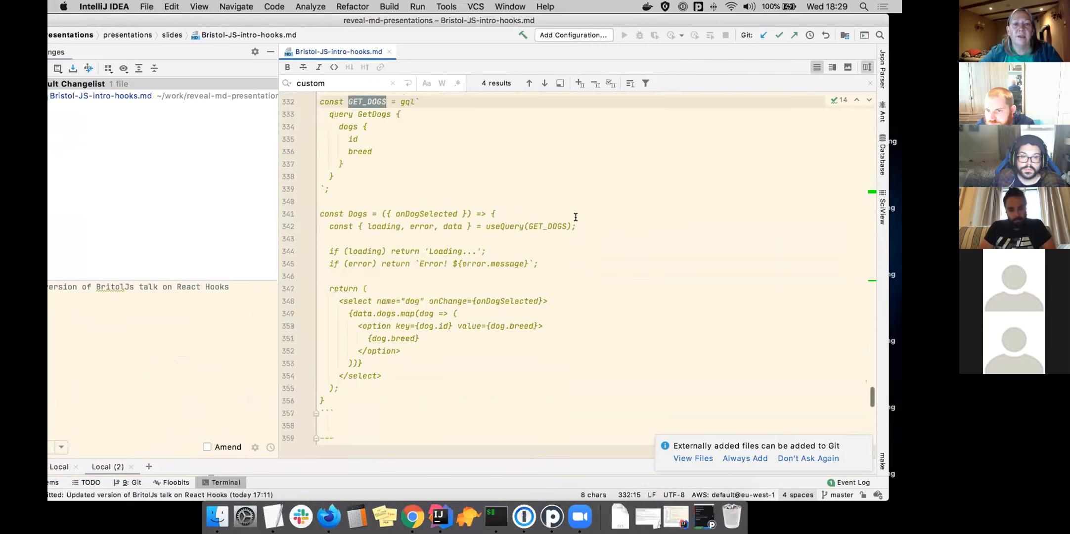
{"action": "scroll", "scroll_direction": "down", "scroll_amount": 3}
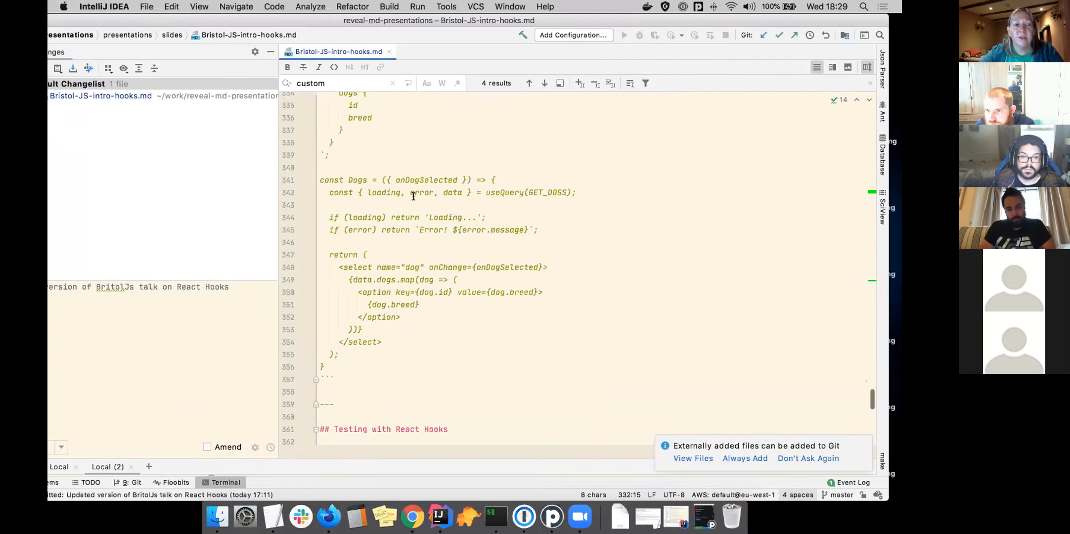
{"action": "double_click", "coordinate": [505, 191]}
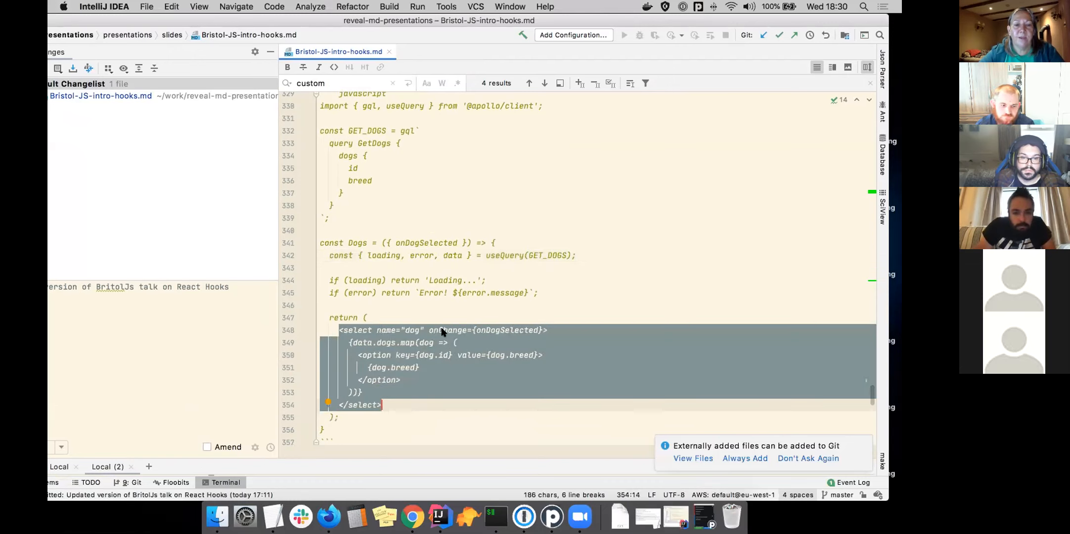
{"action": "mouse_move", "coordinate": [454, 330]}
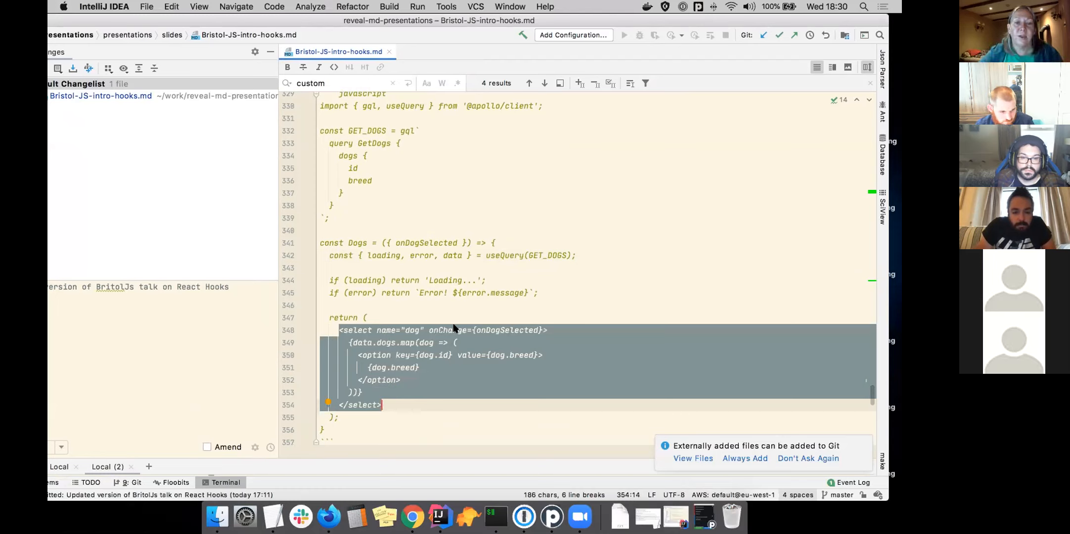
{"action": "mouse_move", "coordinate": [569, 277]}
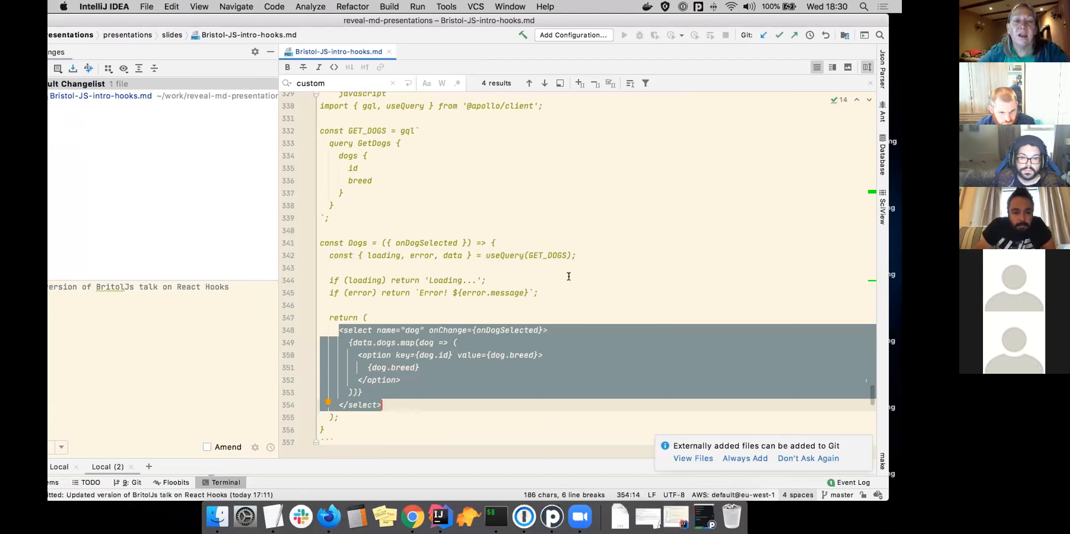
{"action": "scroll", "scroll_direction": "down", "scroll_amount": 3}
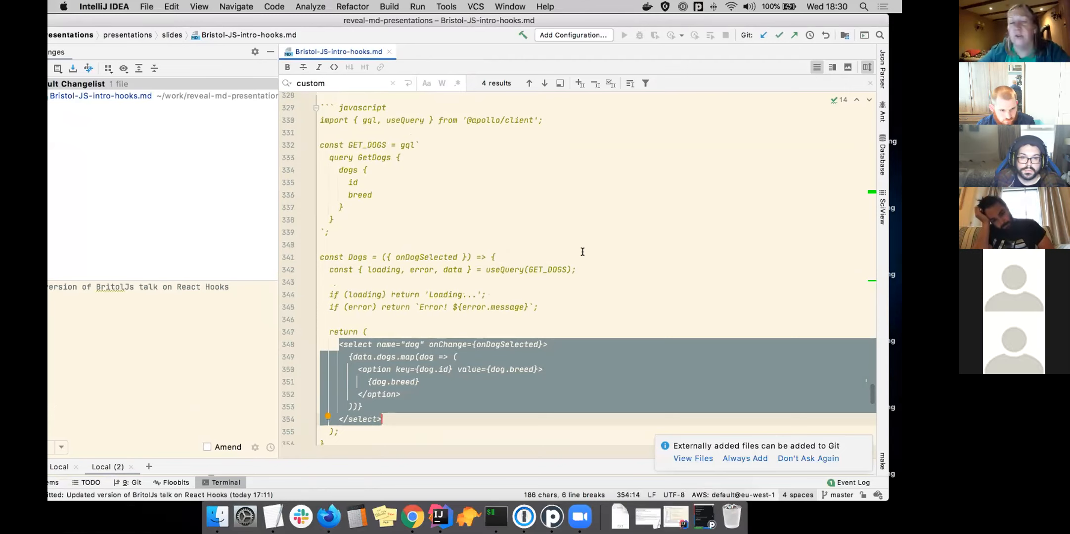
{"action": "mouse_move", "coordinate": [586, 242]}
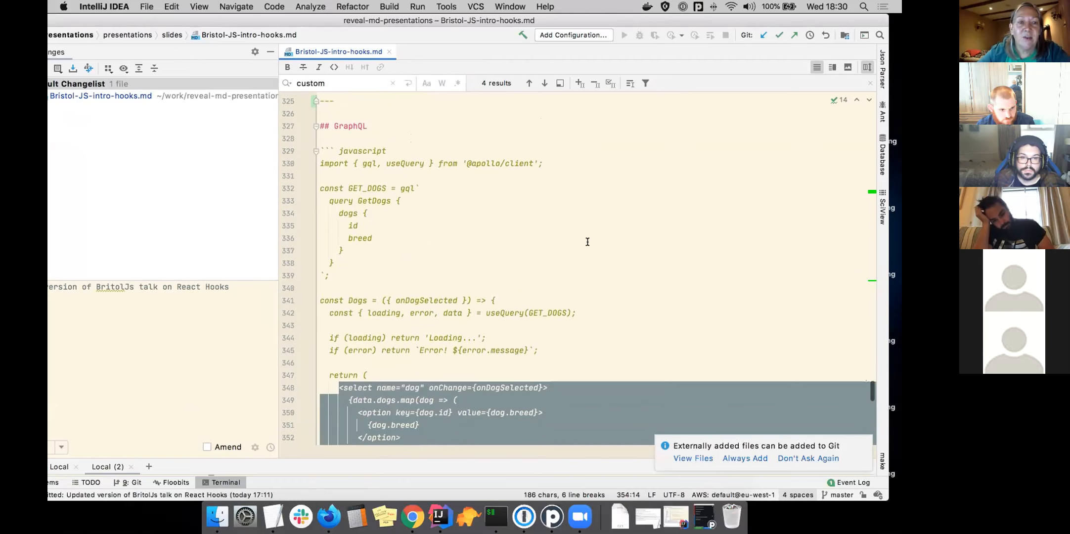
{"action": "scroll", "scroll_direction": "down", "scroll_amount": 3}
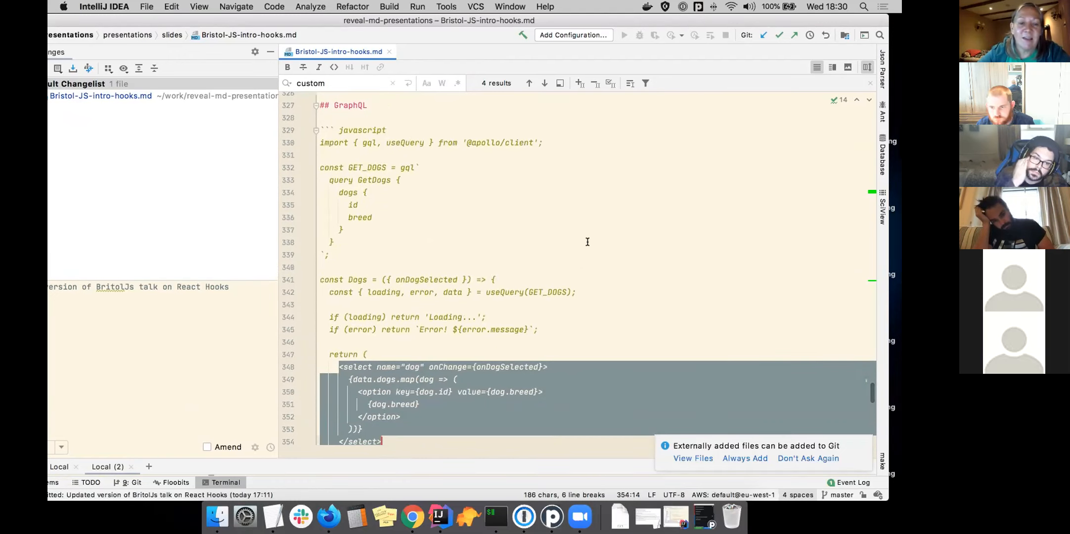
{"action": "scroll", "scroll_direction": "down", "scroll_amount": 3}
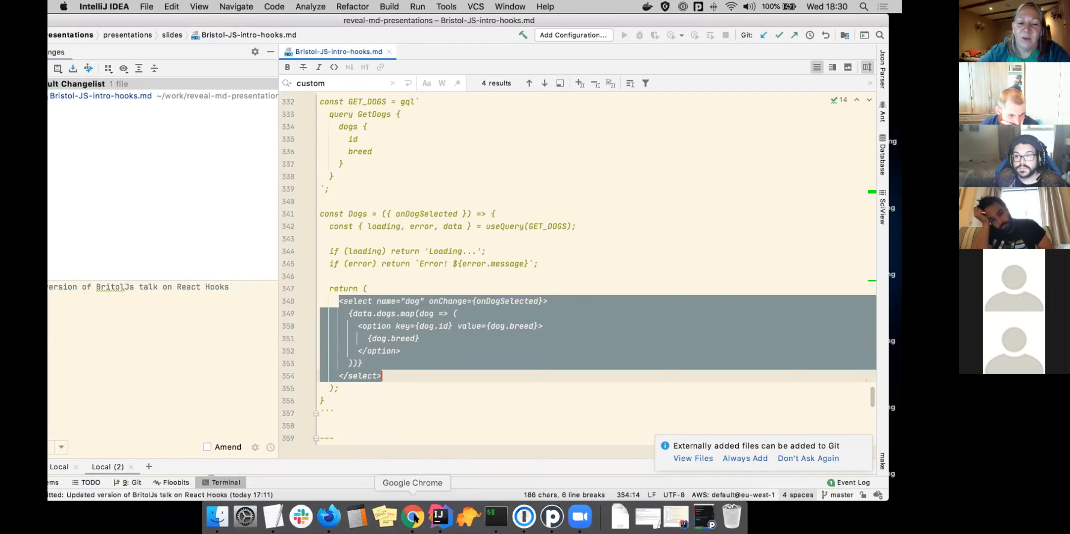
Bring Chrome back to the front on slide 23, Testing with React Hooks
{"action": "left_click", "coordinate": [412, 516]}
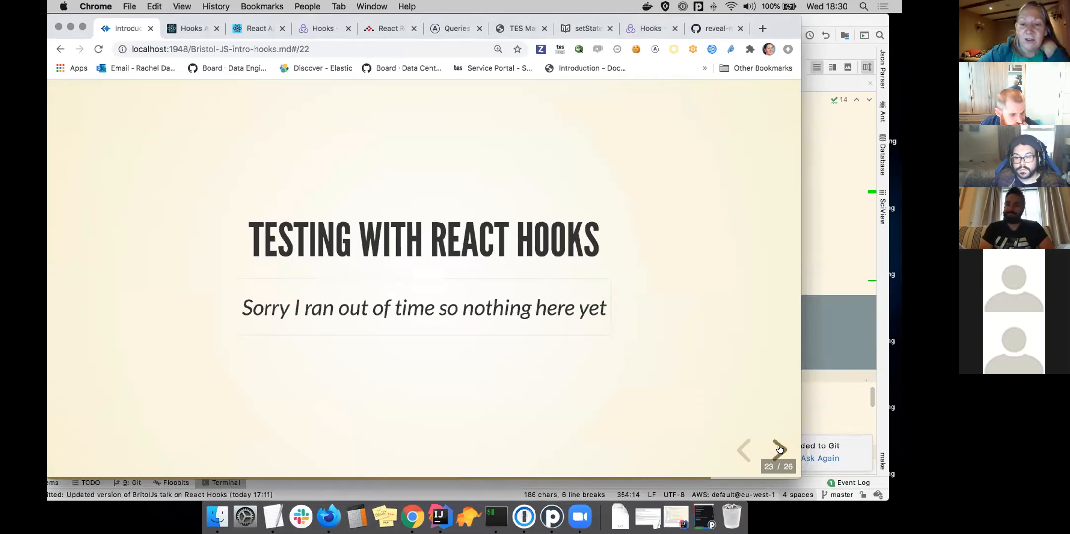
Advance to slide 24, React Hooks Help You To, listing simplify component design
{"action": "left_click", "coordinate": [778, 450]}
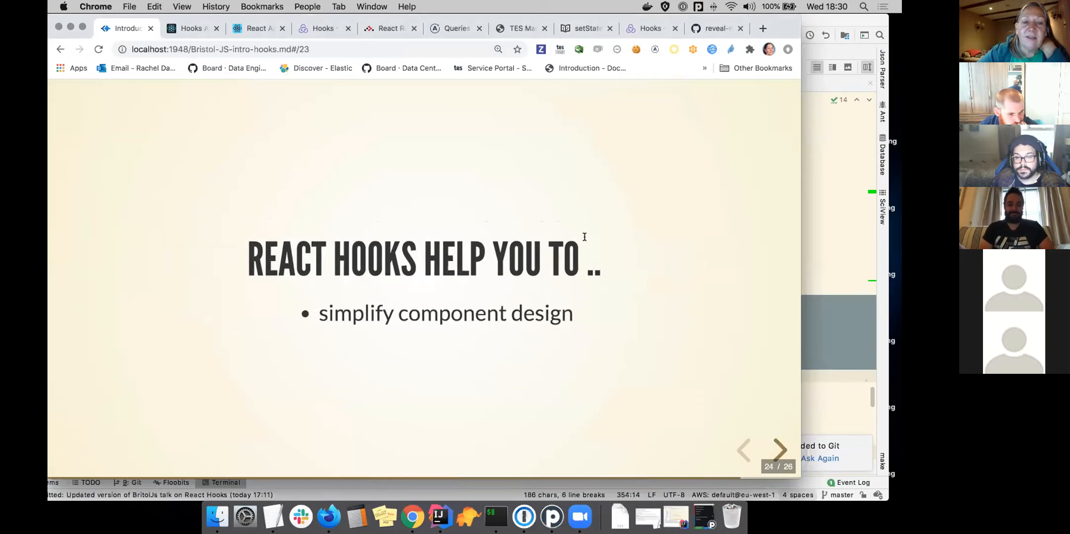
{"action": "mouse_move", "coordinate": [668, 257]}
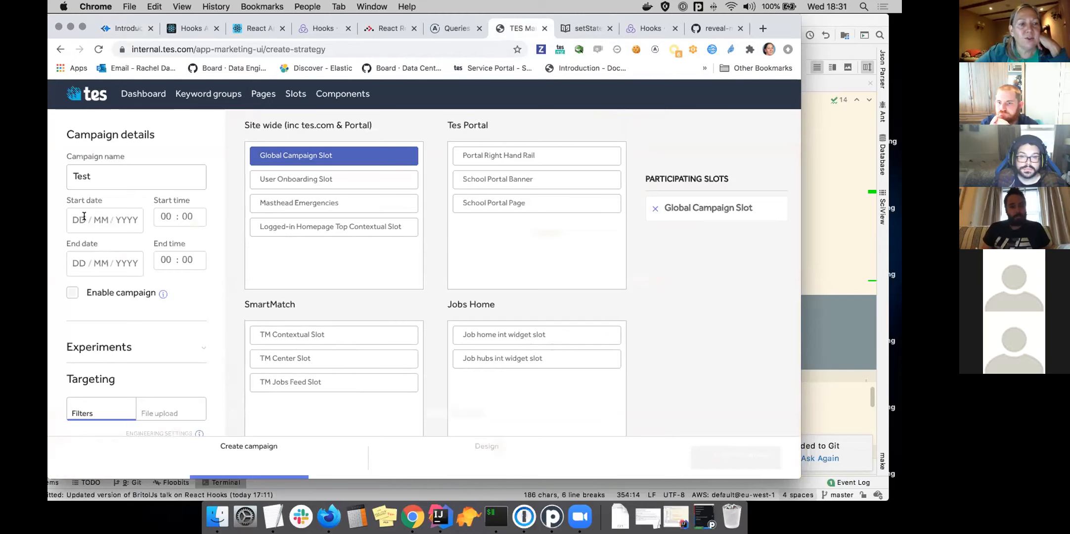
{"action": "mouse_move", "coordinate": [193, 328]}
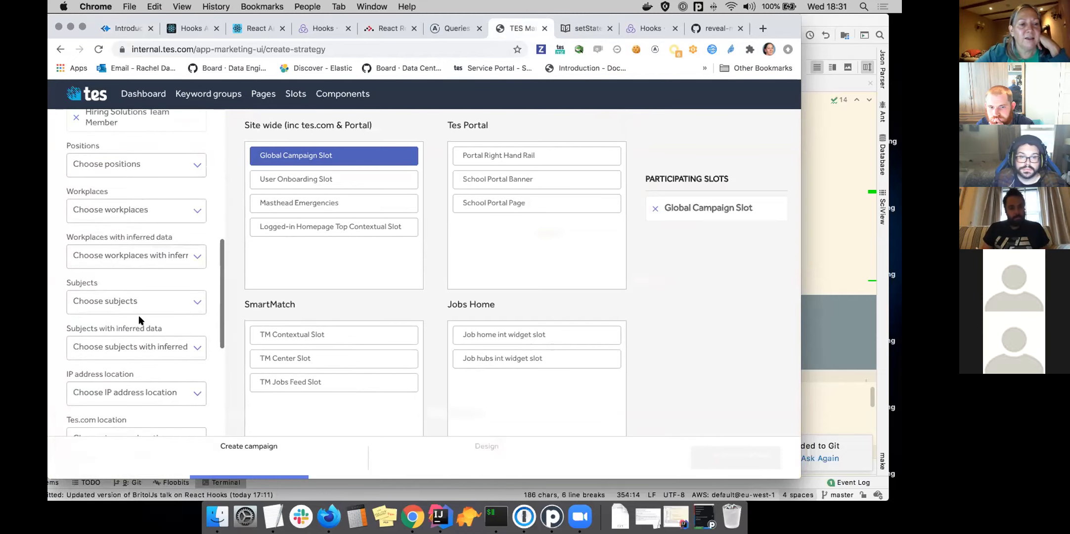
Target Biology, set the campaign to run 01/01/2019 to 31/10/2020, and save to reach the Design step
{"action": "left_click", "coordinate": [135, 300]}
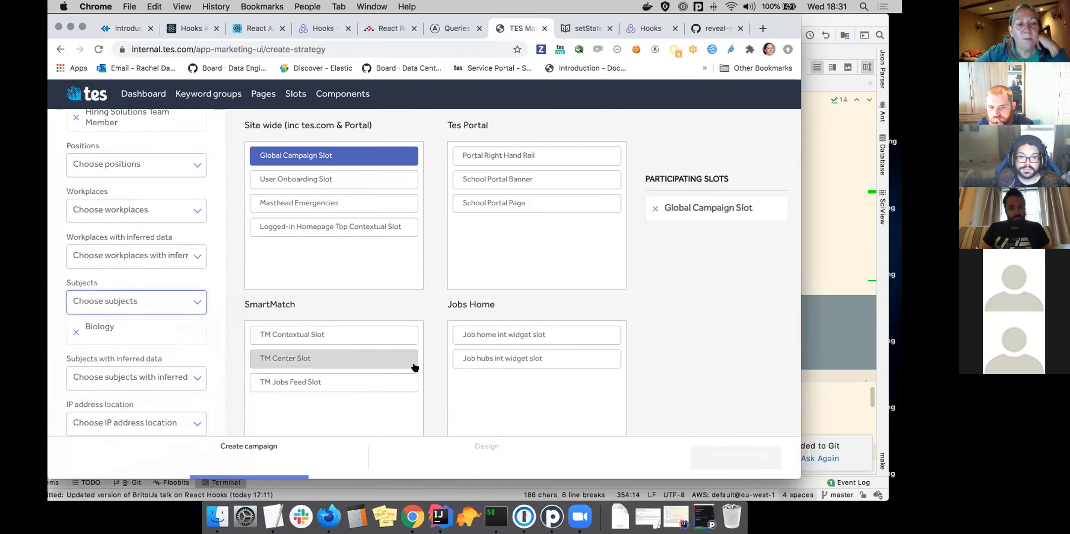
{"action": "scroll", "scroll_direction": "down", "scroll_amount": 3}
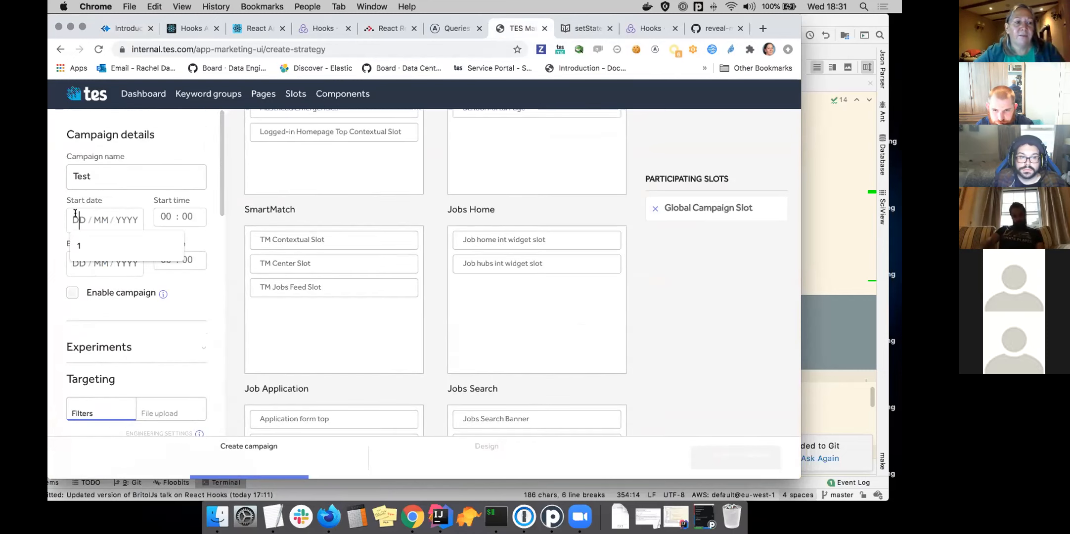
{"action": "type", "text": "1"}
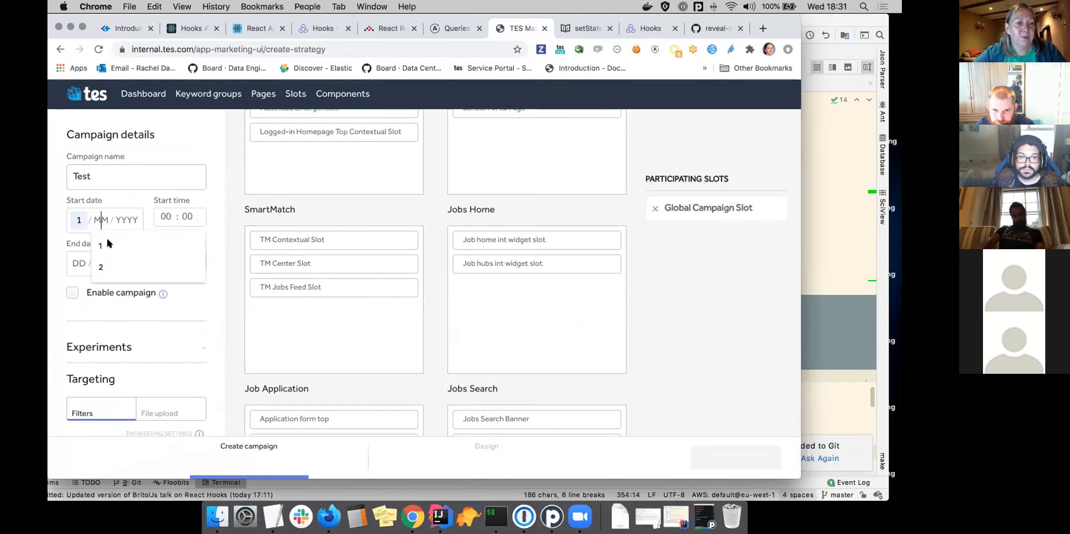
{"action": "left_click", "coordinate": [100, 244]}
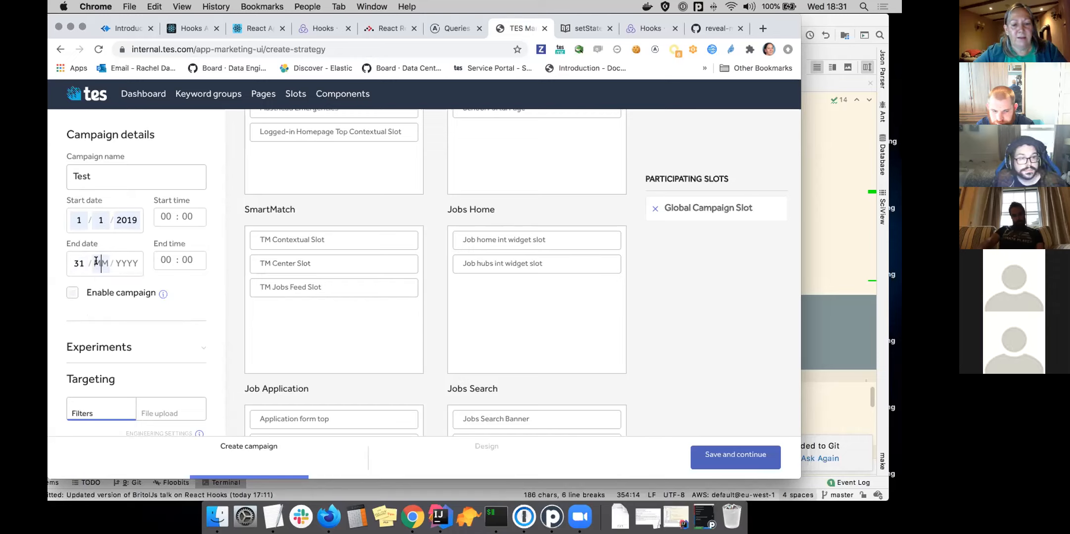
{"action": "type", "text": "10"}
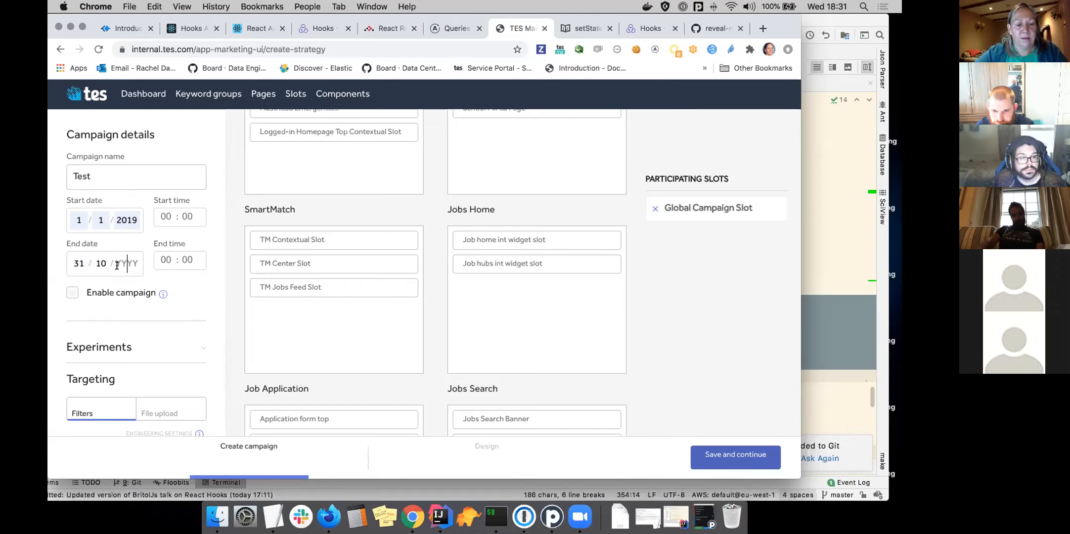
{"action": "type", "text": "2020"}
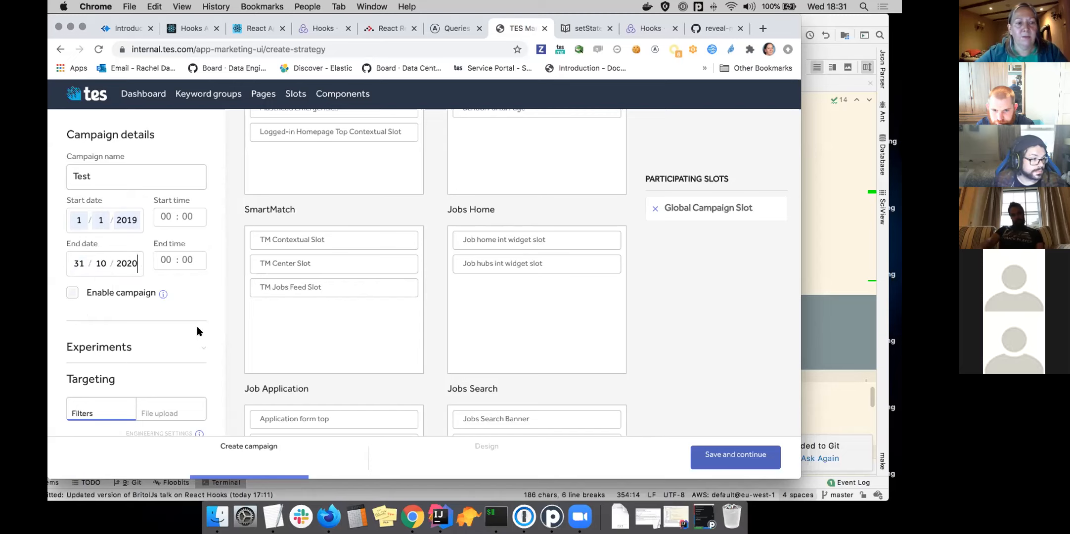
{"action": "mouse_move", "coordinate": [713, 322]}
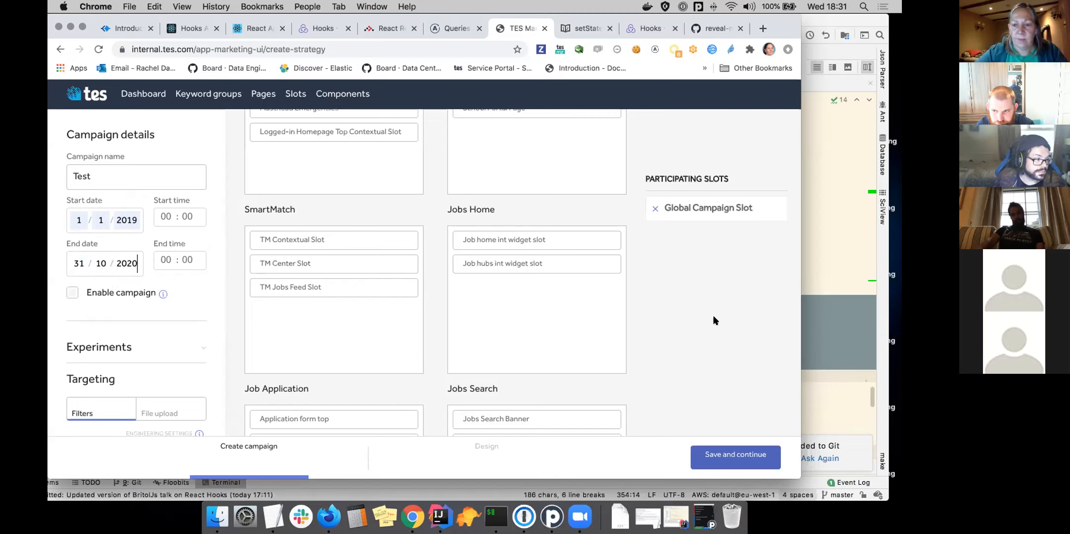
{"action": "left_click", "coordinate": [734, 454]}
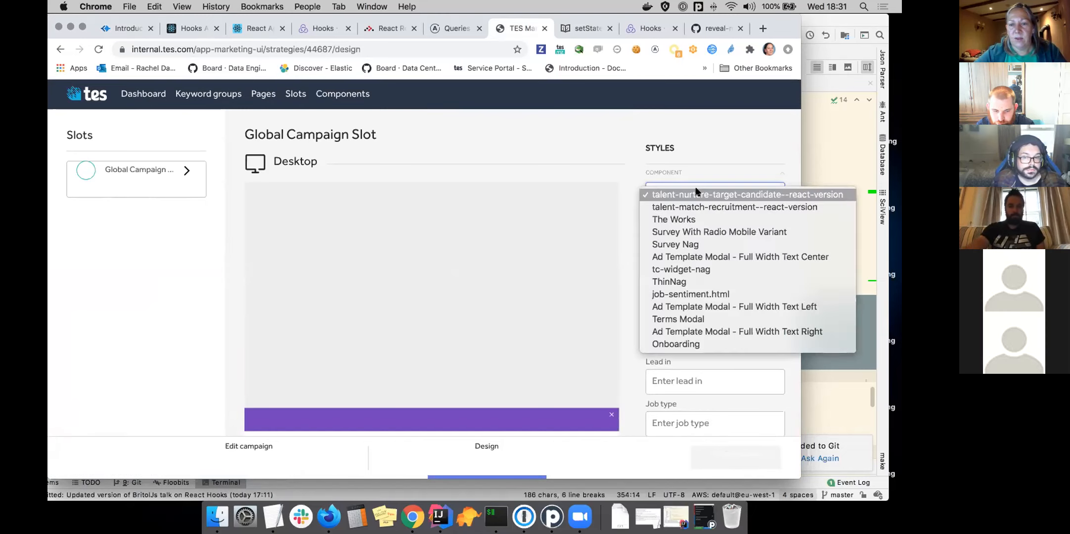
Try Survey Nag, Terms Modal and Onboarding for the Global Campaign Slot, settling on ThinNag
{"action": "left_click", "coordinate": [674, 244]}
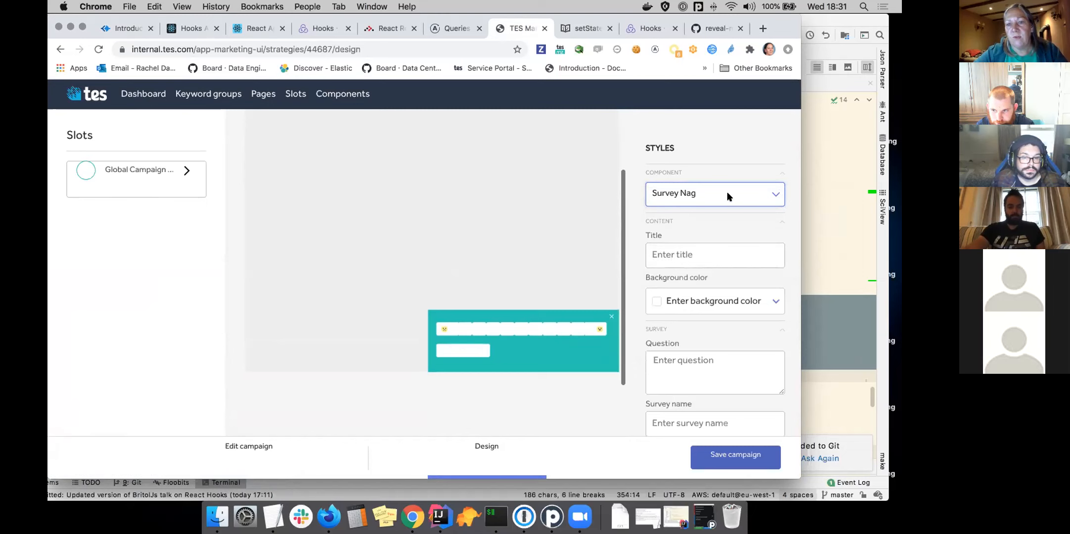
{"action": "left_click", "coordinate": [714, 192]}
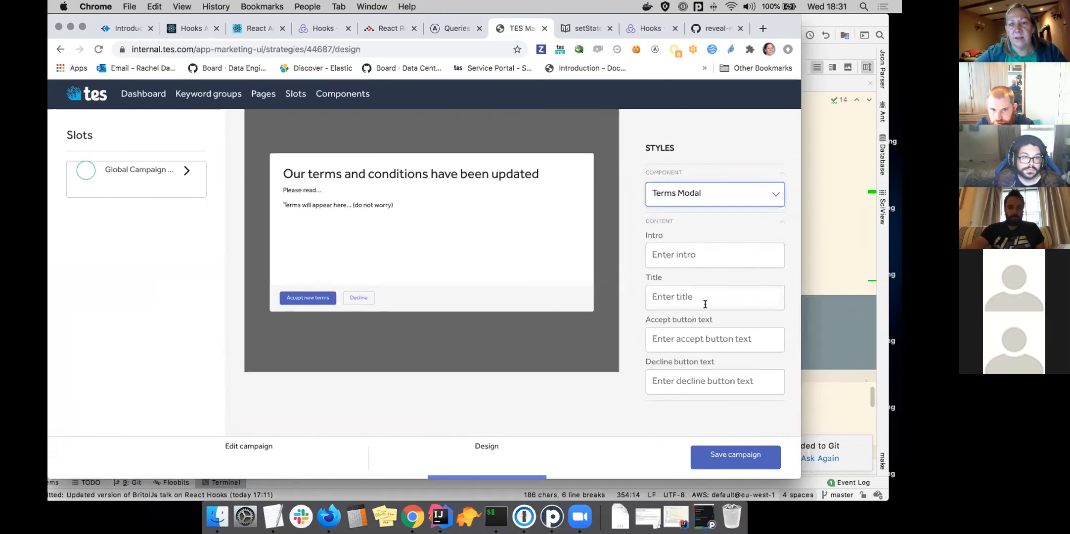
{"action": "left_click", "coordinate": [714, 193]}
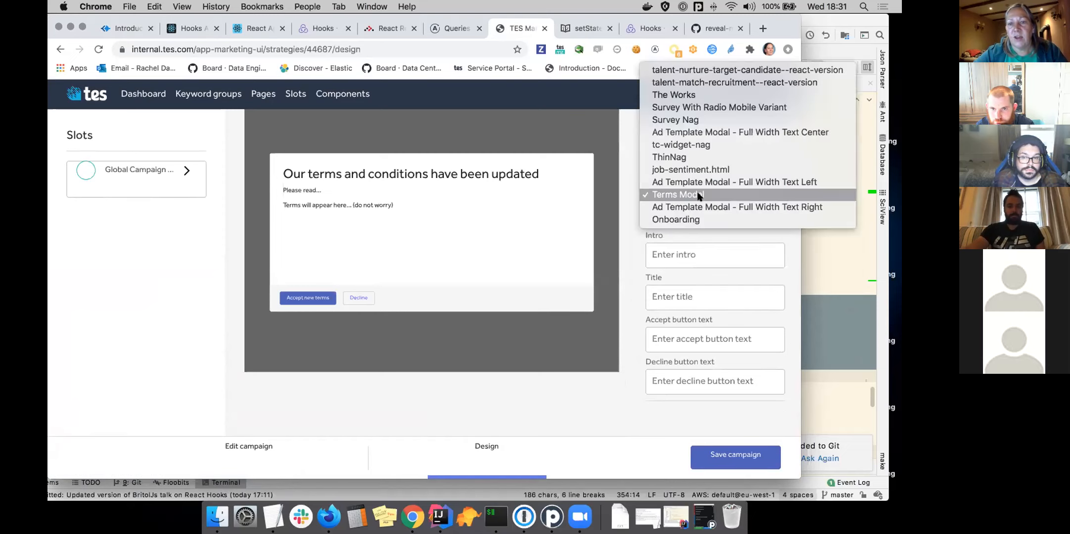
{"action": "left_click", "coordinate": [674, 219]}
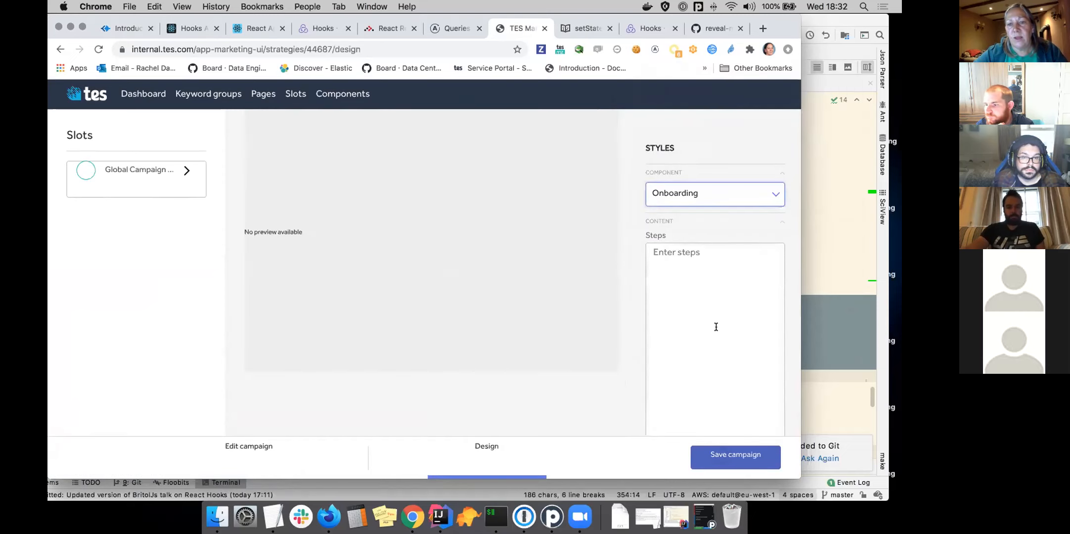
{"action": "left_click", "coordinate": [713, 193]}
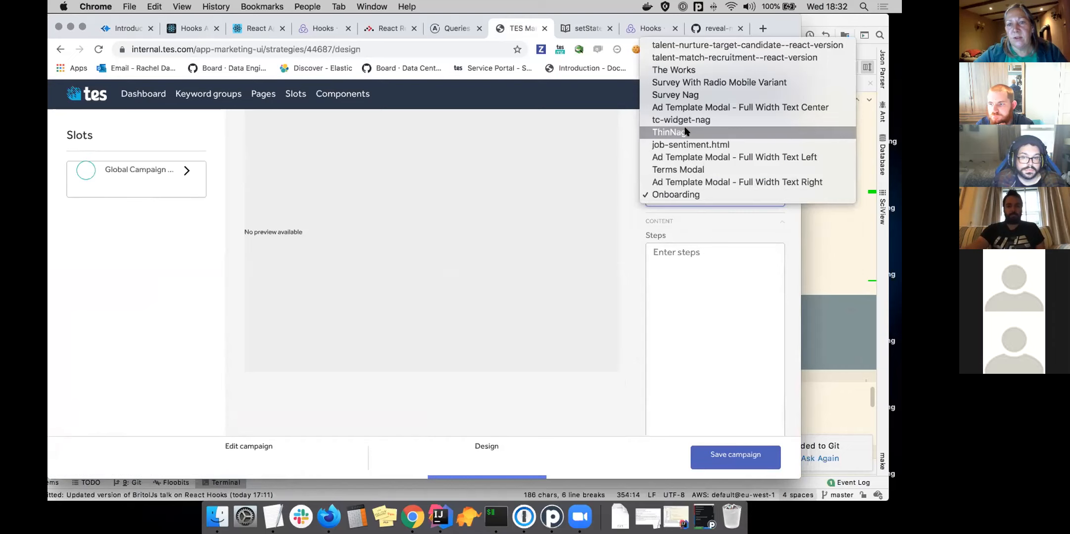
{"action": "left_click", "coordinate": [669, 131]}
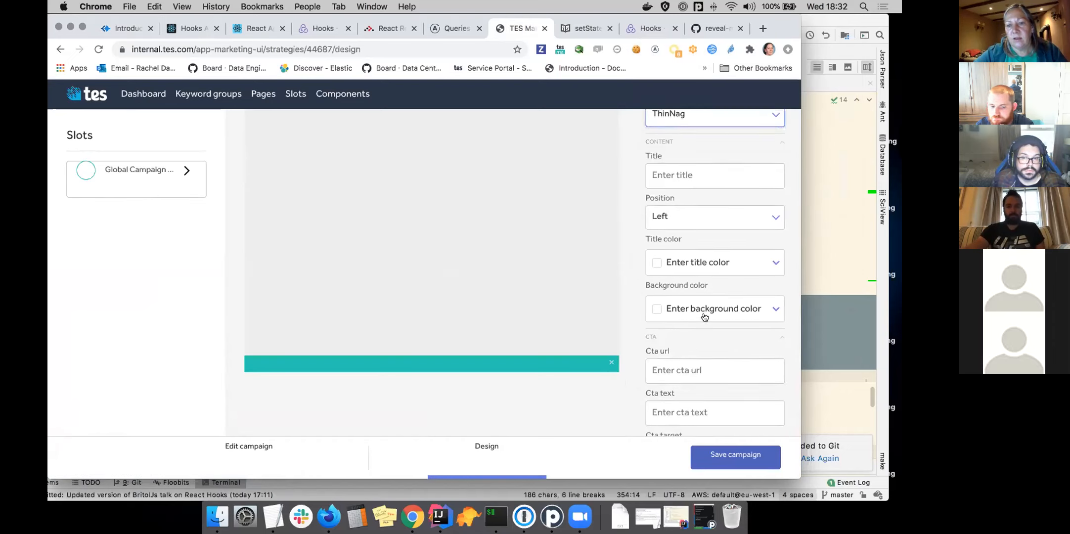
Upload banana-with-a-rather-long-naaaaaame.jpeg as the ThinNag image
{"action": "scroll", "scroll_direction": "down", "scroll_amount": 3}
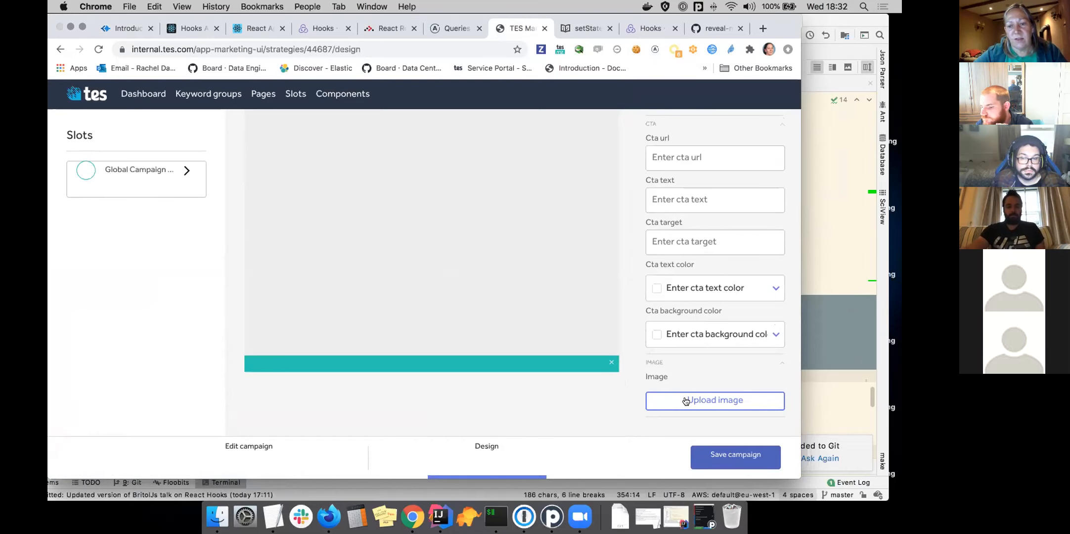
{"action": "left_click", "coordinate": [714, 400]}
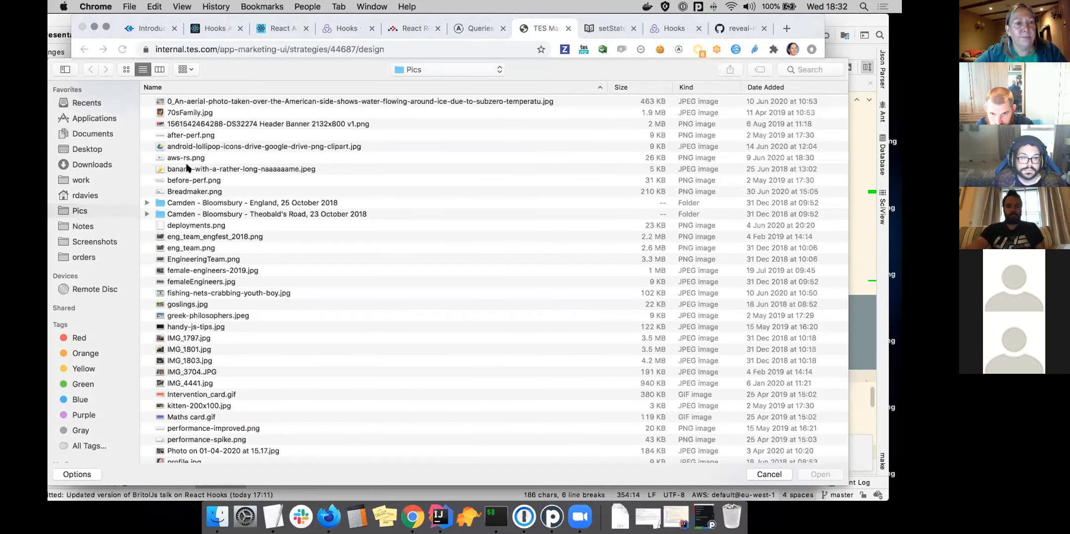
{"action": "left_click", "coordinate": [240, 168]}
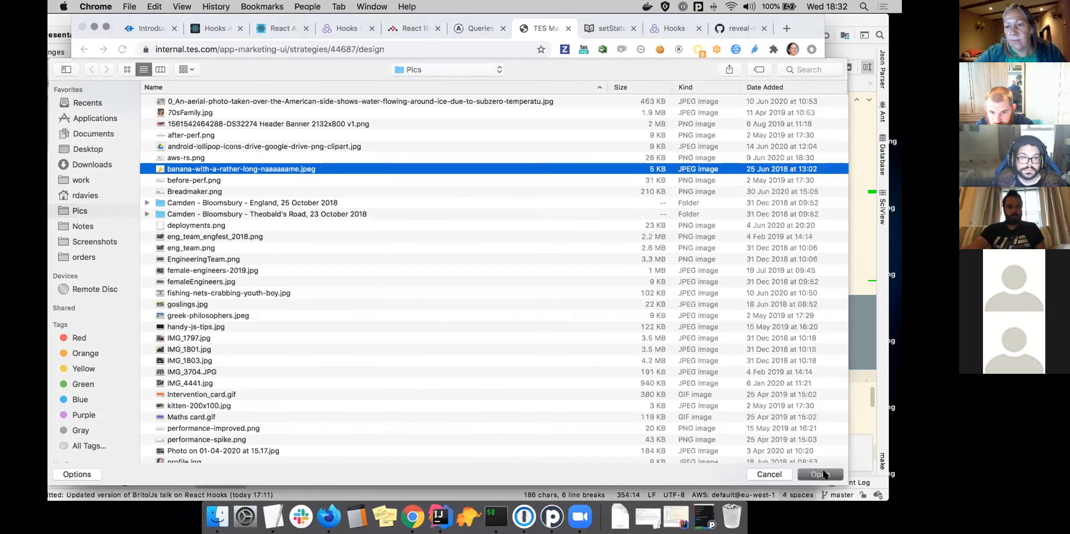
{"action": "left_click", "coordinate": [820, 473]}
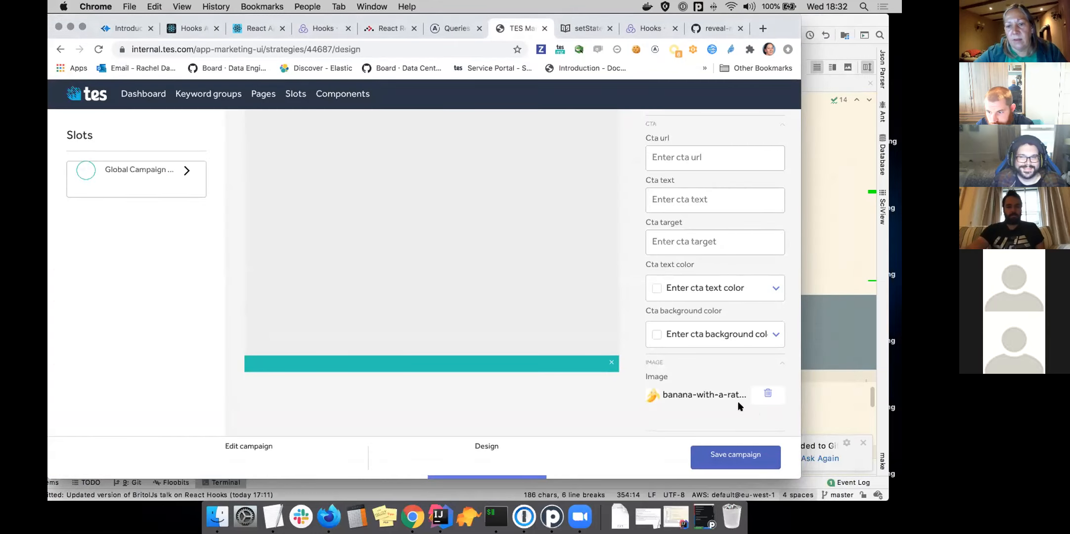
{"action": "mouse_move", "coordinate": [696, 422]}
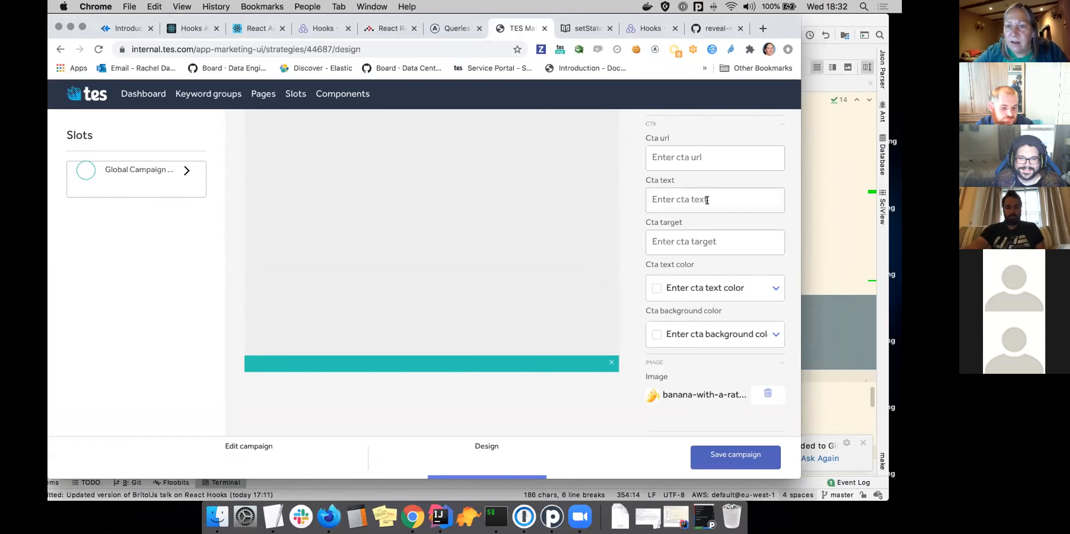
Switch the Global Campaign Slot component back to Survey Nag and return to the React Hooks slide deck
{"action": "left_click", "coordinate": [714, 106]}
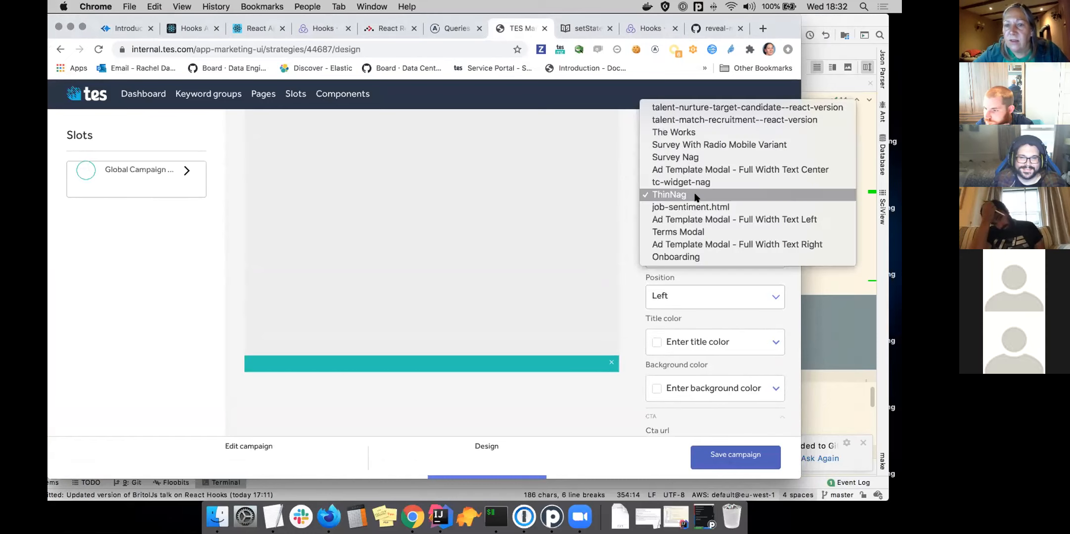
{"action": "mouse_move", "coordinate": [719, 144]}
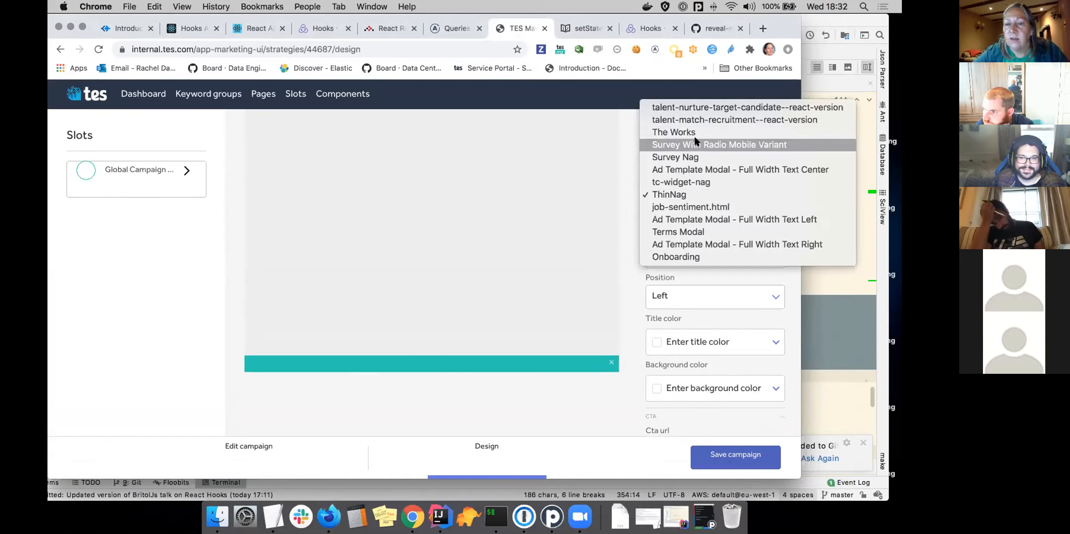
{"action": "mouse_move", "coordinate": [689, 231]}
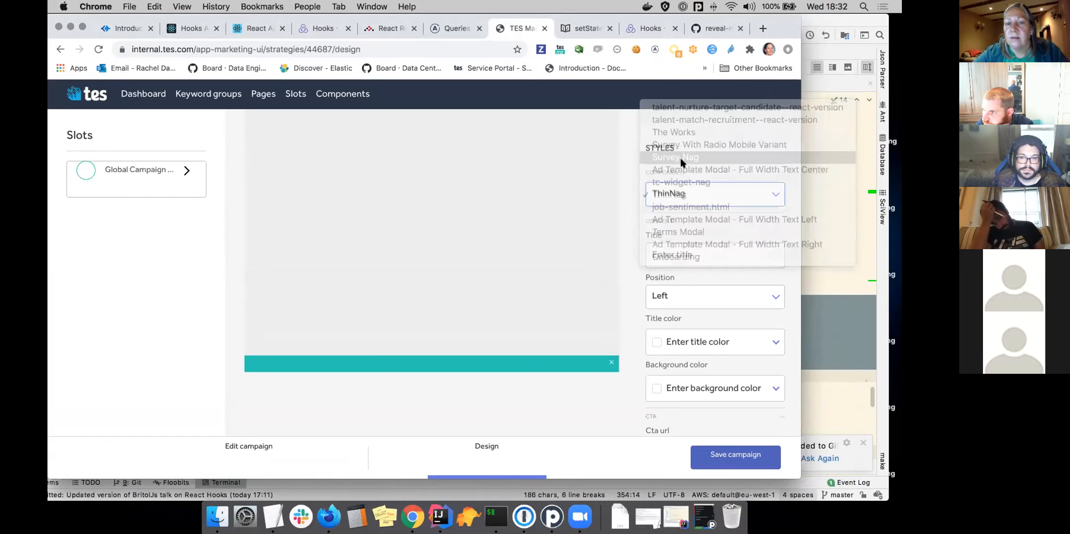
{"action": "left_click", "coordinate": [674, 157]}
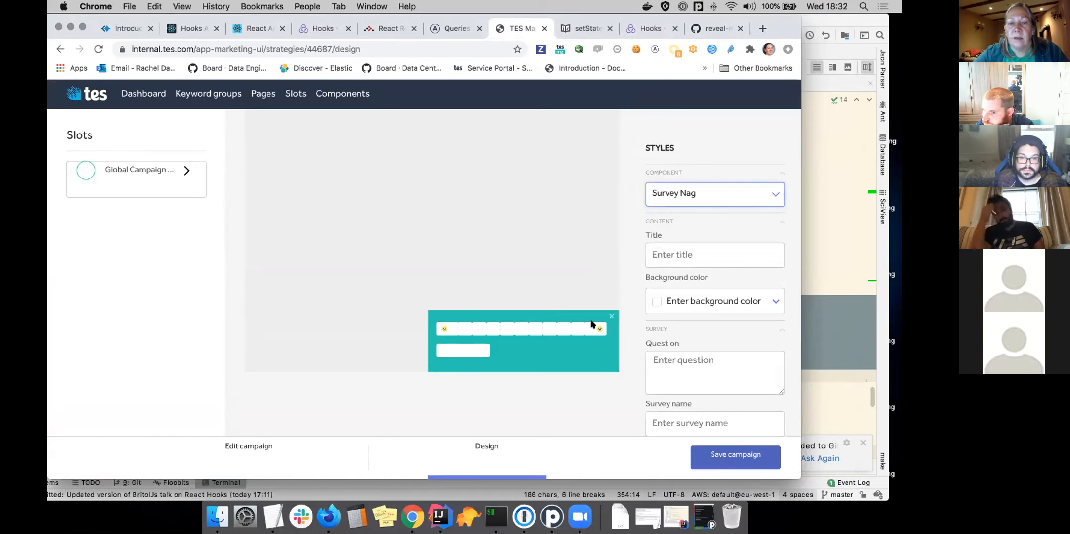
{"action": "mouse_move", "coordinate": [707, 84]}
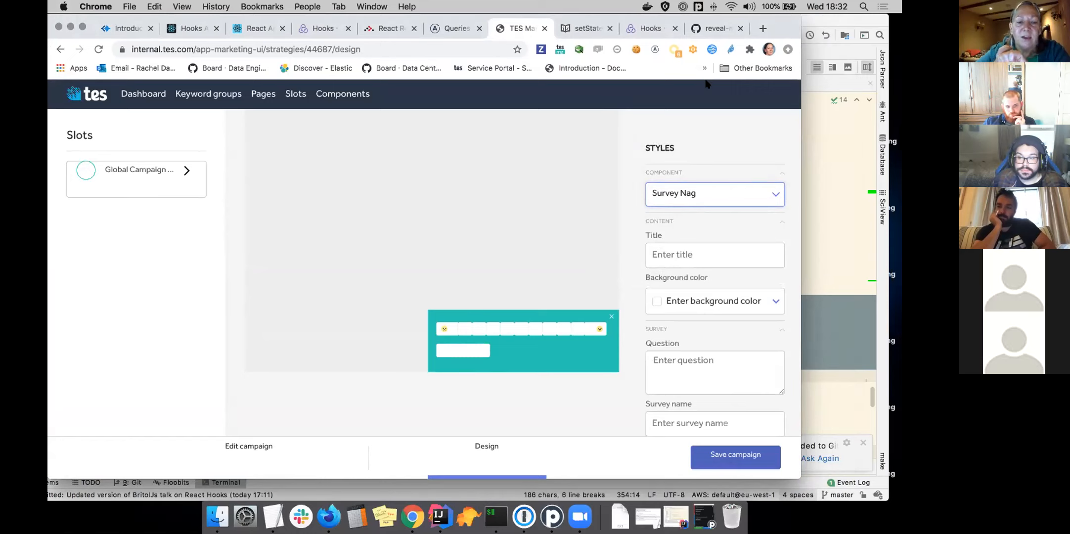
{"action": "mouse_move", "coordinate": [579, 516]}
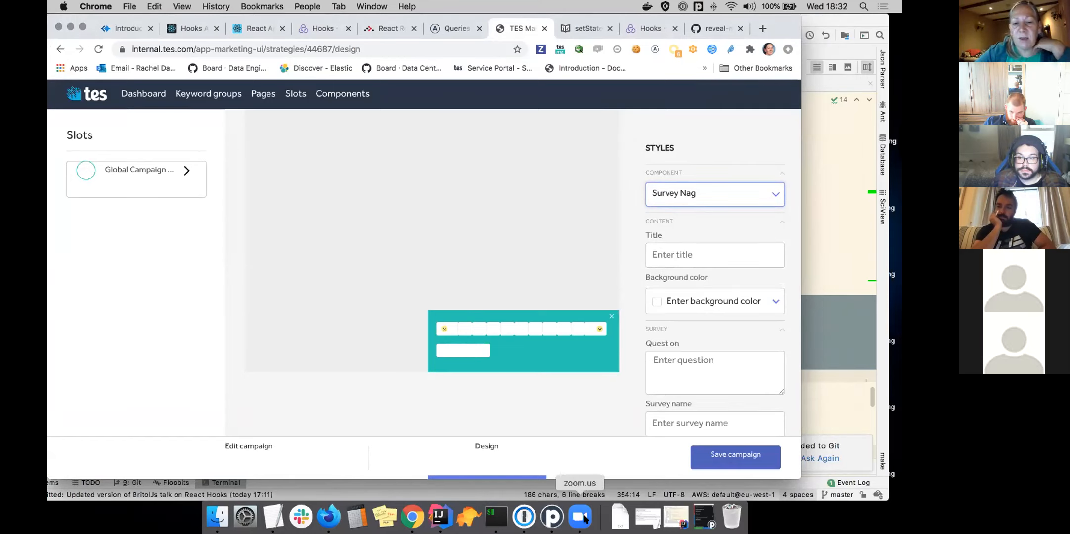
{"action": "left_click", "coordinate": [580, 516]}
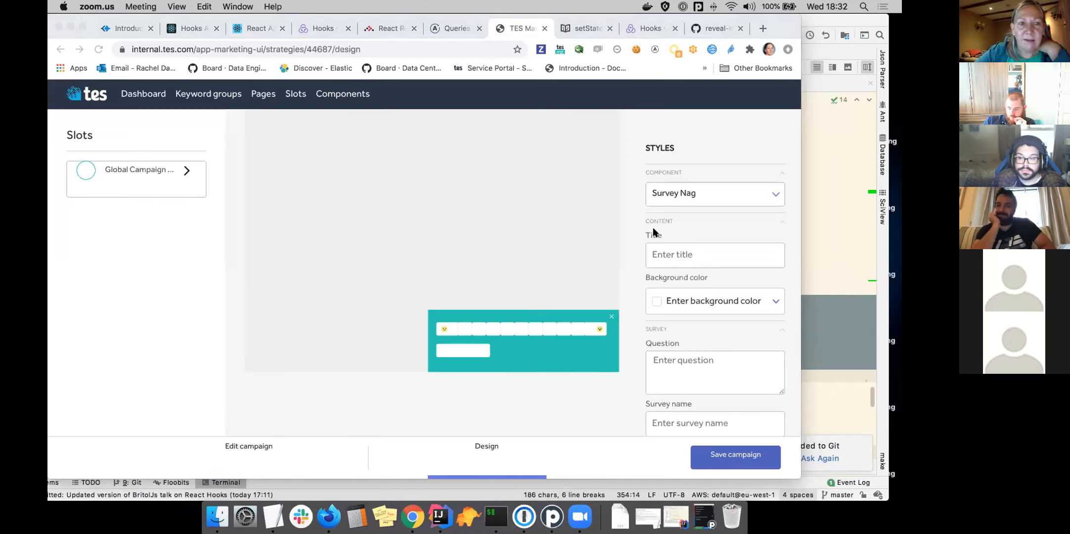
{"action": "left_click", "coordinate": [123, 28]}
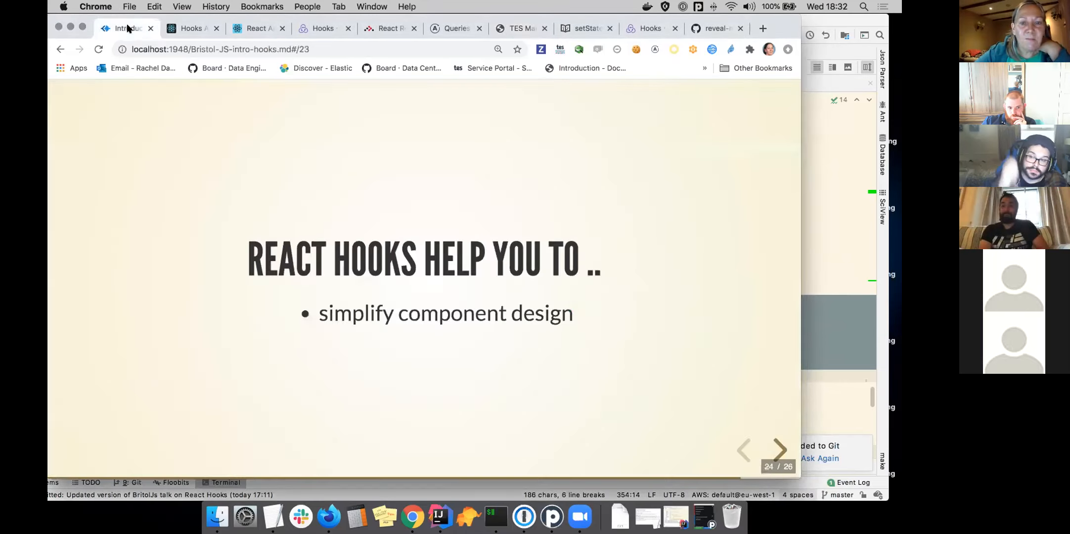